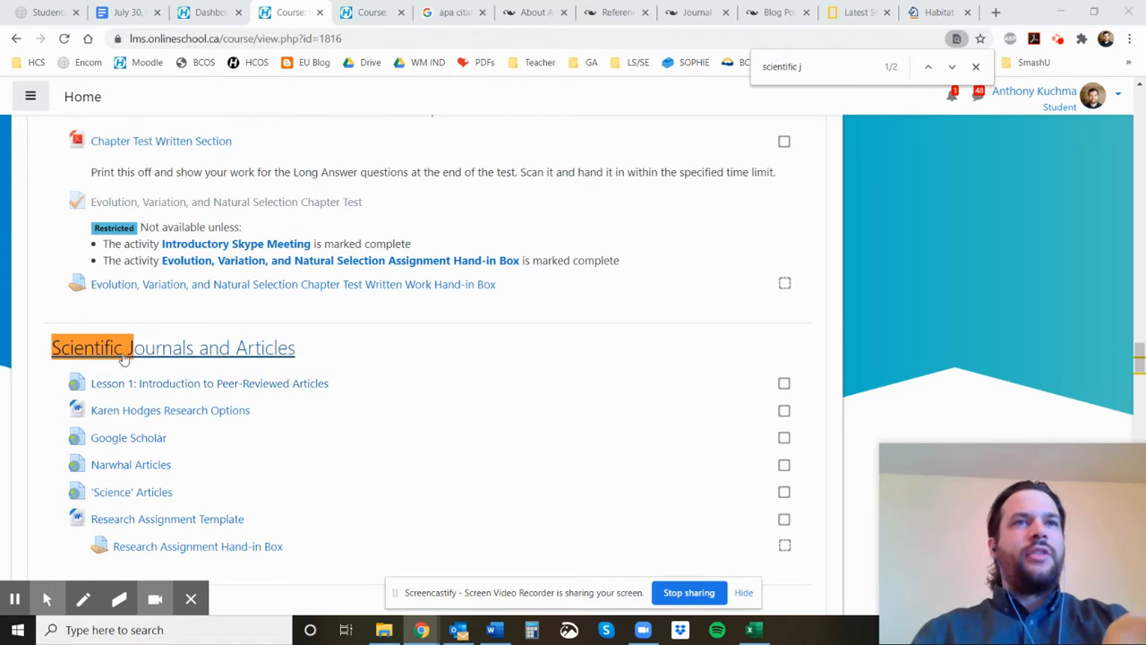
{"action": "mouse_move", "coordinate": [334, 384]}
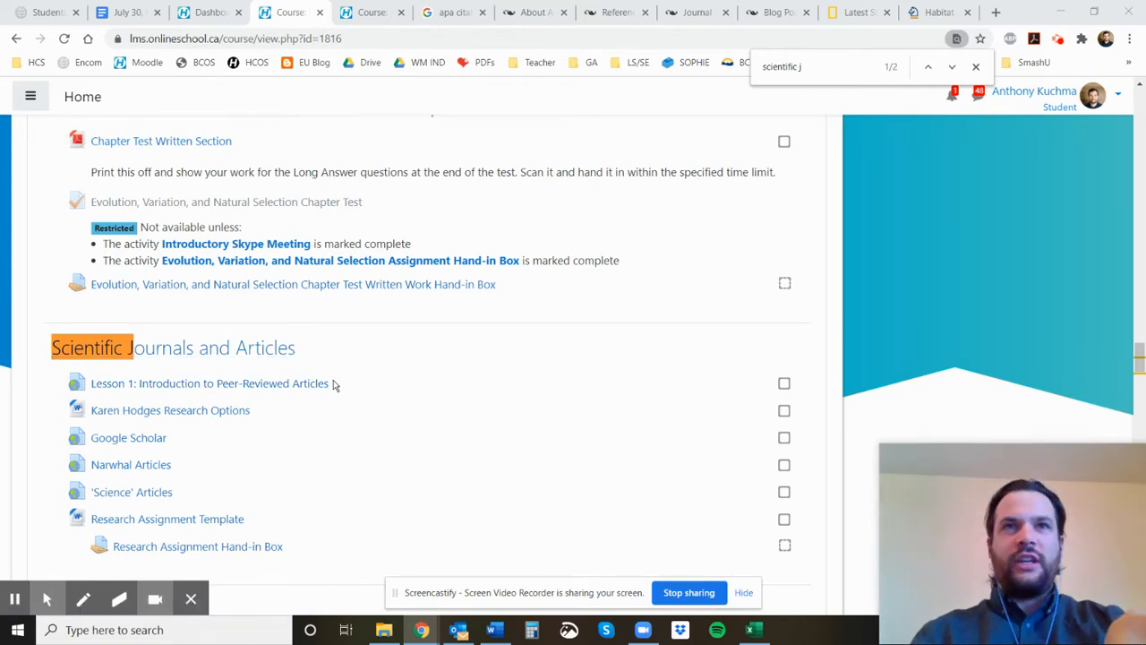
{"action": "mouse_move", "coordinate": [215, 410]}
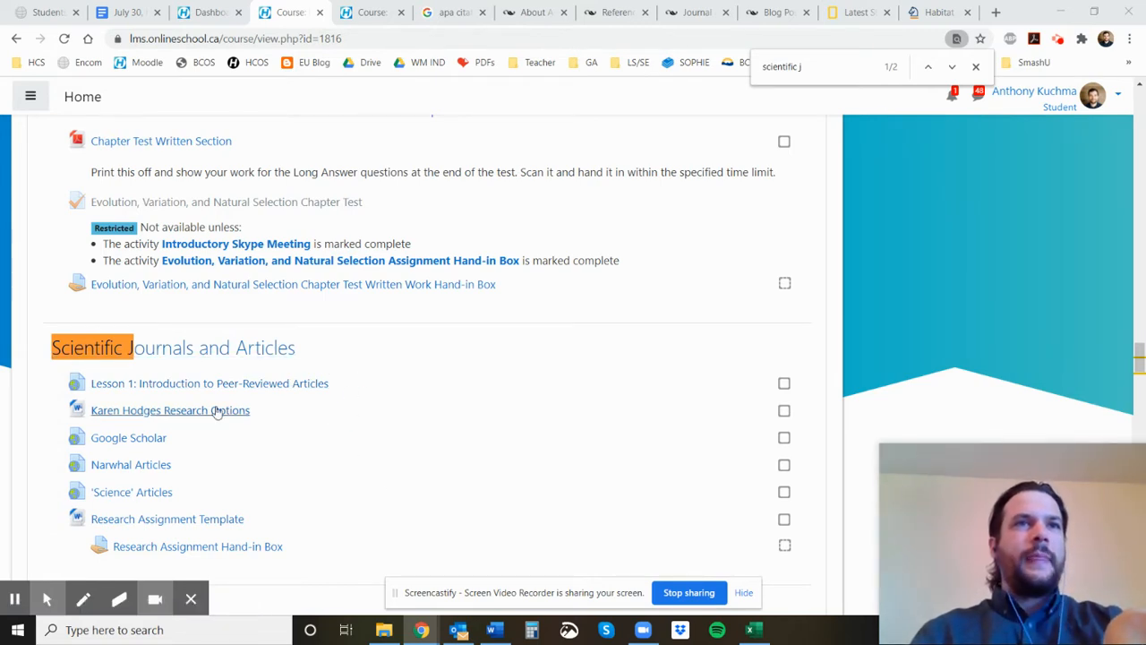
{"action": "mouse_move", "coordinate": [317, 484]}
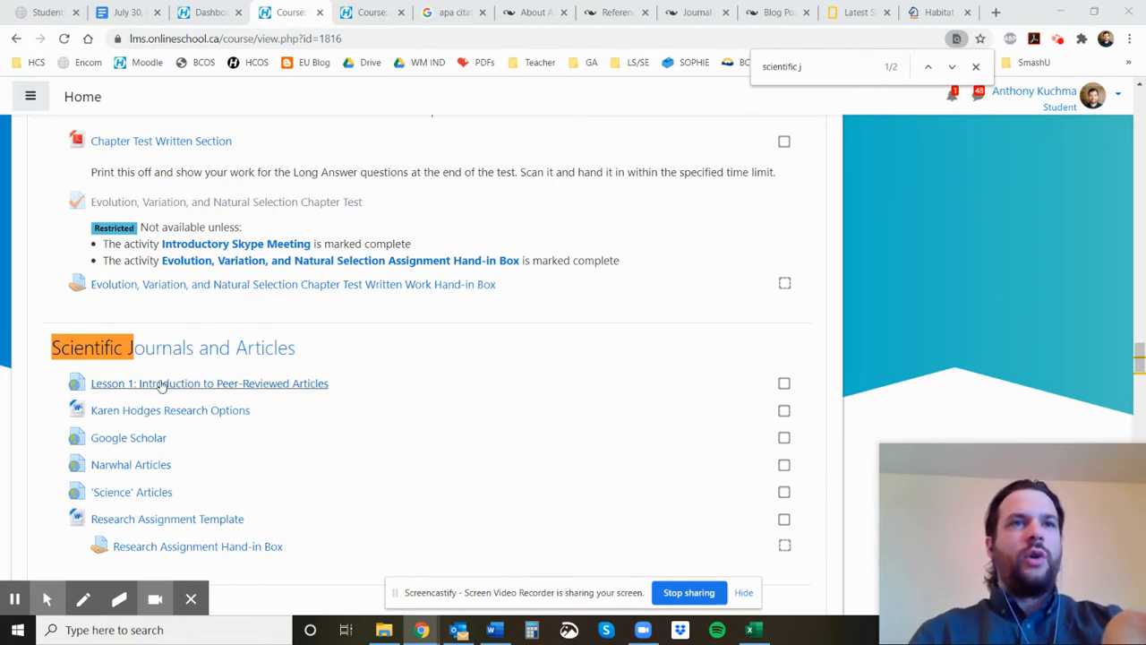
{"action": "mouse_move", "coordinate": [236, 451]}
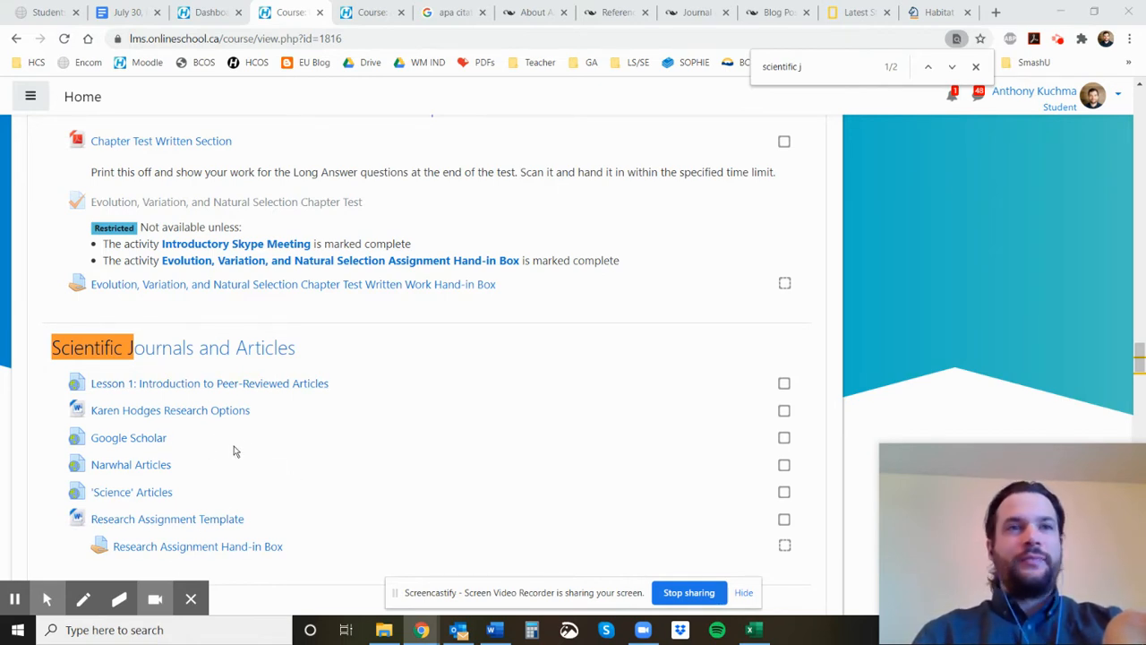
{"action": "mouse_move", "coordinate": [167, 519]}
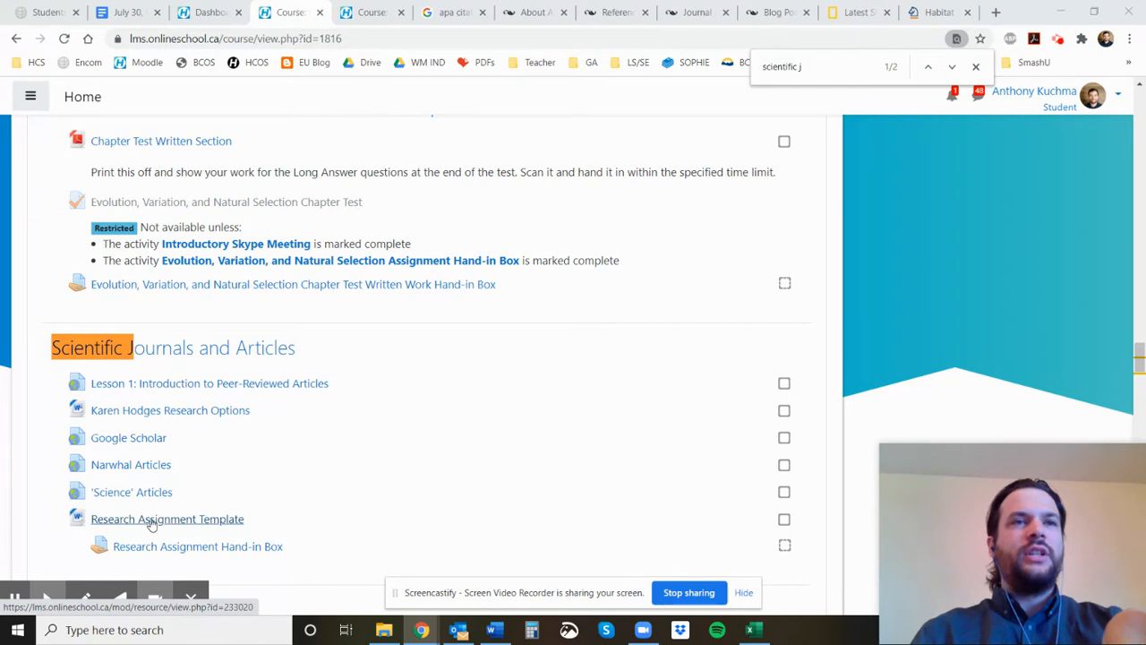
{"action": "mouse_move", "coordinate": [203, 495]}
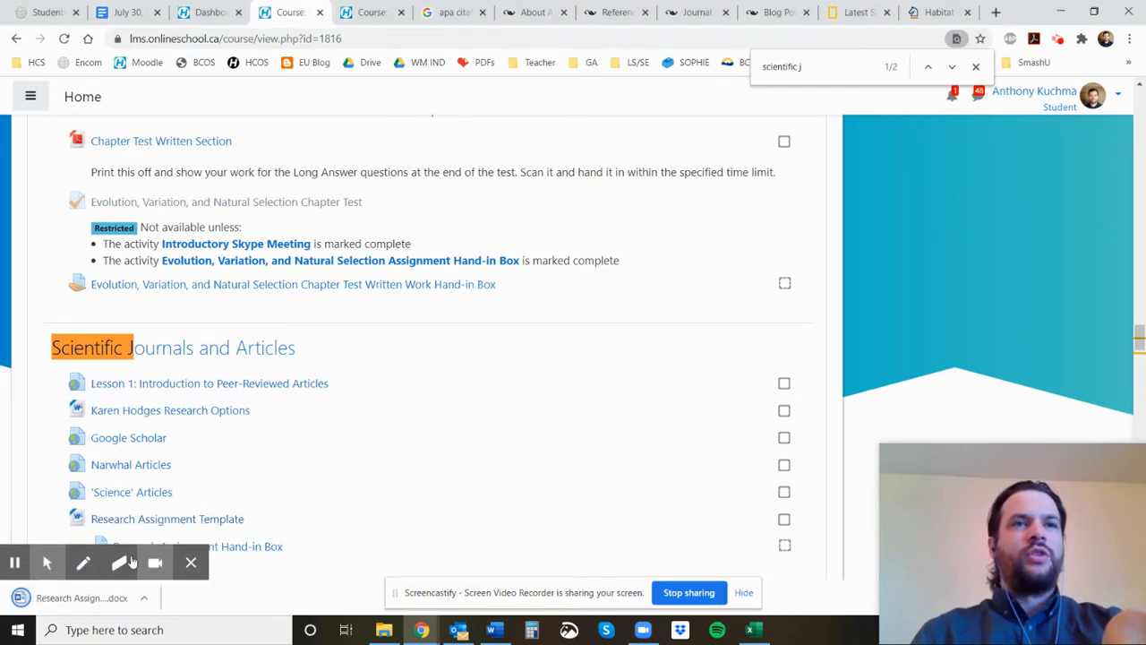
- Review the downloaded template's instructions, 175–275 word limit, three summaries and Works Cited
{"action": "left_click", "coordinate": [493, 629]}
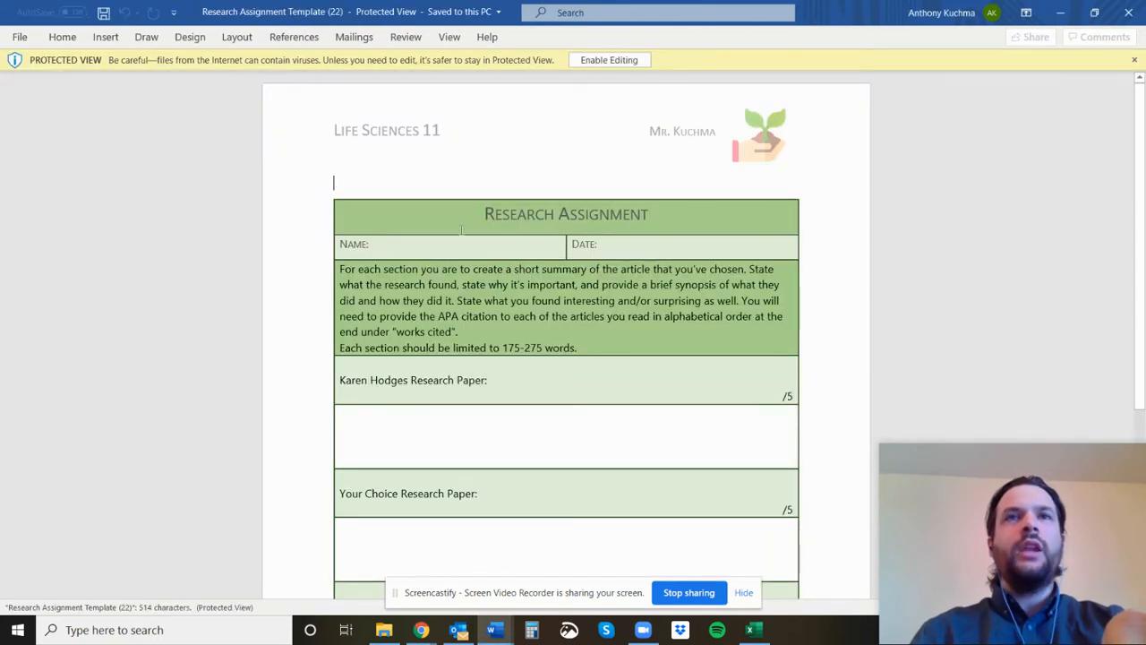
{"action": "scroll", "scroll_direction": "down", "scroll_amount": 3}
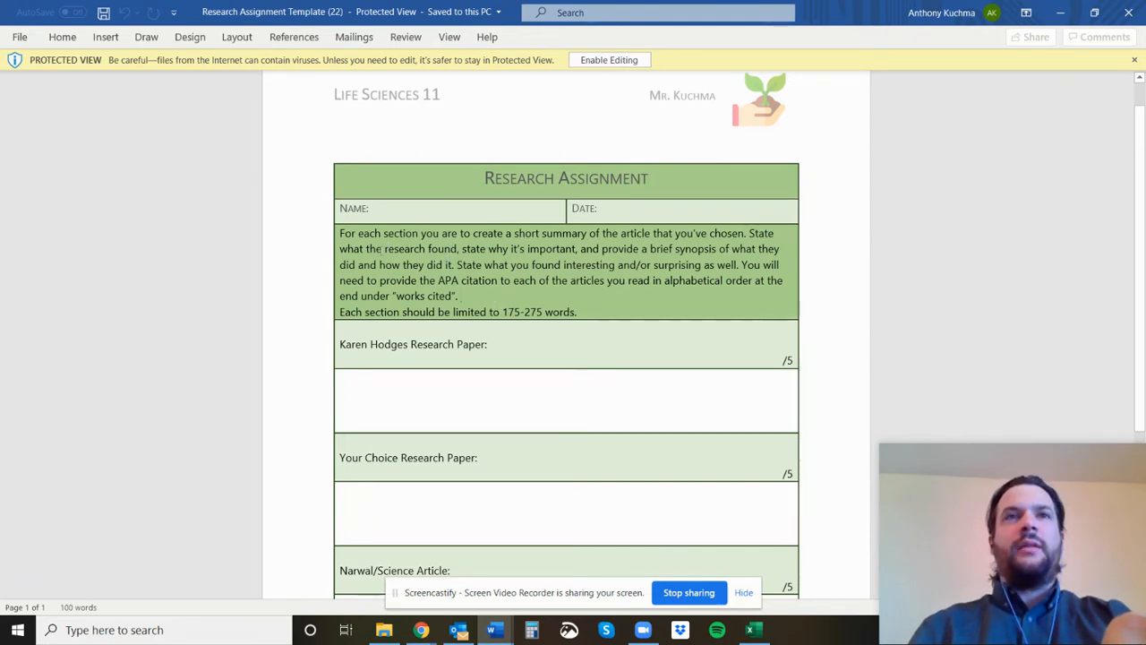
{"action": "double_click", "coordinate": [399, 249]}
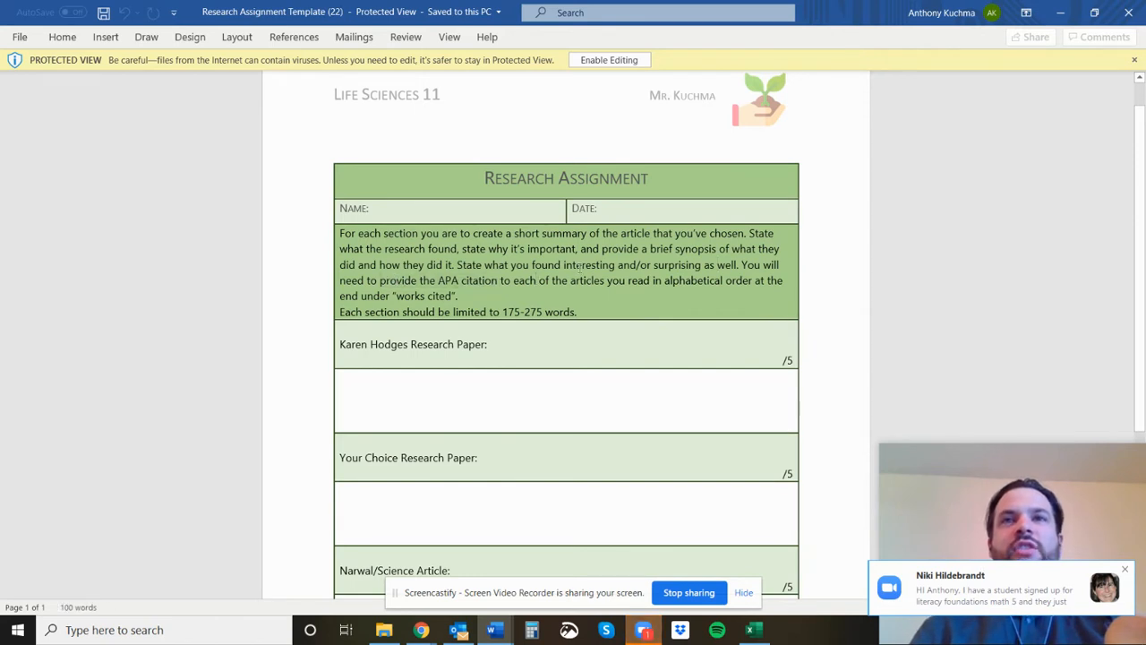
{"action": "scroll", "scroll_direction": "down", "scroll_amount": 3}
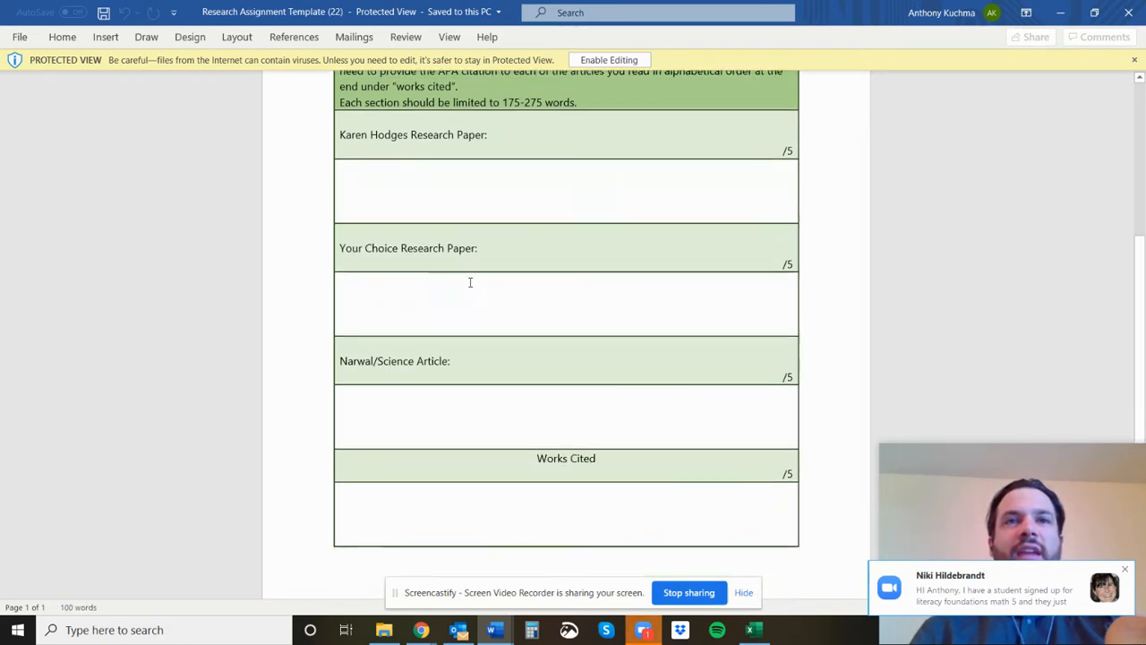
{"action": "scroll", "scroll_direction": "down", "scroll_amount": 3}
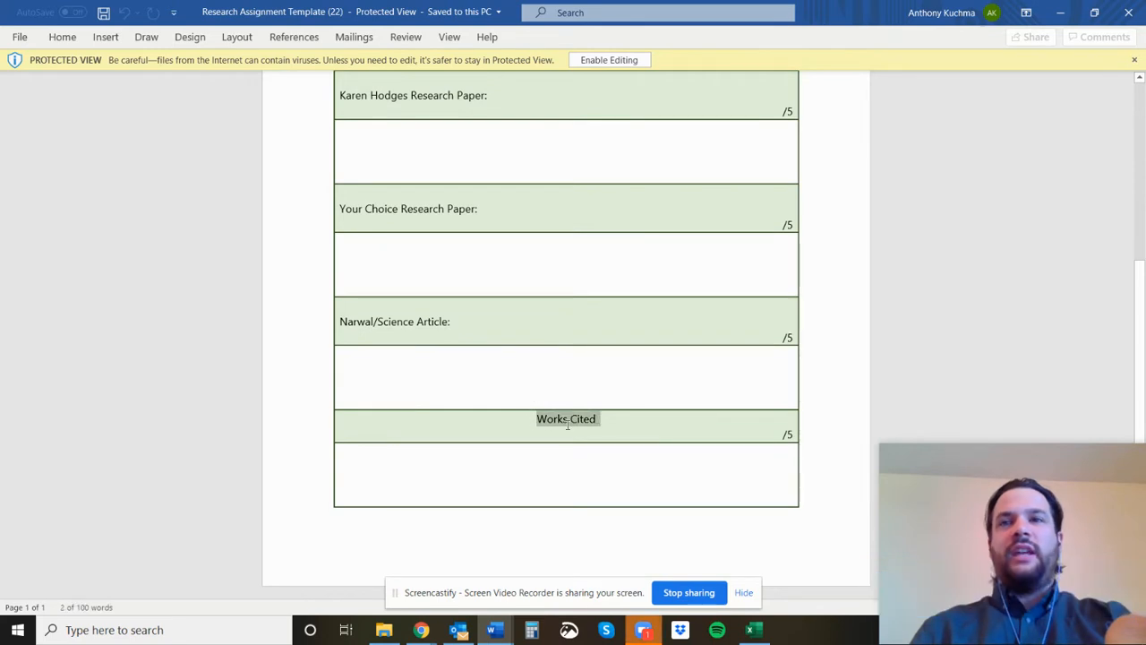
{"action": "scroll", "scroll_direction": "up", "scroll_amount": 3}
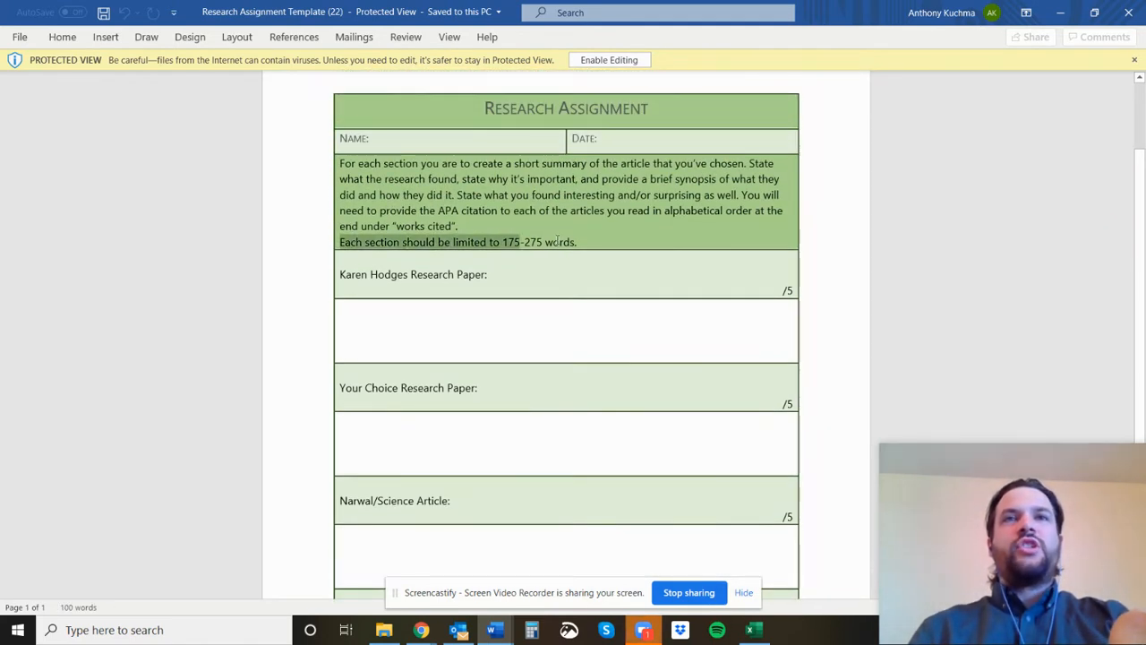
{"action": "double_click", "coordinate": [522, 242]}
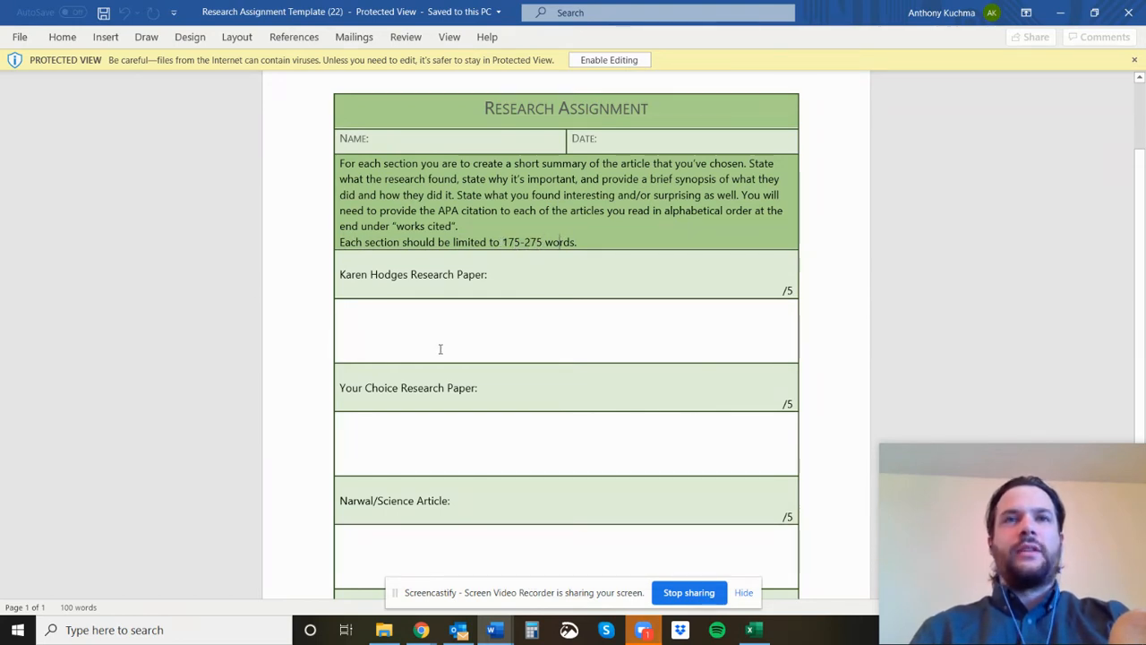
{"action": "scroll", "scroll_direction": "down", "scroll_amount": 3}
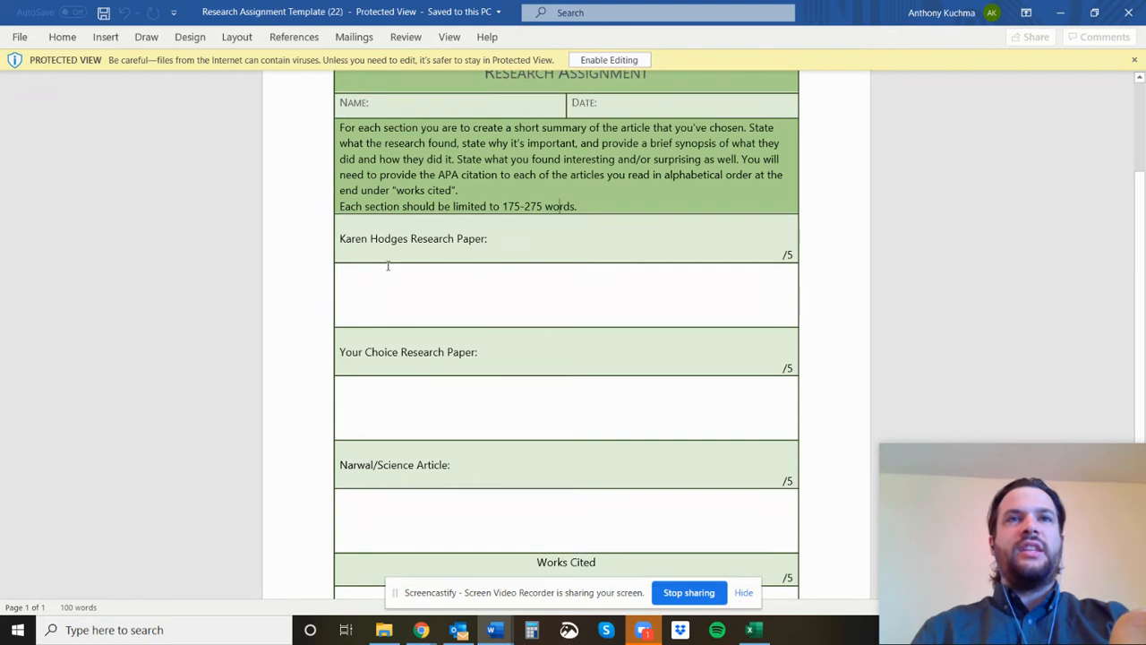
{"action": "mouse_move", "coordinate": [518, 245]}
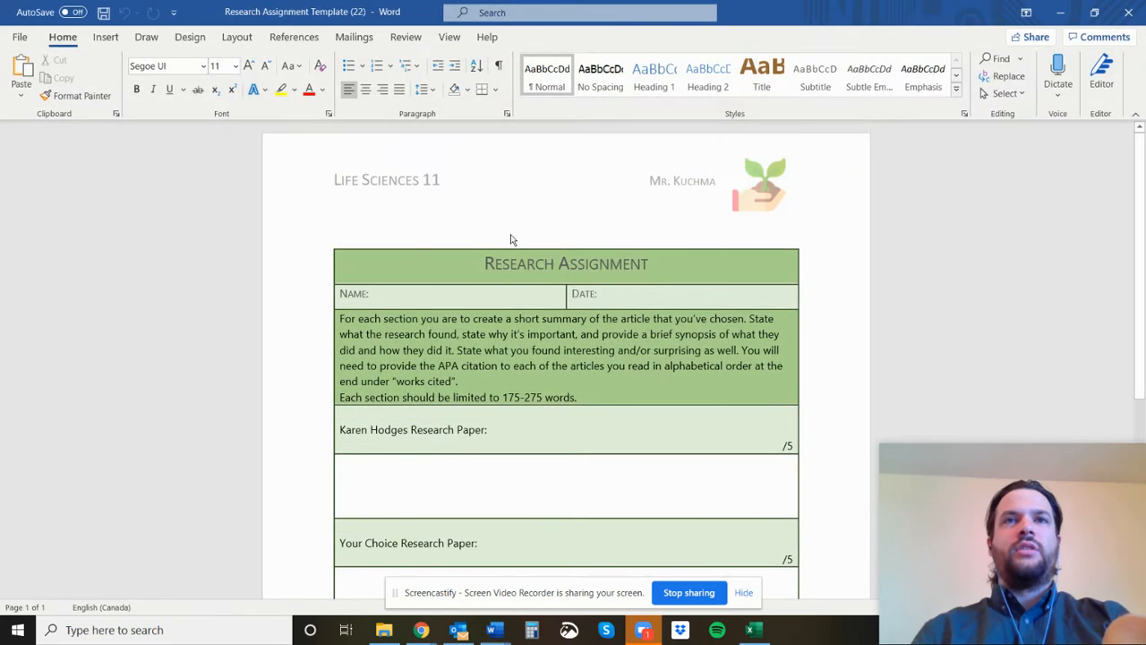
- Add Name 1, Name 2 and Name 3 after the three paper headings
{"action": "type", "text": "N"}
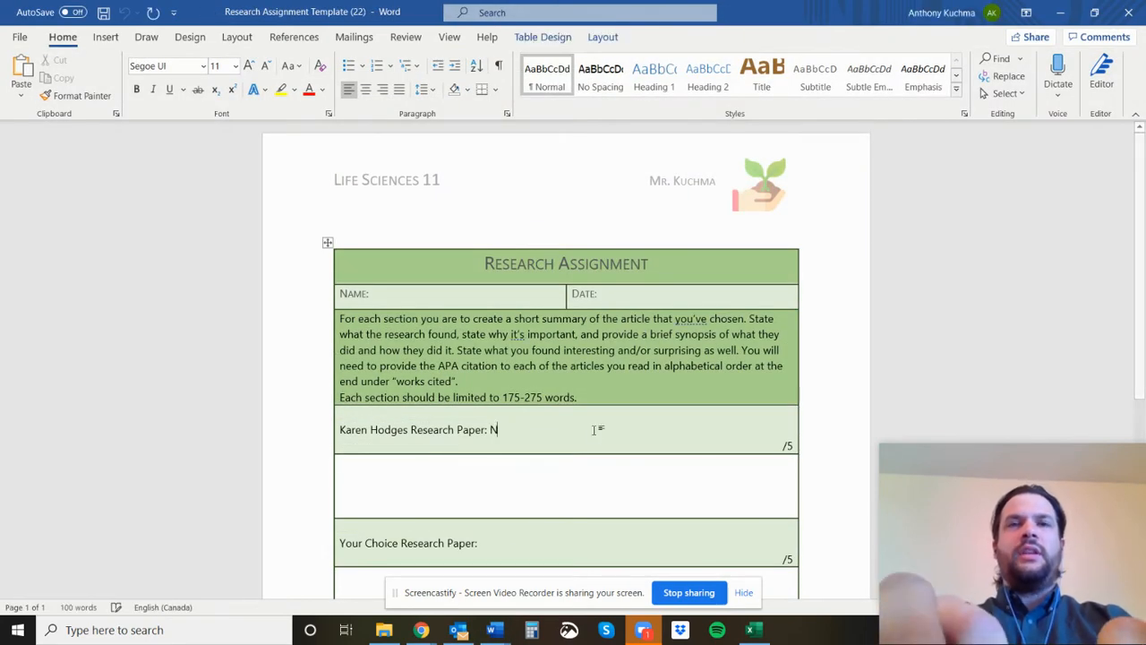
{"action": "type", "text": "ame 1"}
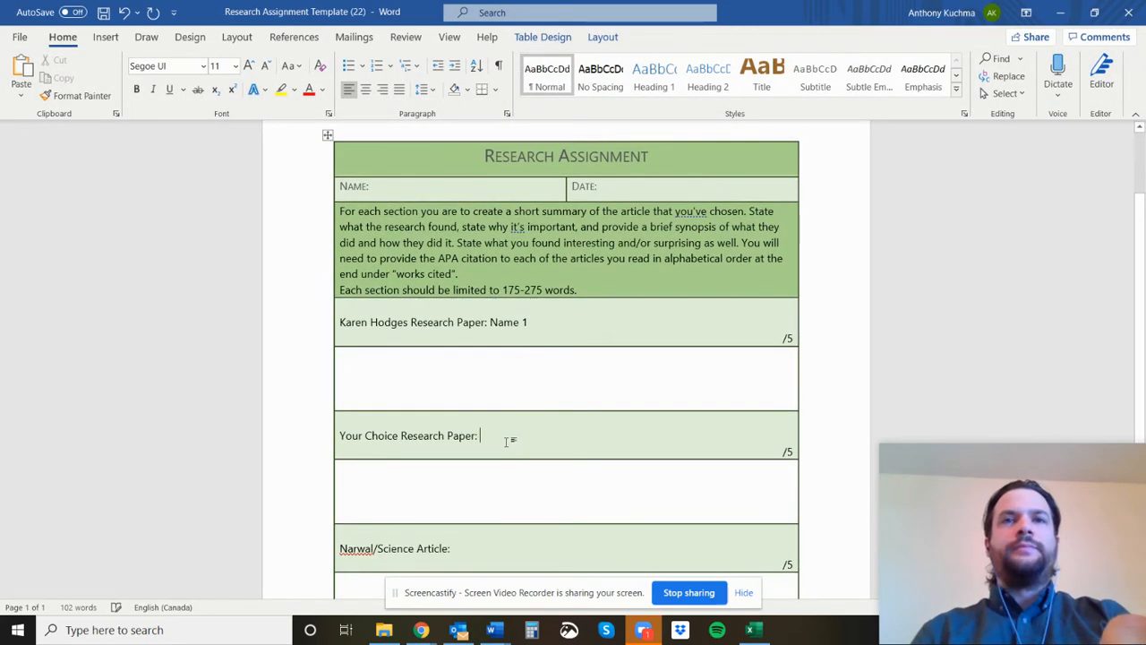
{"action": "type", "text": "Name 2"}
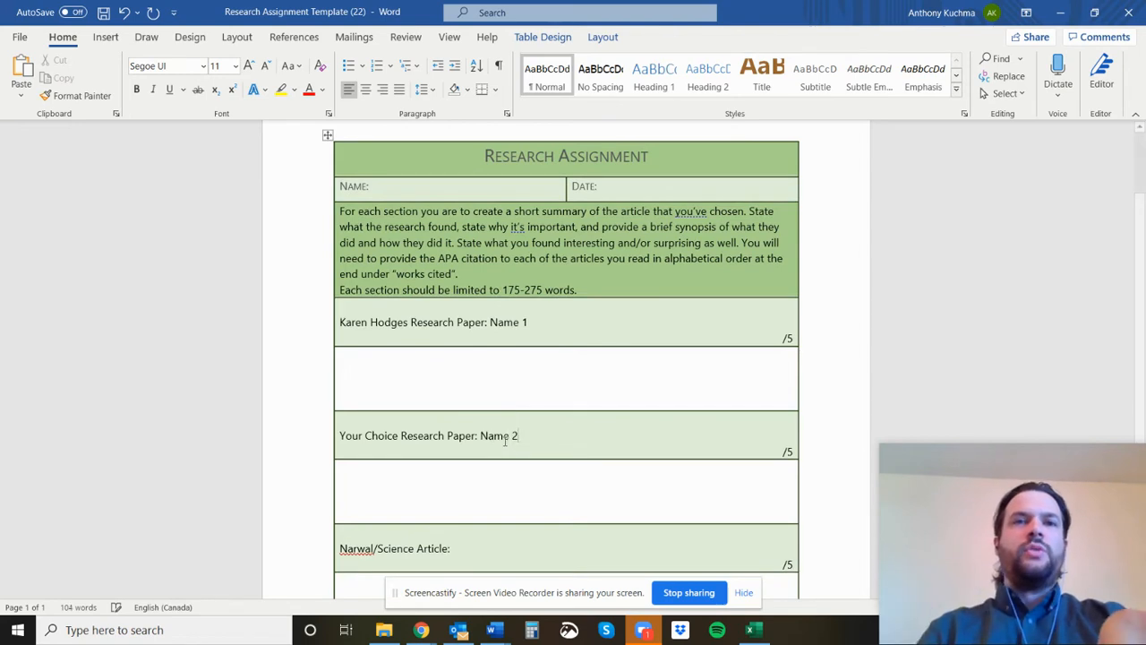
{"action": "scroll", "scroll_direction": "down", "scroll_amount": 3}
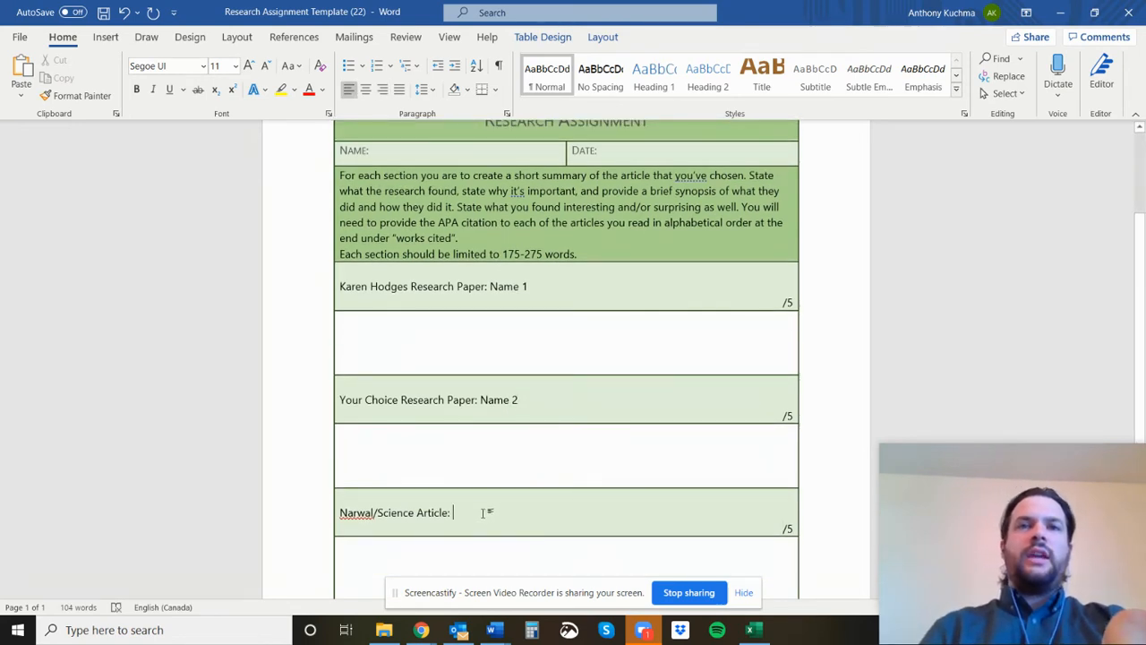
{"action": "type", "text": "Name 3"}
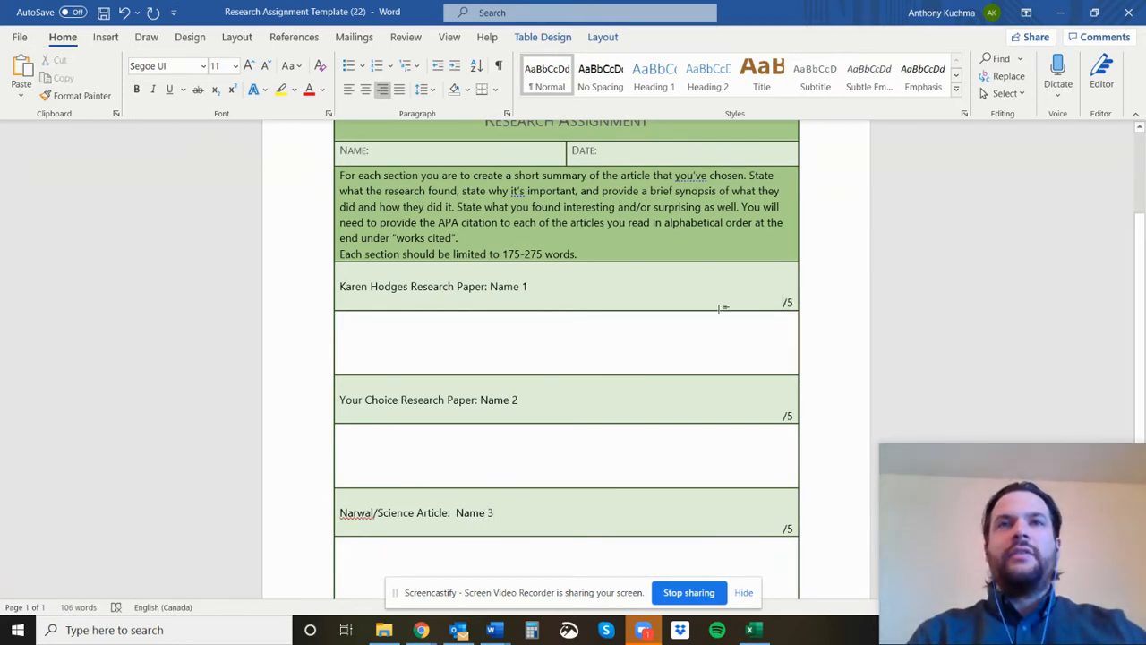
- Return to the Moodle course's Scientific Journals and Articles section
{"action": "scroll", "scroll_direction": "down", "scroll_amount": 3}
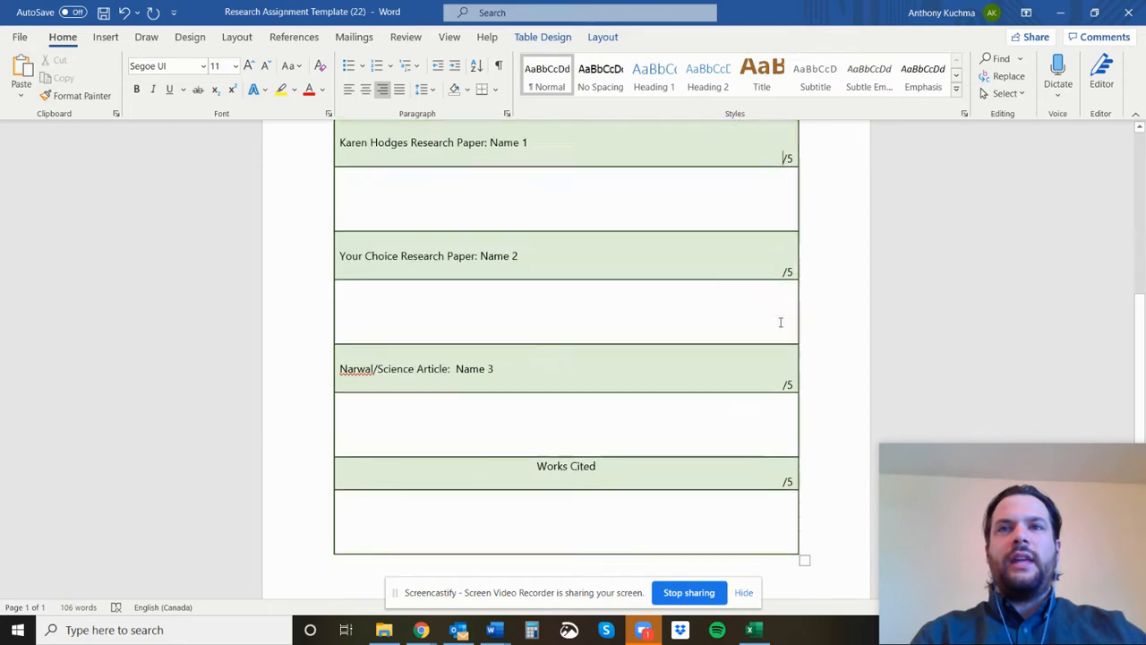
{"action": "scroll", "scroll_direction": "down", "scroll_amount": 3}
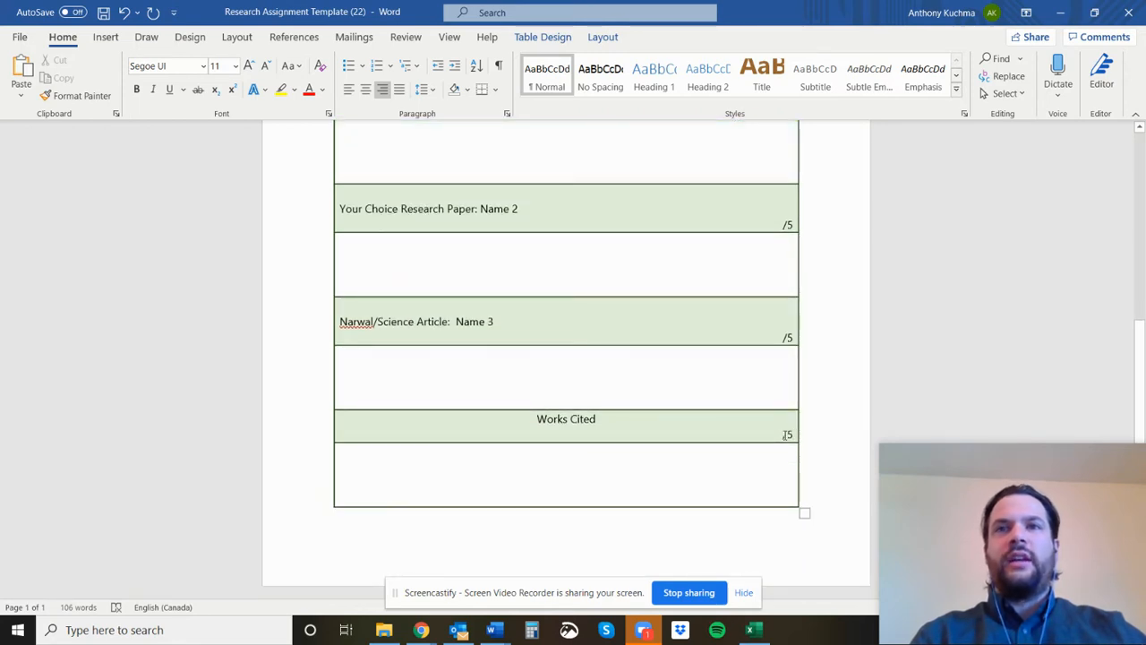
{"action": "scroll", "scroll_direction": "up", "scroll_amount": 3}
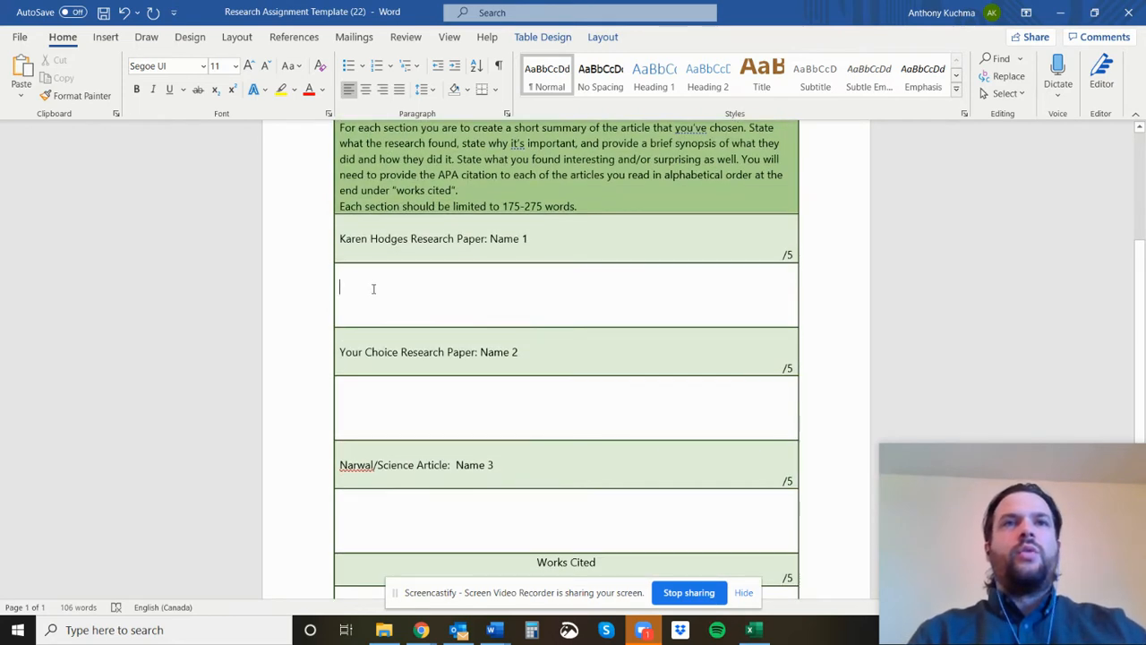
{"action": "scroll", "scroll_direction": "up", "scroll_amount": 3}
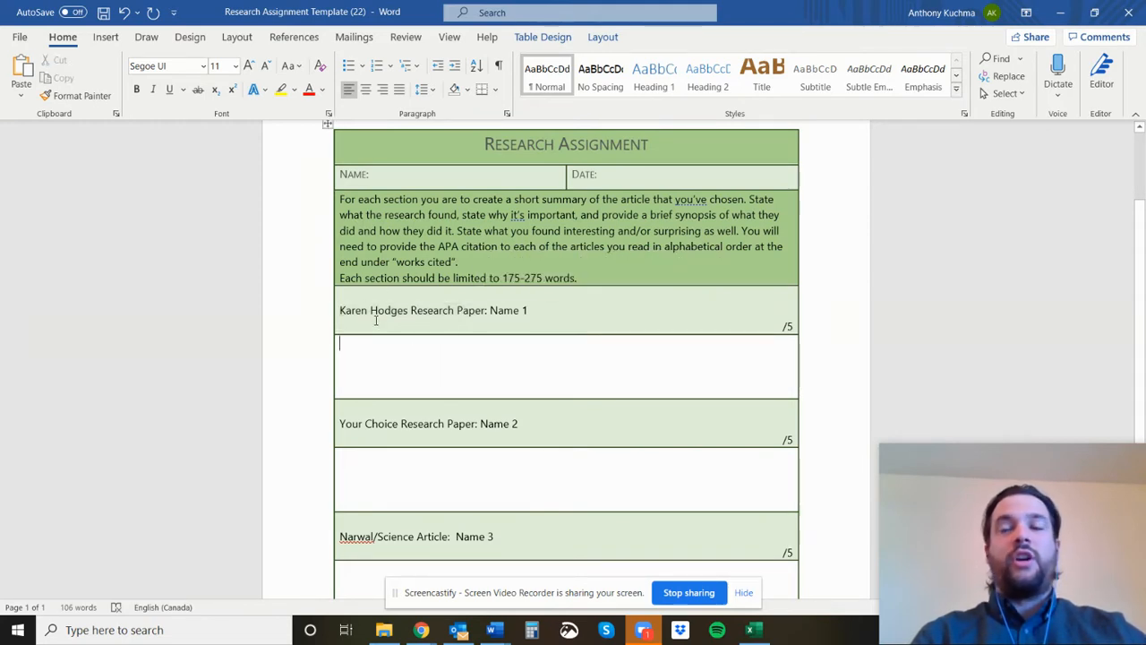
{"action": "scroll", "scroll_direction": "down", "scroll_amount": 3}
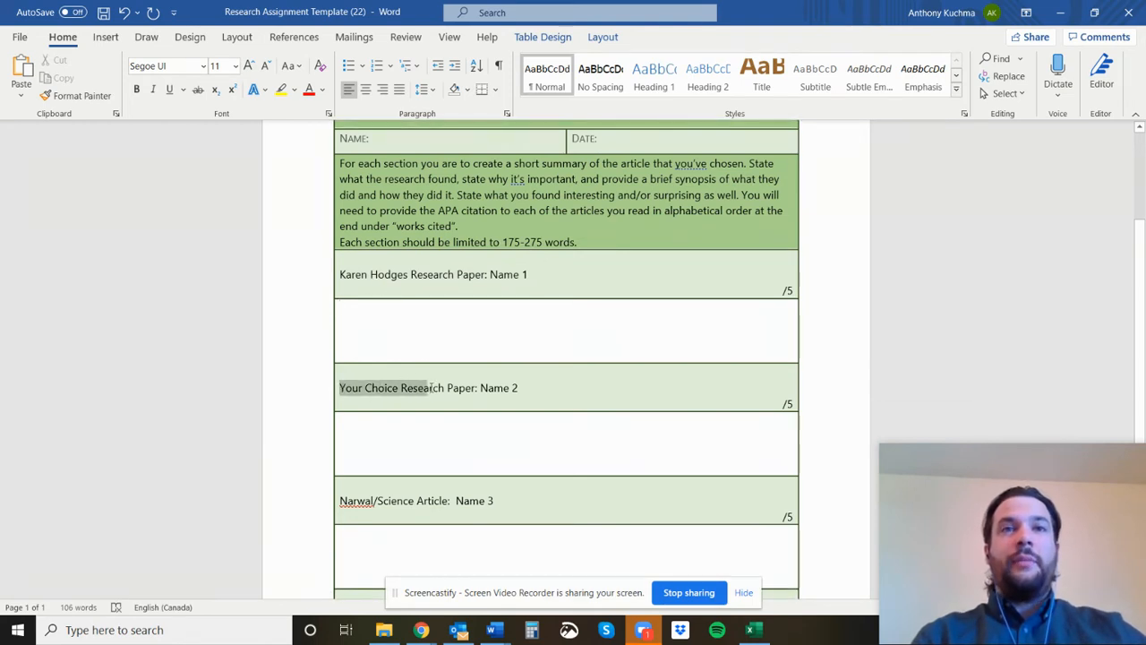
{"action": "scroll", "scroll_direction": "down", "scroll_amount": 3}
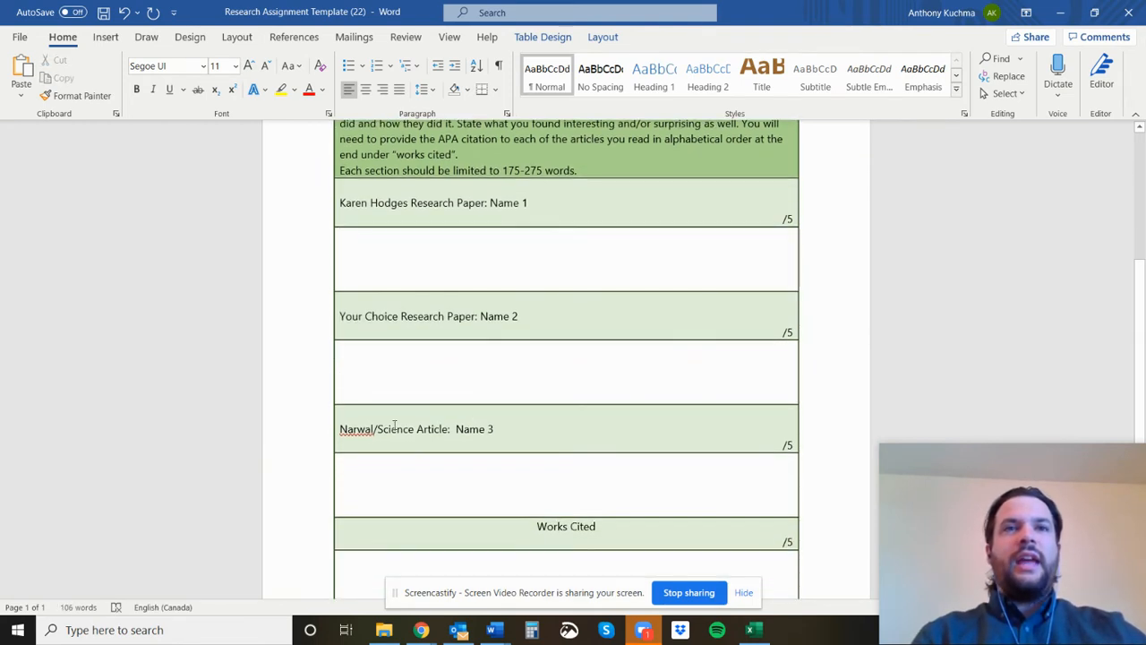
{"action": "double_click", "coordinate": [394, 429]}
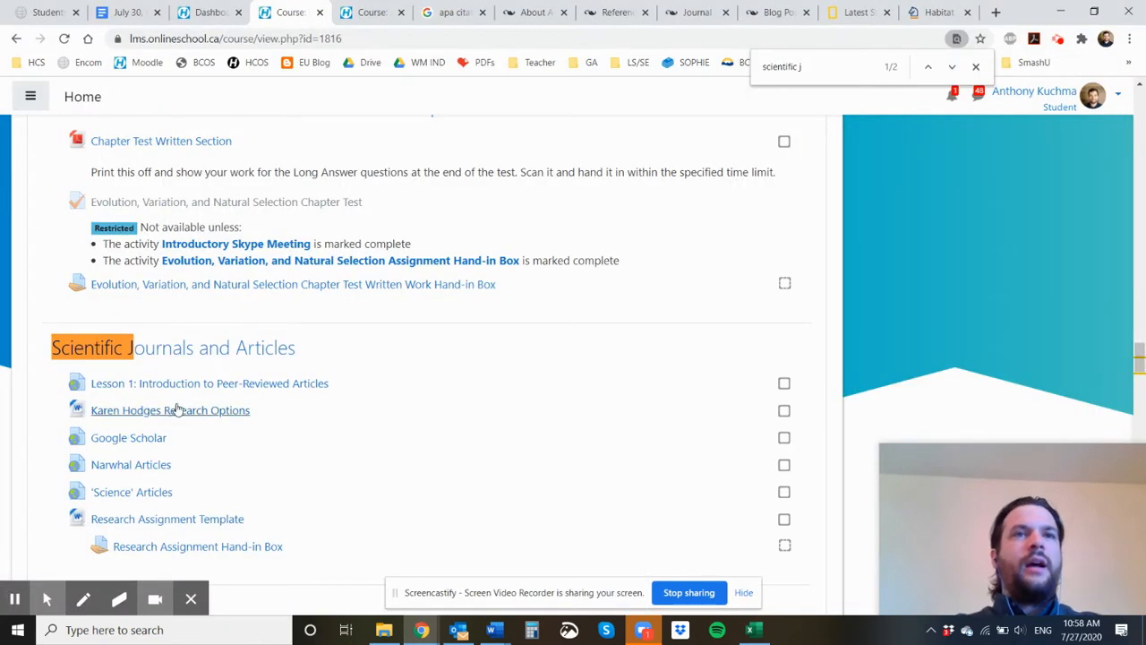
{"action": "mouse_move", "coordinate": [191, 410]}
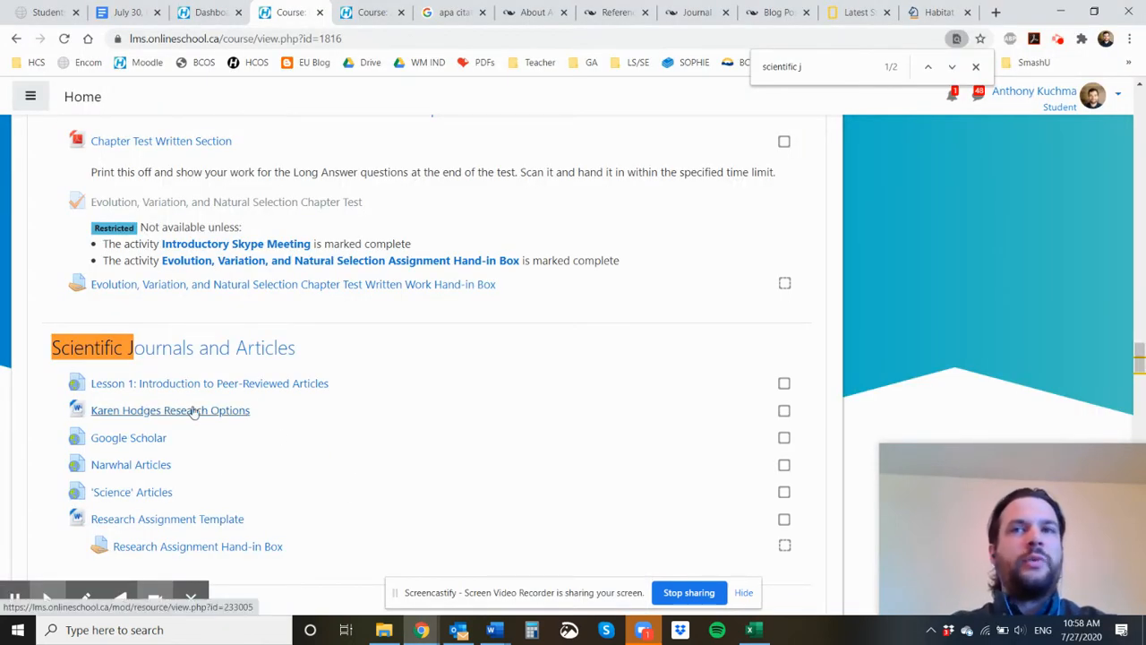
{"action": "left_click", "coordinate": [170, 409]}
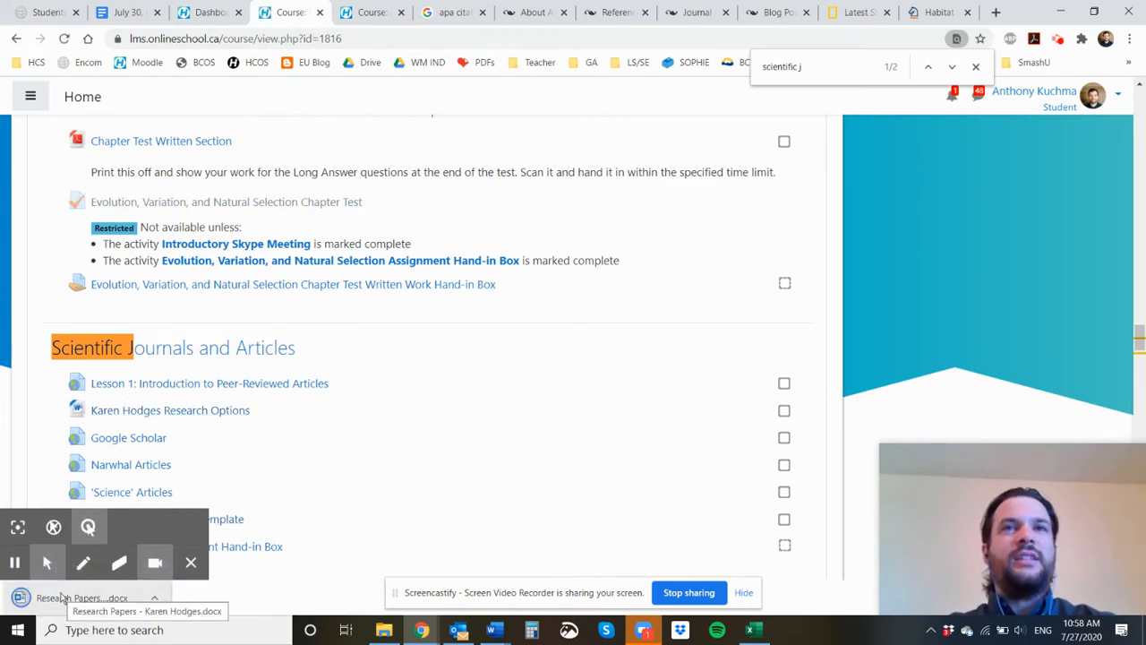
{"action": "left_click", "coordinate": [81, 598]}
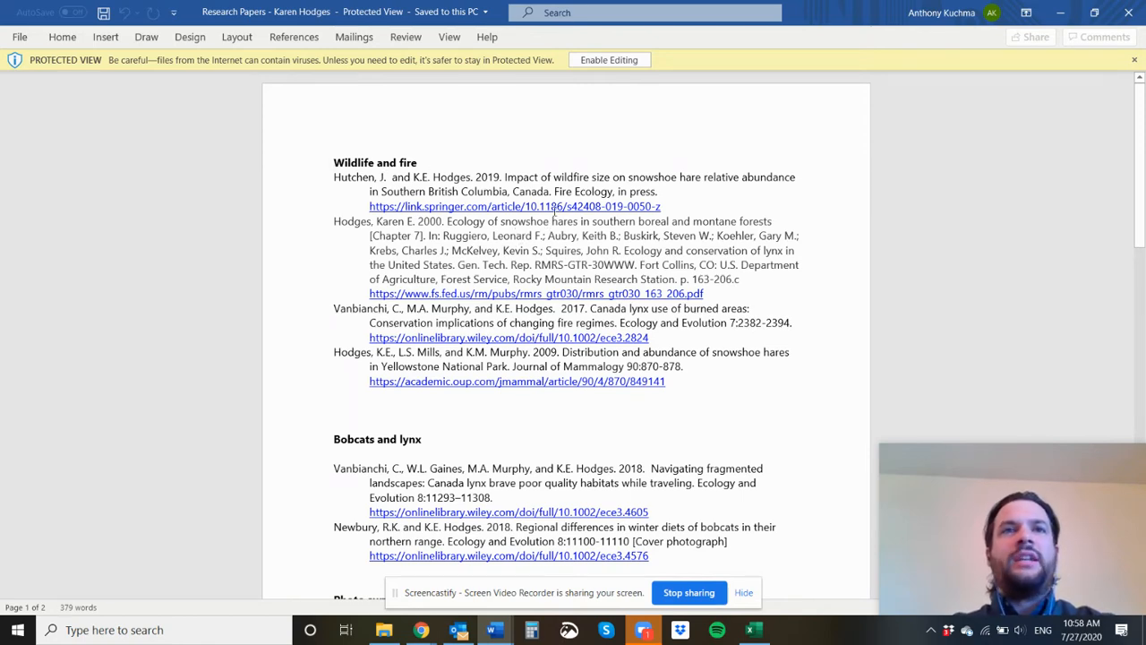
- Read through the Karen Hodges research papers list and enable editing
{"action": "scroll", "scroll_direction": "down", "scroll_amount": 3}
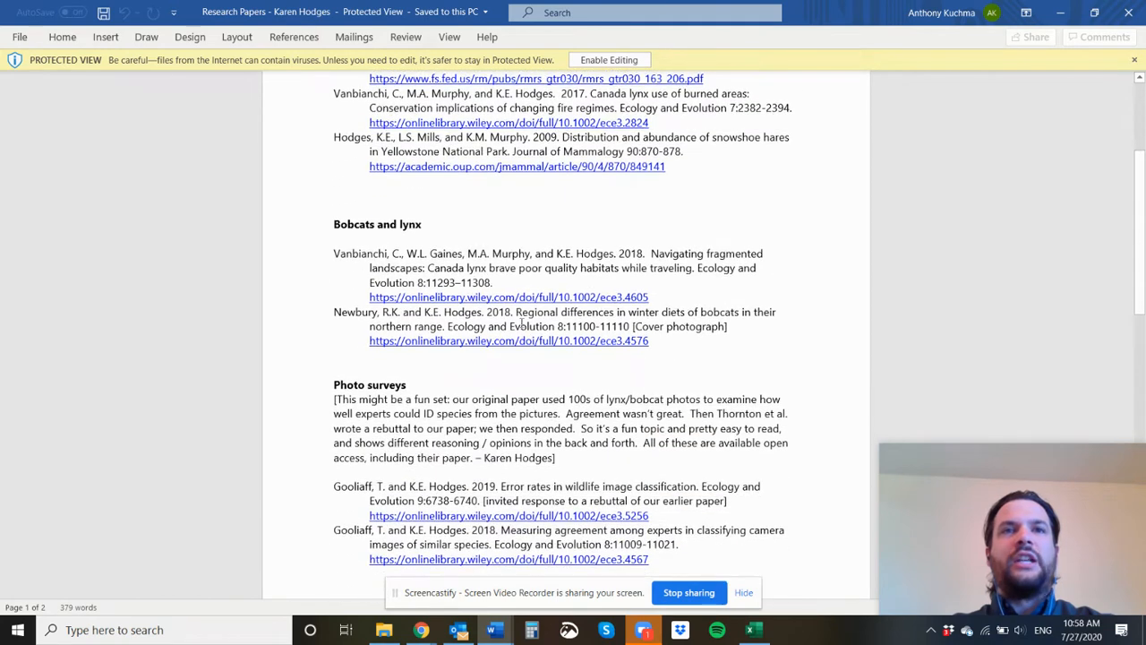
{"action": "scroll", "scroll_direction": "down", "scroll_amount": 3}
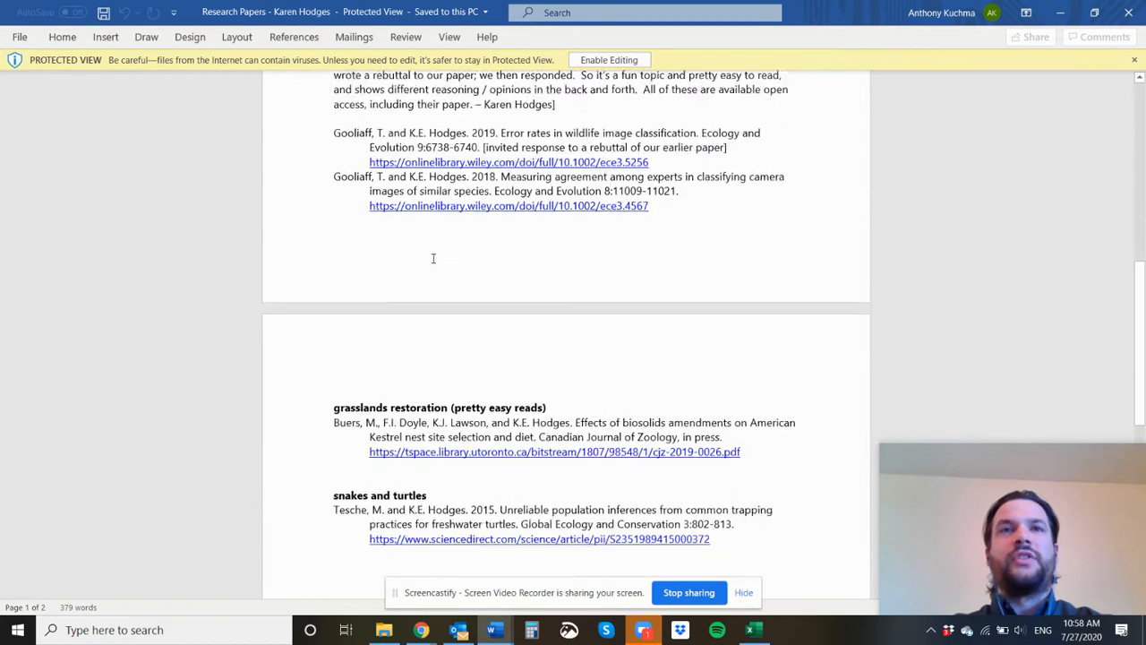
{"action": "scroll", "scroll_direction": "down", "scroll_amount": 3}
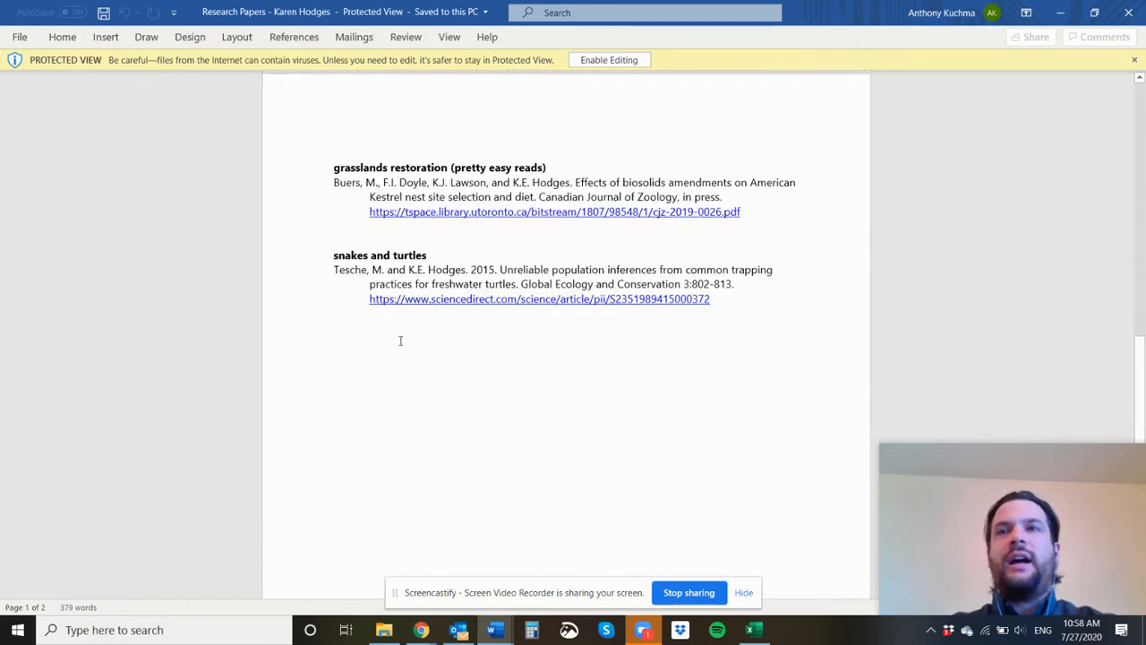
{"action": "scroll", "scroll_direction": "up", "scroll_amount": 3}
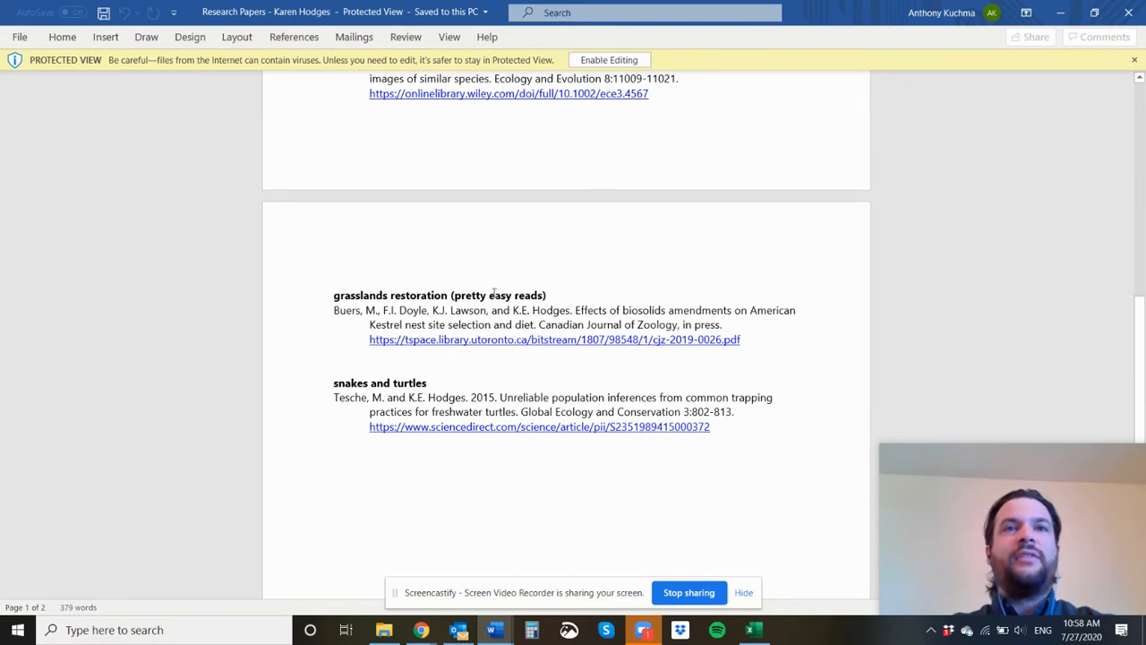
{"action": "scroll", "scroll_direction": "up", "scroll_amount": 3}
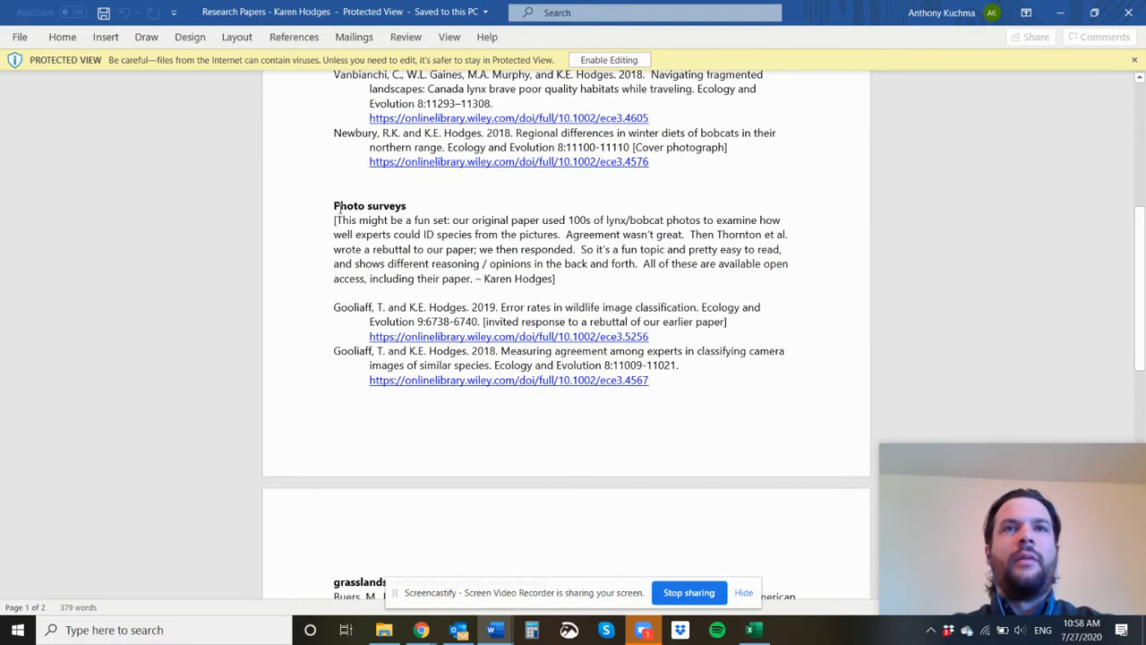
{"action": "scroll", "scroll_direction": "up", "scroll_amount": 3}
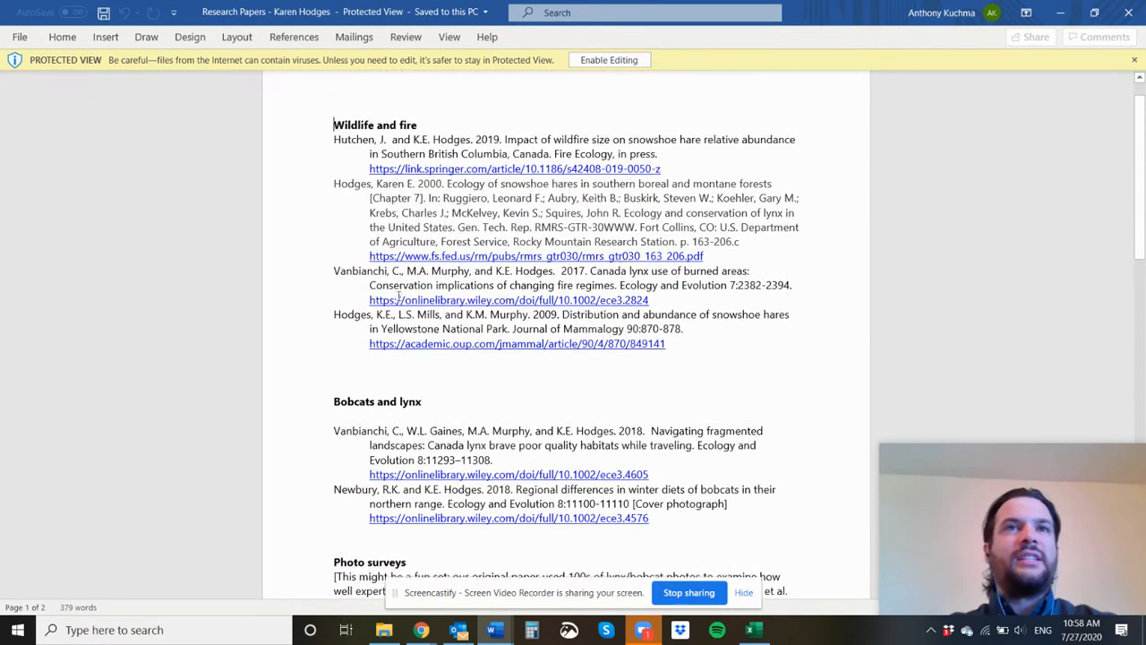
{"action": "scroll", "scroll_direction": "up", "scroll_amount": 3}
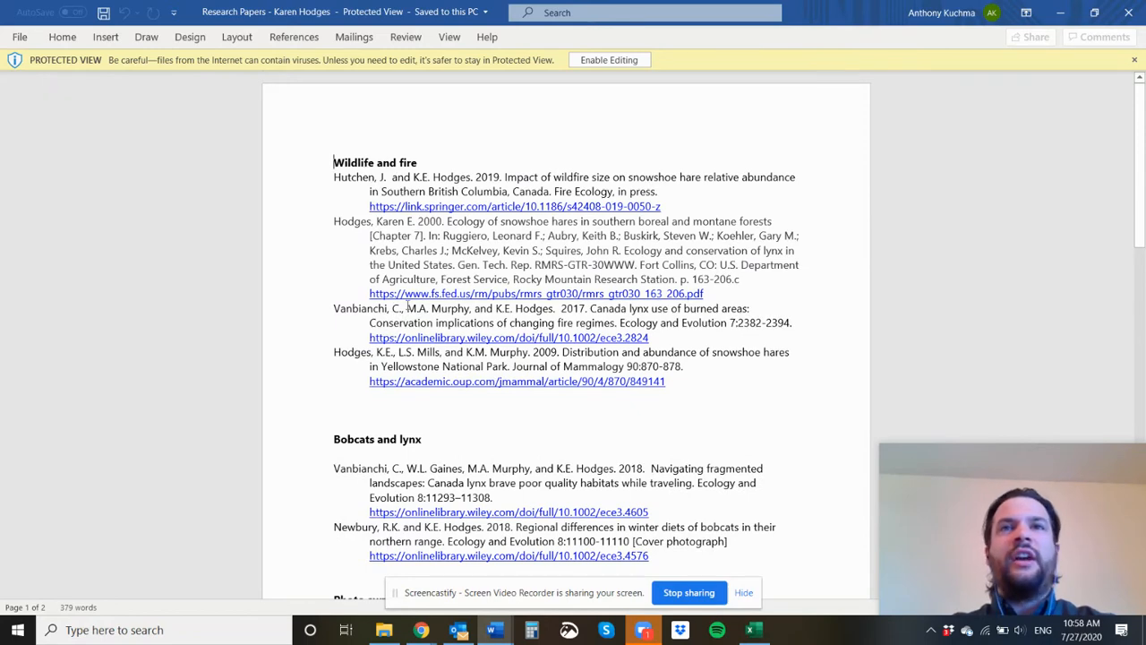
{"action": "scroll", "scroll_direction": "down", "scroll_amount": 3}
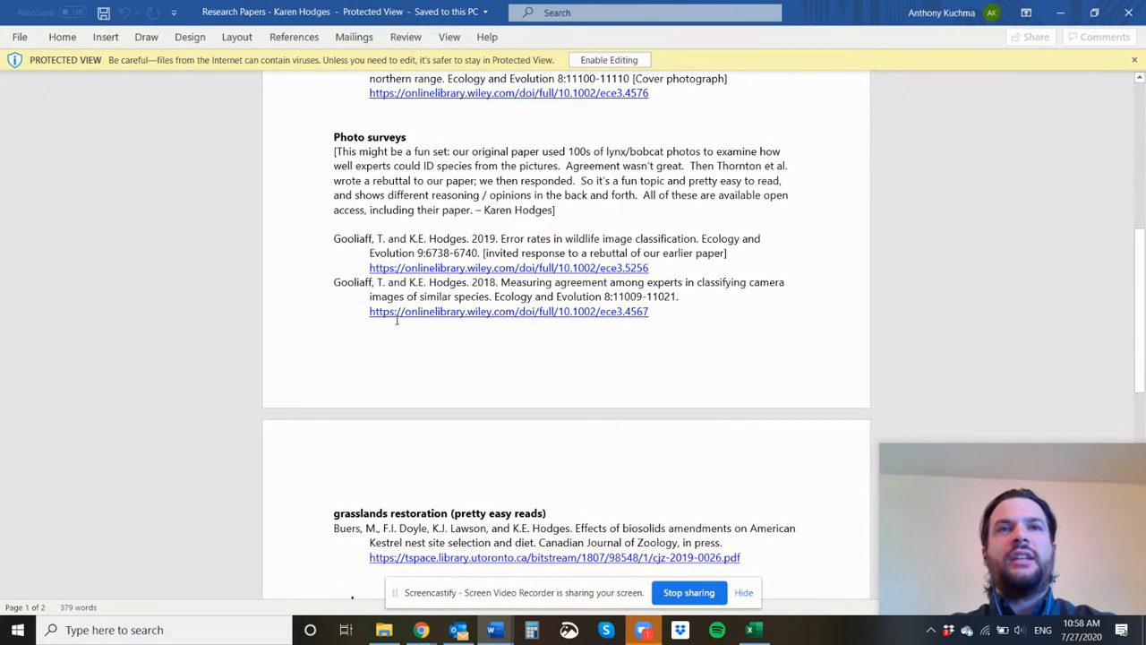
{"action": "scroll", "scroll_direction": "down", "scroll_amount": 3}
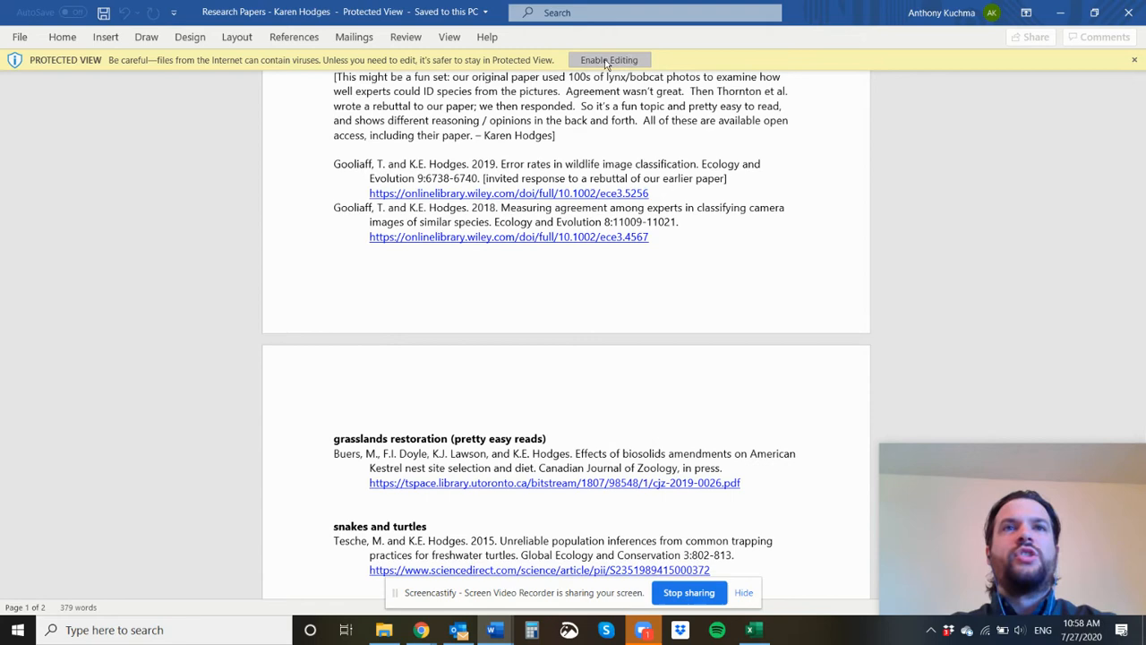
{"action": "left_click", "coordinate": [609, 59]}
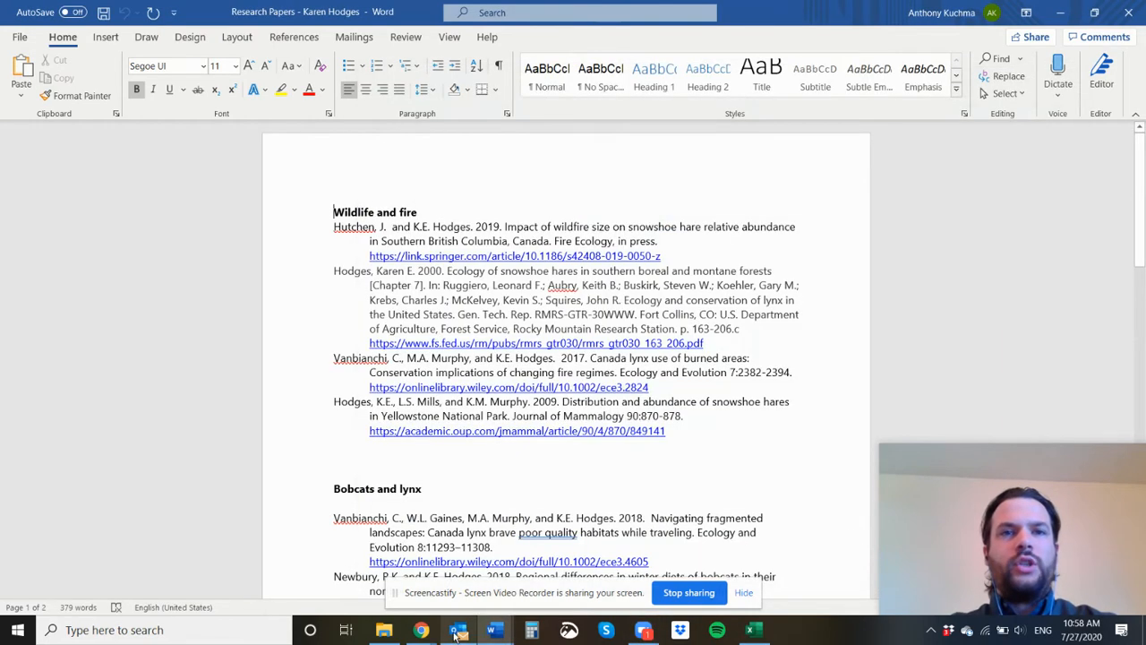
- Review the Moodle course resources, glance at the Word template, and head to Google Scholar
{"action": "left_click", "coordinate": [421, 630]}
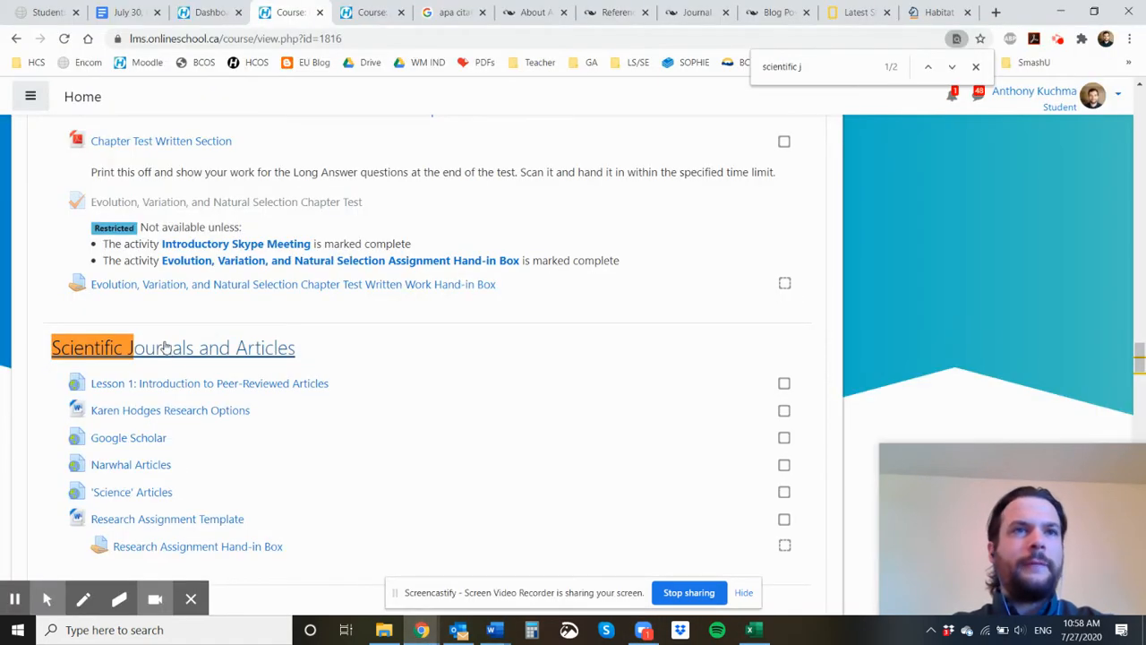
{"action": "scroll", "scroll_direction": "down", "scroll_amount": 3}
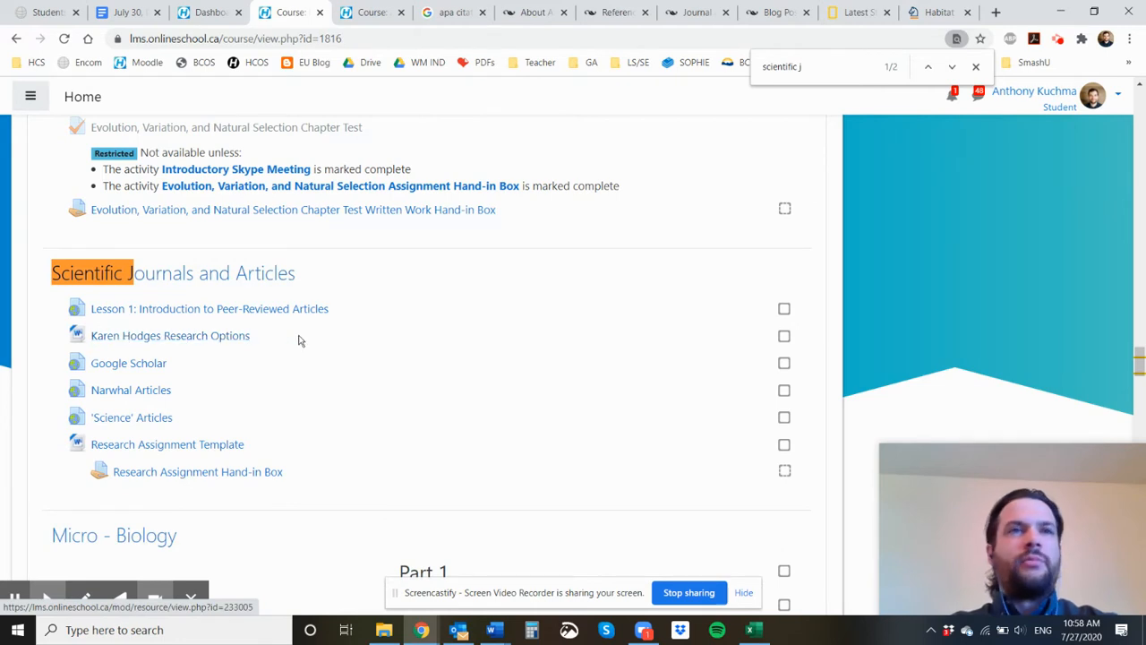
{"action": "mouse_move", "coordinate": [202, 378]}
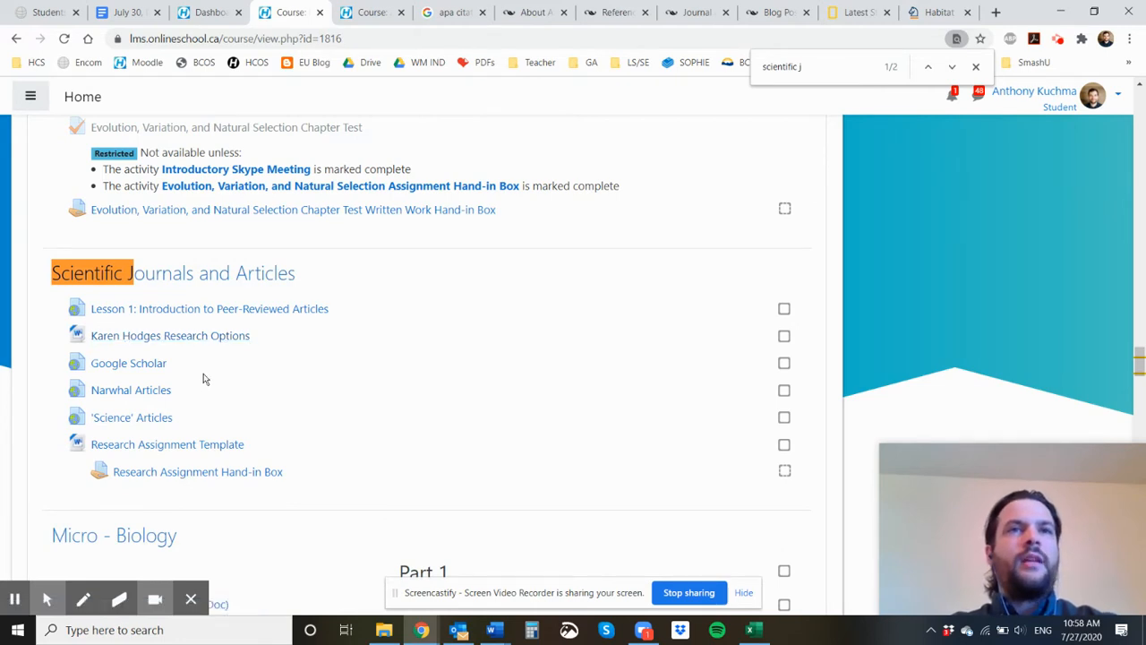
{"action": "mouse_move", "coordinate": [495, 629]}
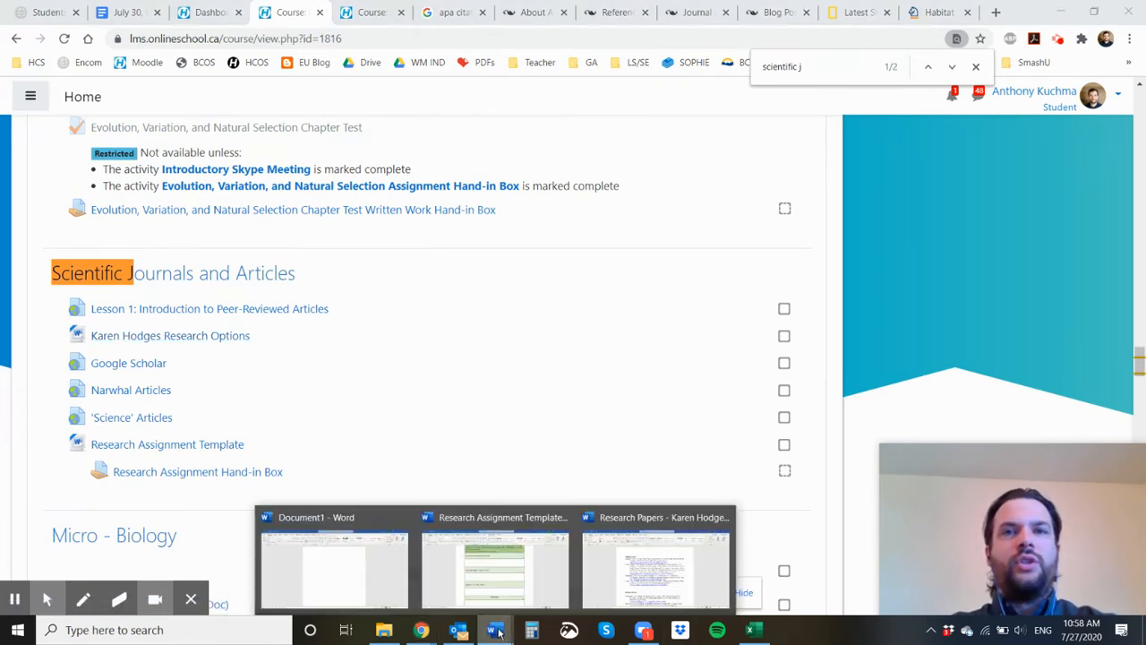
{"action": "left_click", "coordinate": [494, 569]}
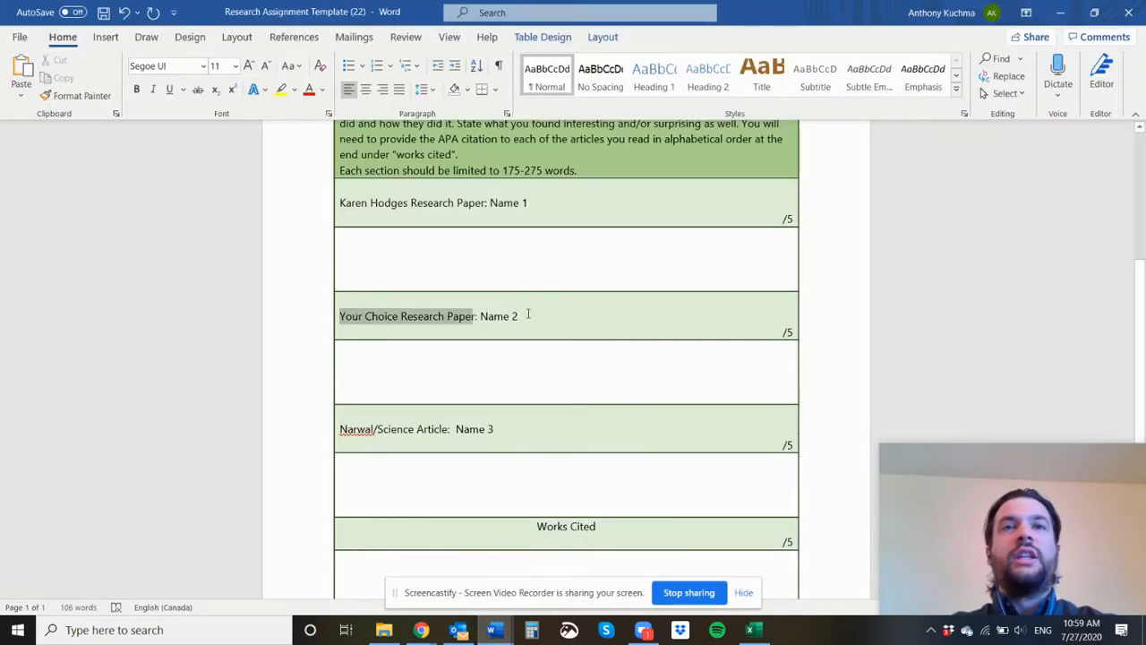
{"action": "left_click", "coordinate": [420, 630]}
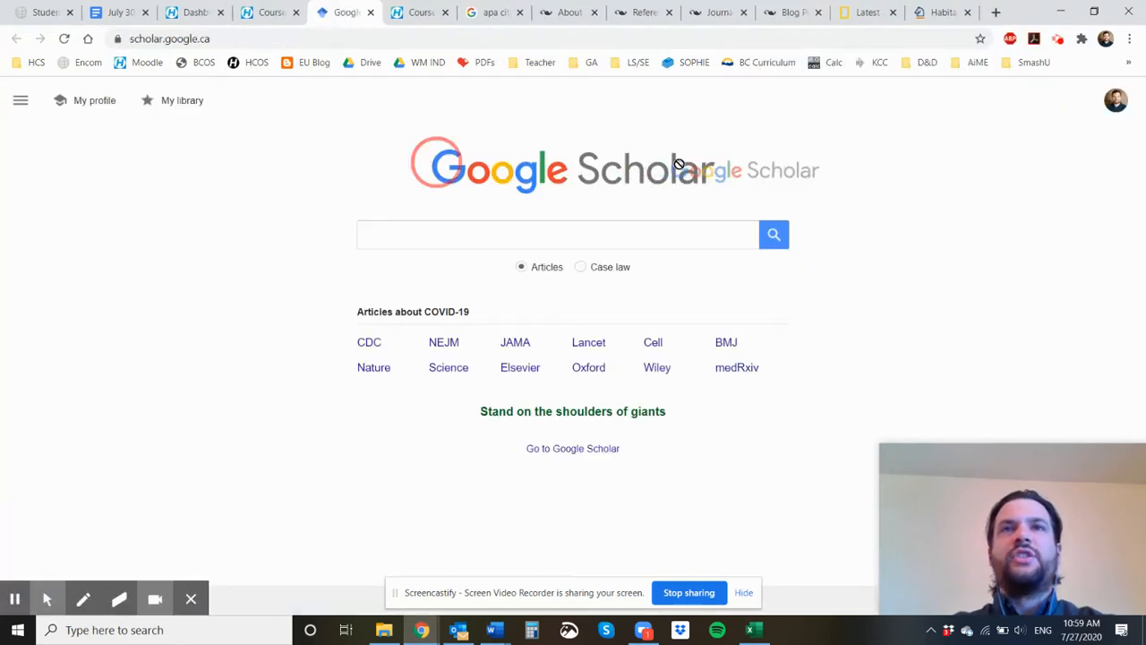
- Search Google Scholar for Hectori
{"action": "left_click", "coordinate": [558, 234]}
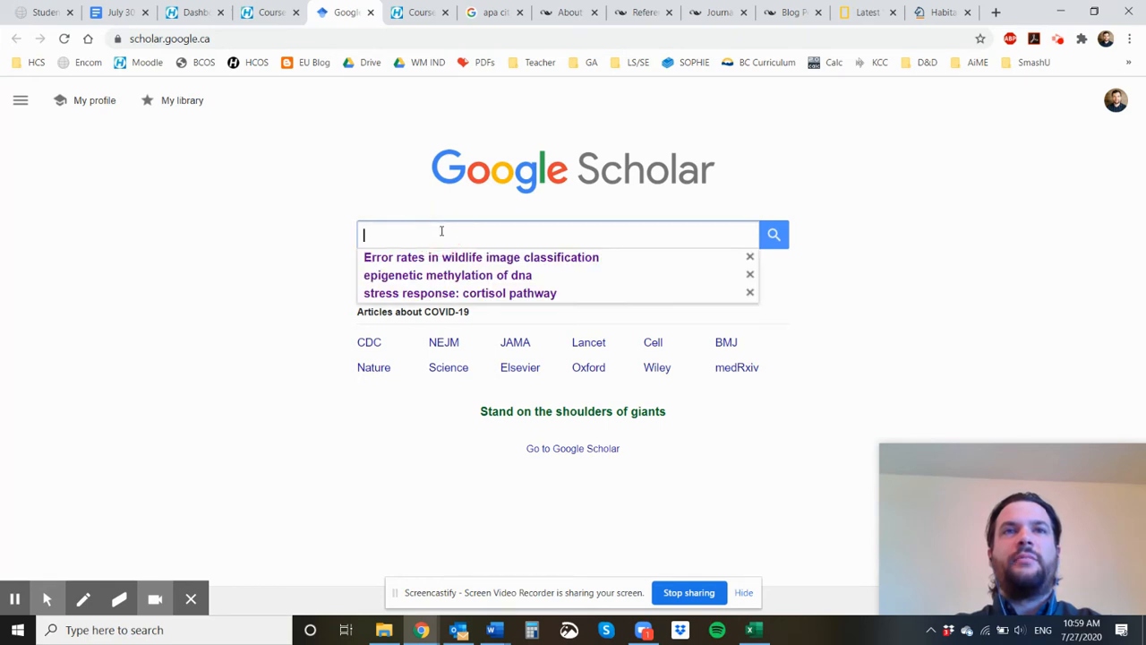
{"action": "mouse_move", "coordinate": [260, 266]}
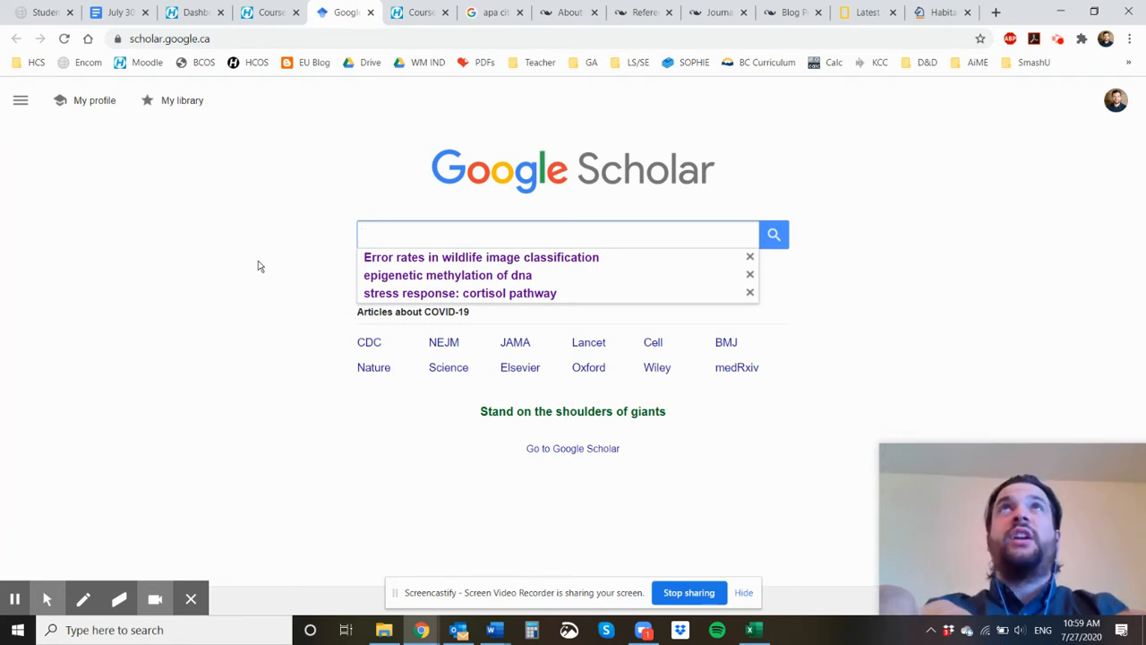
{"action": "left_click", "coordinate": [558, 234]}
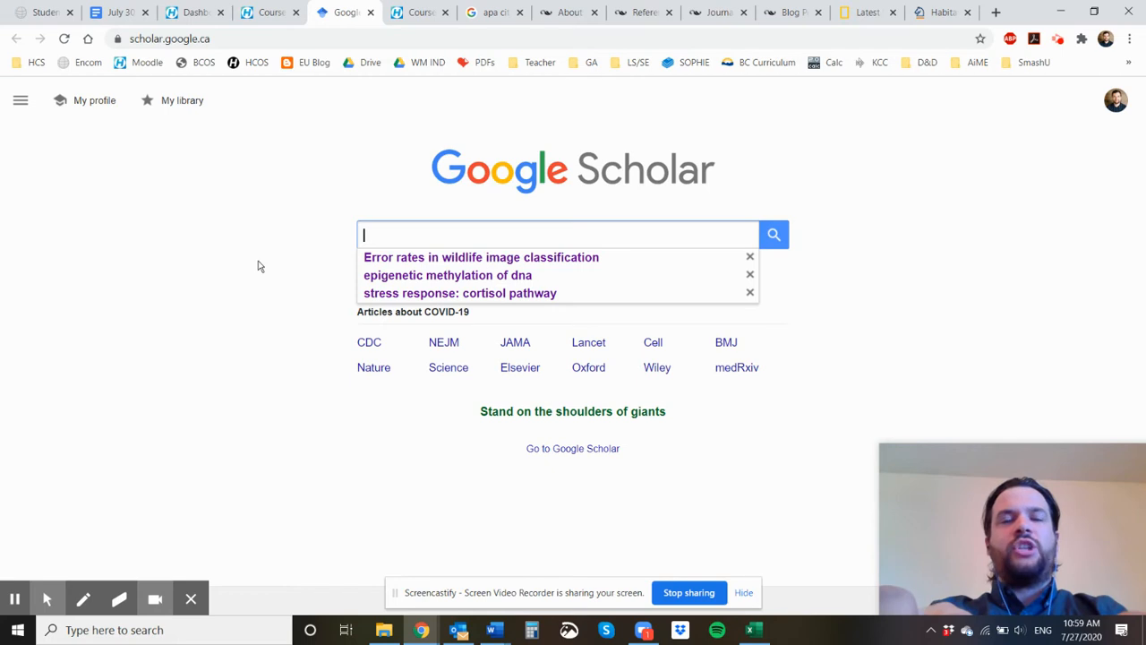
{"action": "type", "text": "Hectori Dolphin"}
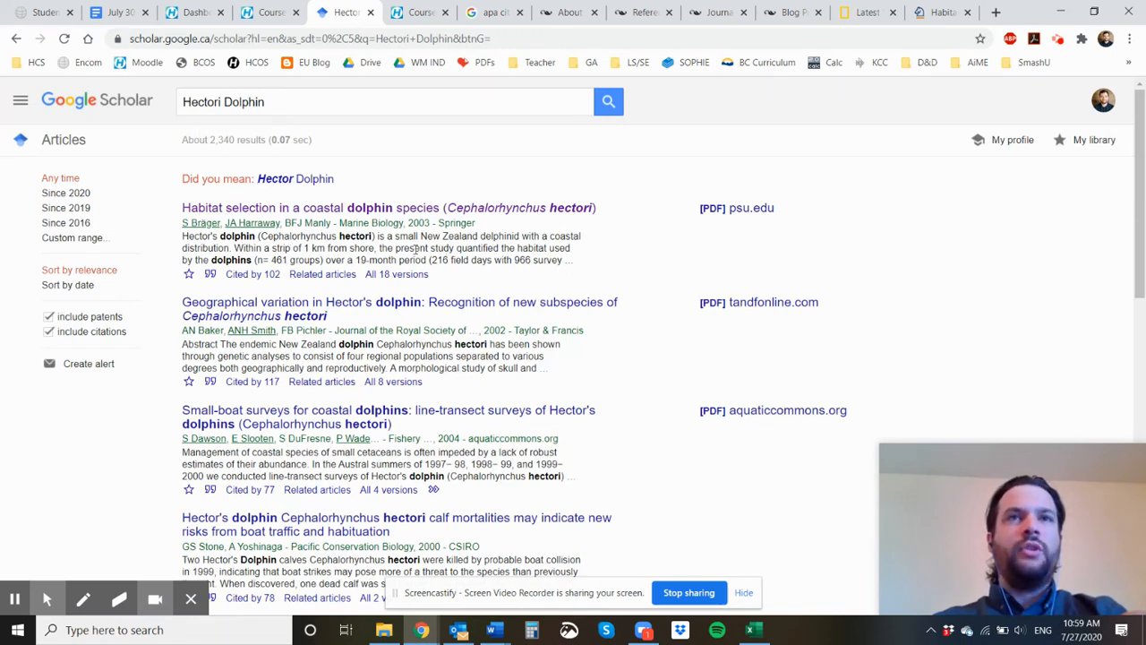
{"action": "mouse_move", "coordinate": [275, 178]}
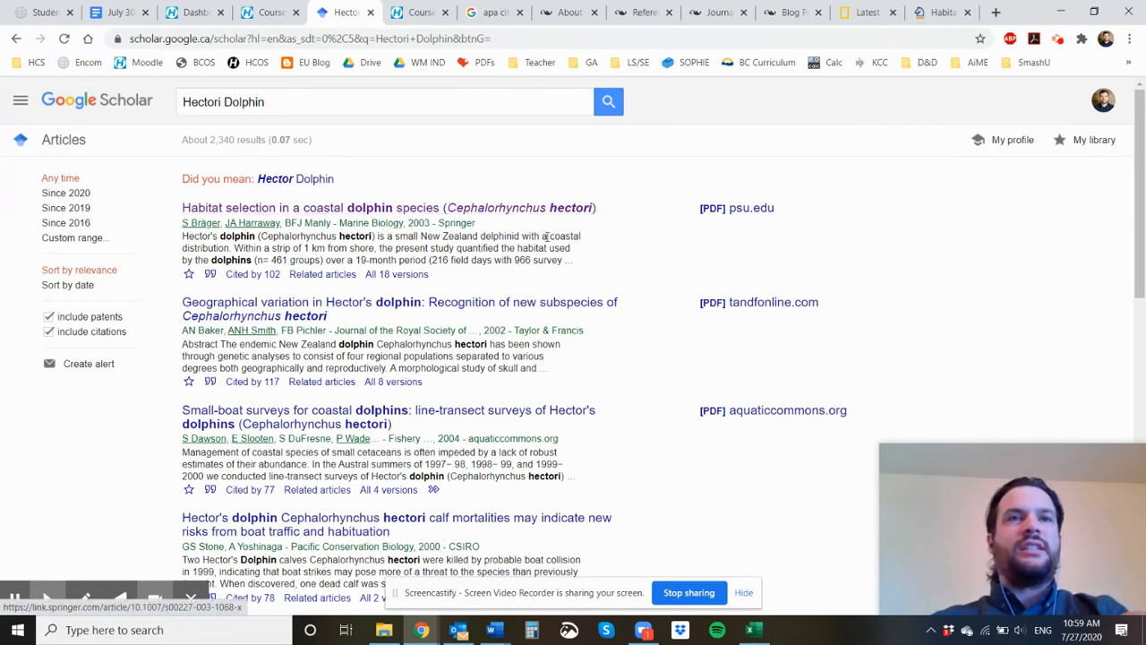
- Browse the Hector's dolphin results and open the Cephalorhynchus Dolphins encyclopedia chapter
{"action": "scroll", "scroll_direction": "down", "scroll_amount": 3}
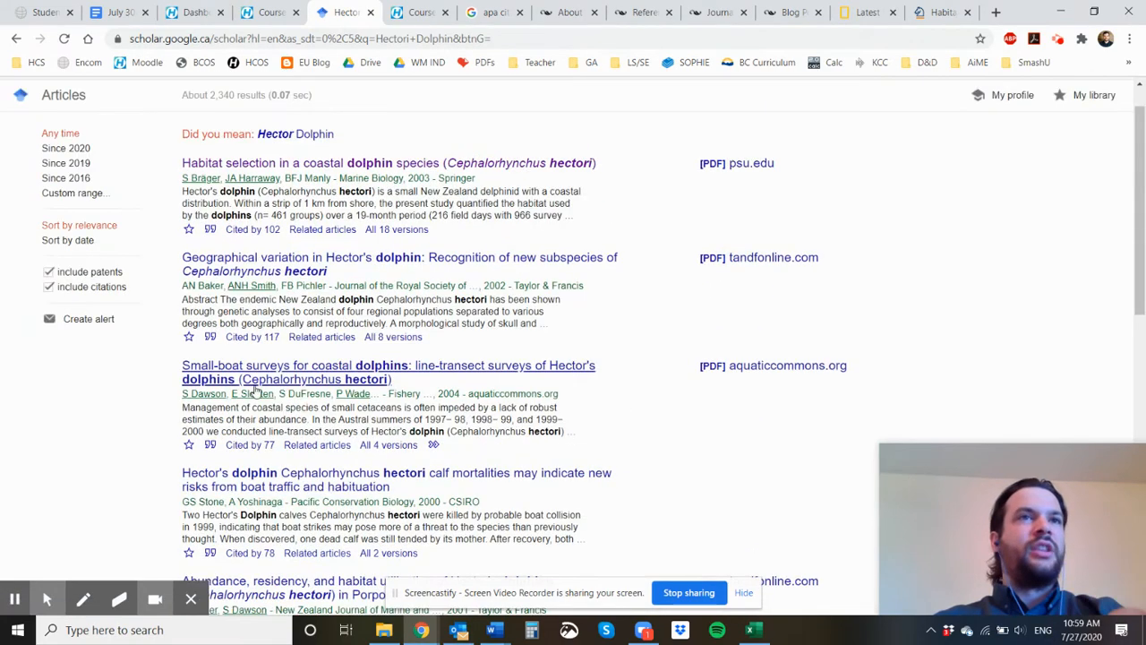
{"action": "scroll", "scroll_direction": "down", "scroll_amount": 3}
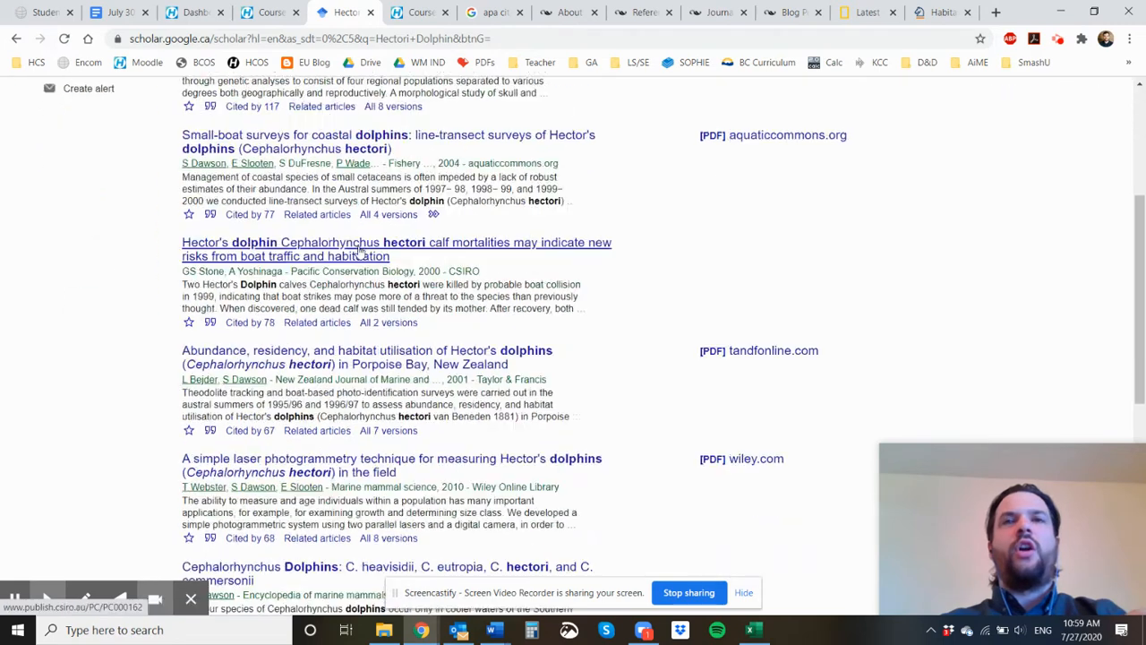
{"action": "scroll", "scroll_direction": "down", "scroll_amount": 3}
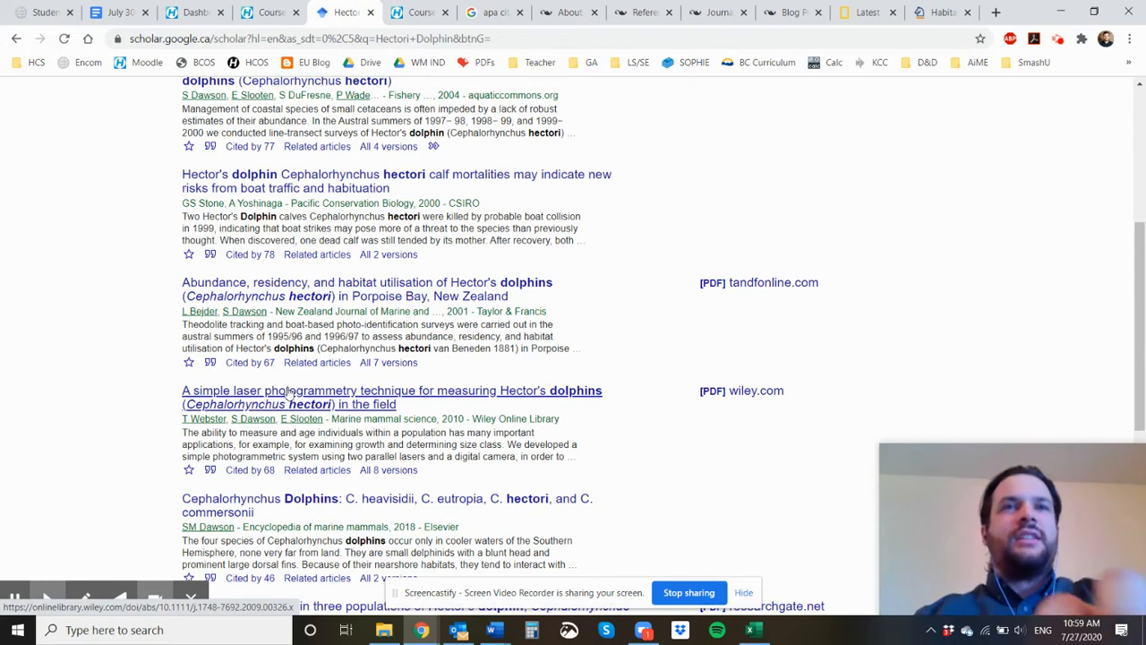
{"action": "scroll", "scroll_direction": "up", "scroll_amount": 3}
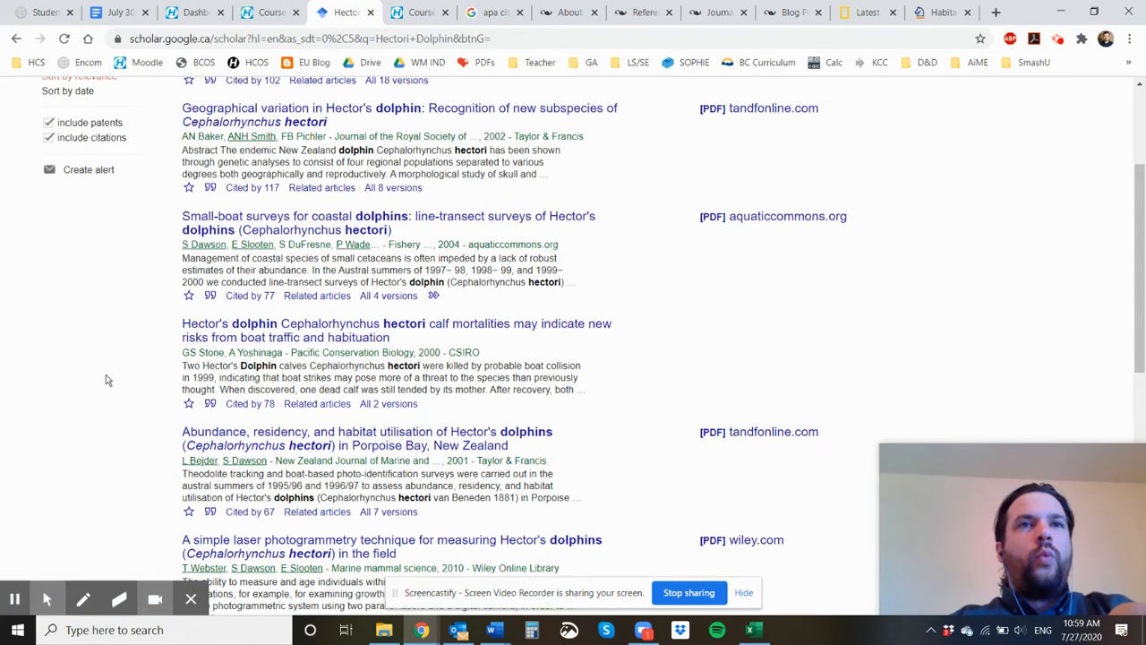
{"action": "scroll", "scroll_direction": "up", "scroll_amount": 3}
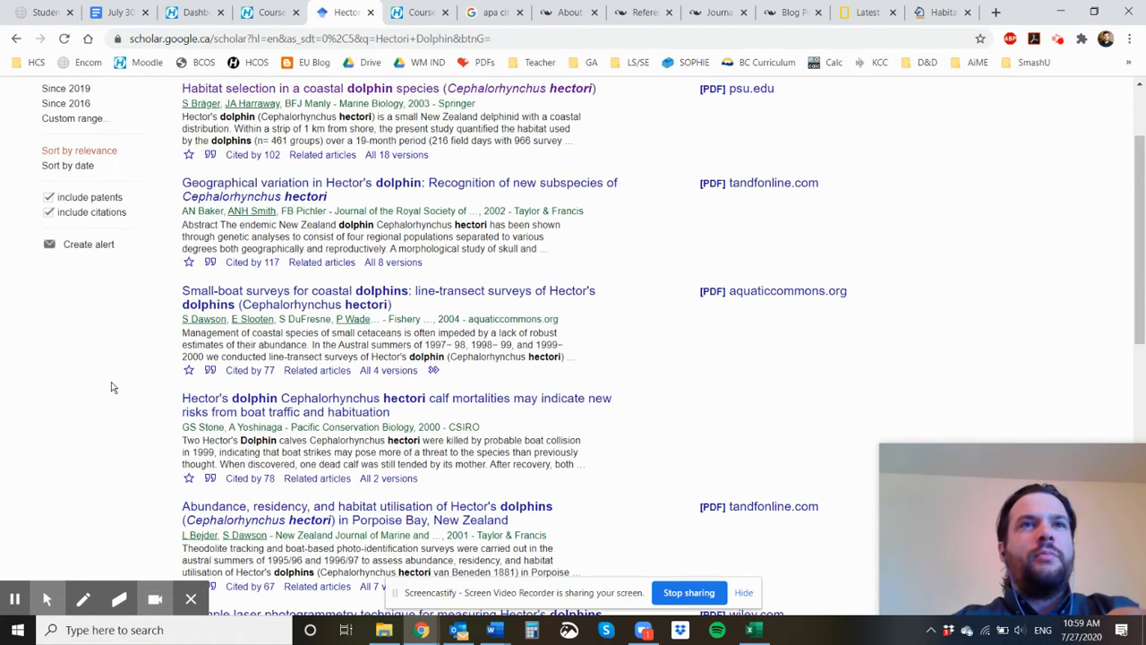
{"action": "scroll", "scroll_direction": "up", "scroll_amount": 3}
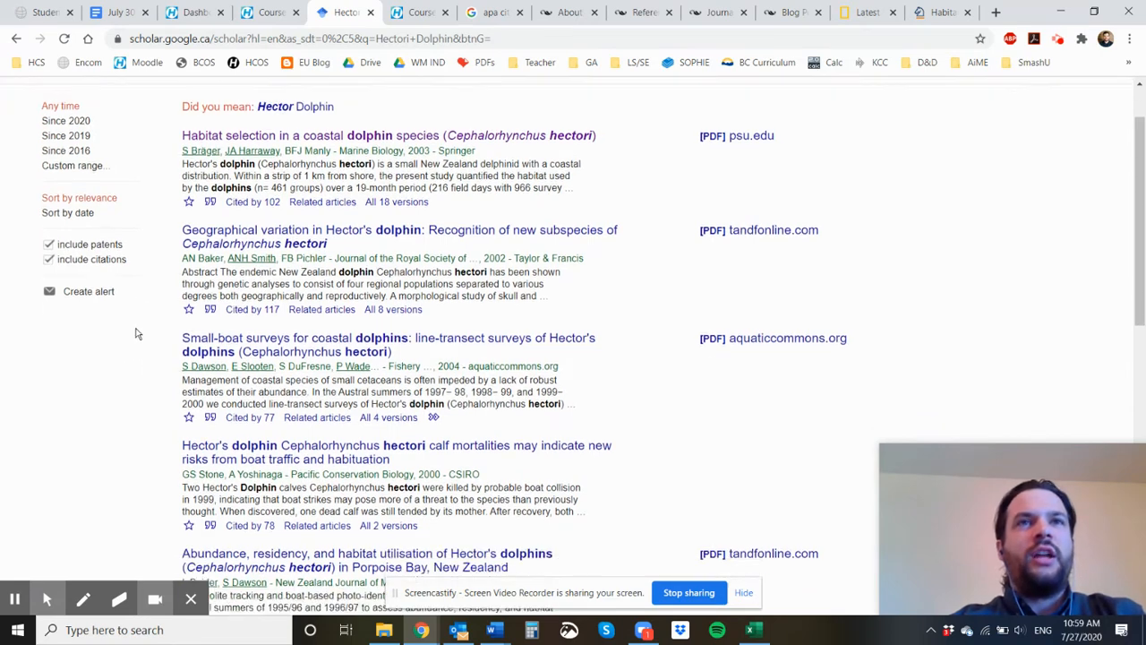
{"action": "scroll", "scroll_direction": "down", "scroll_amount": 3}
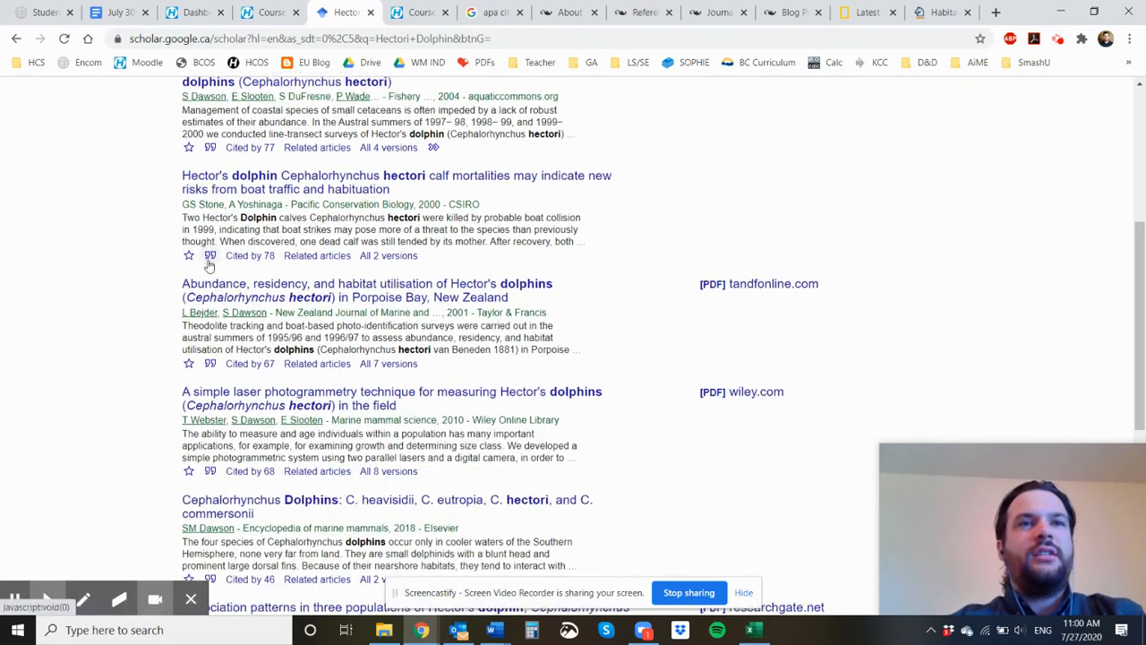
{"action": "scroll", "scroll_direction": "down", "scroll_amount": 3}
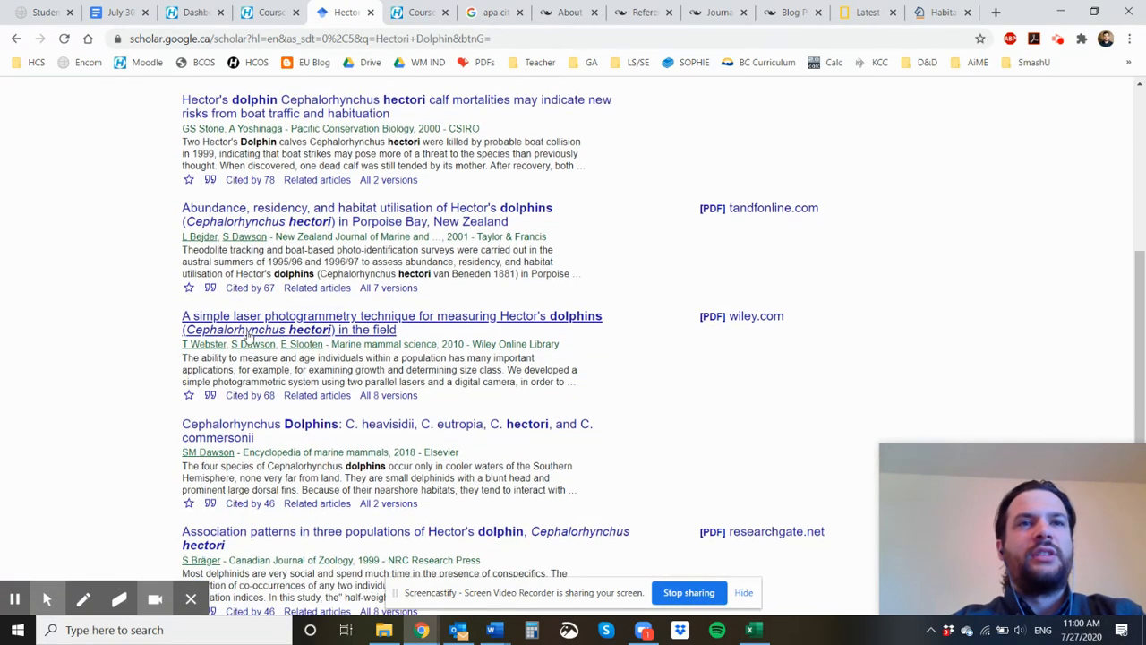
{"action": "scroll", "scroll_direction": "down", "scroll_amount": 3}
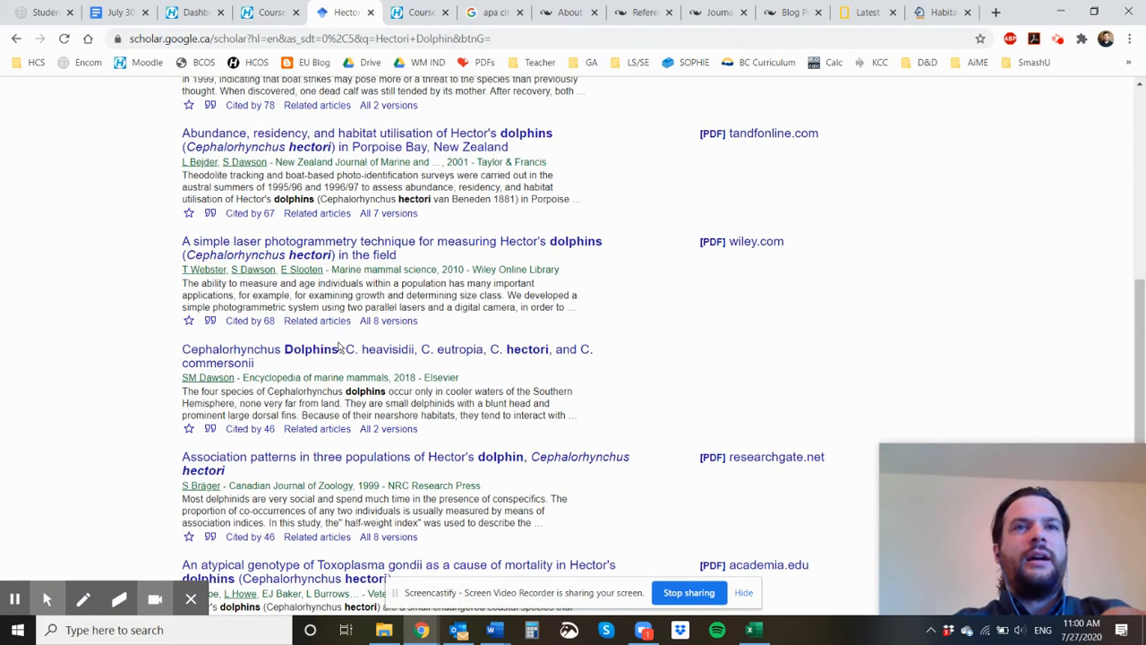
{"action": "left_click", "coordinate": [387, 349]}
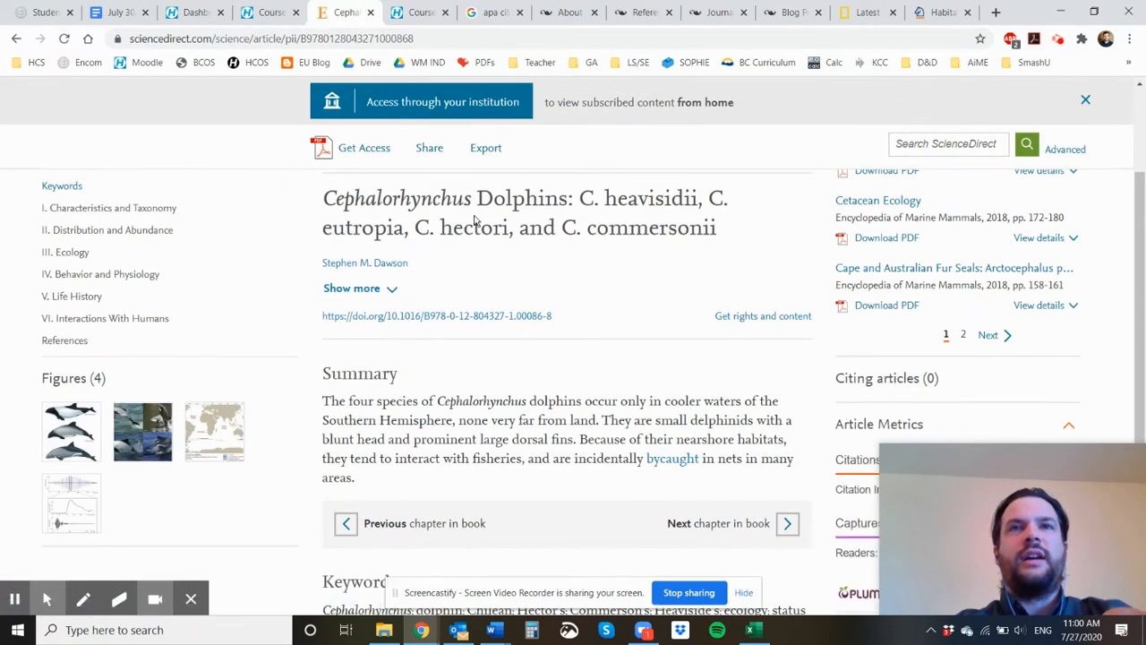
{"action": "mouse_move", "coordinate": [632, 260]}
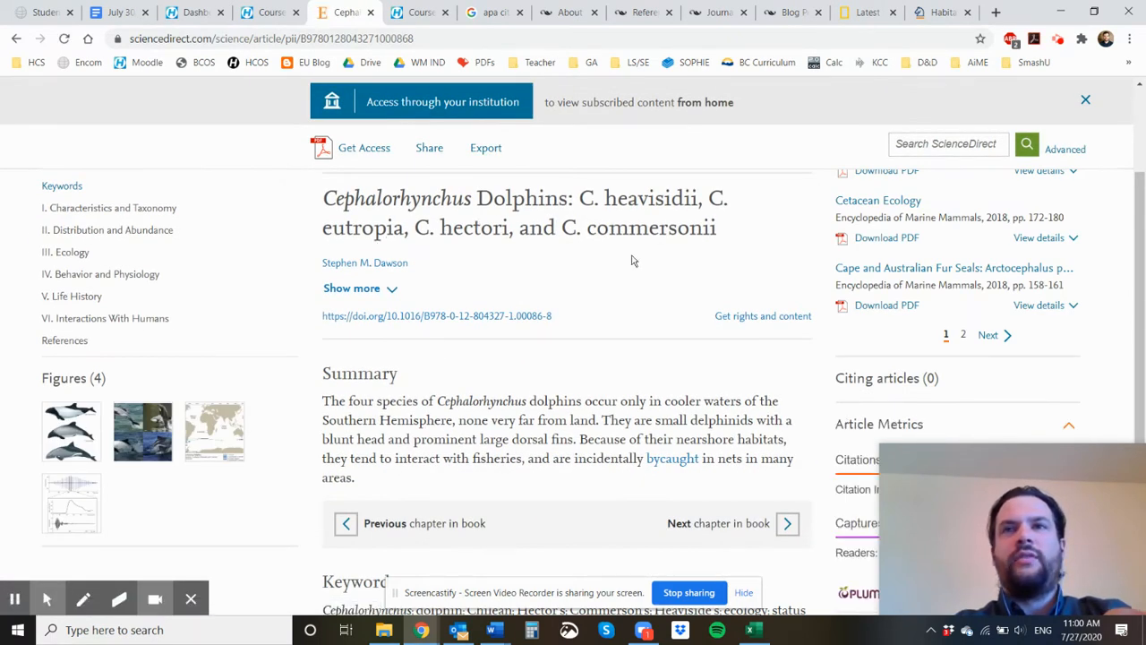
- Skim the ScienceDirect chapter and the Springer habitat selection article abstract
{"action": "scroll", "scroll_direction": "up", "scroll_amount": 3}
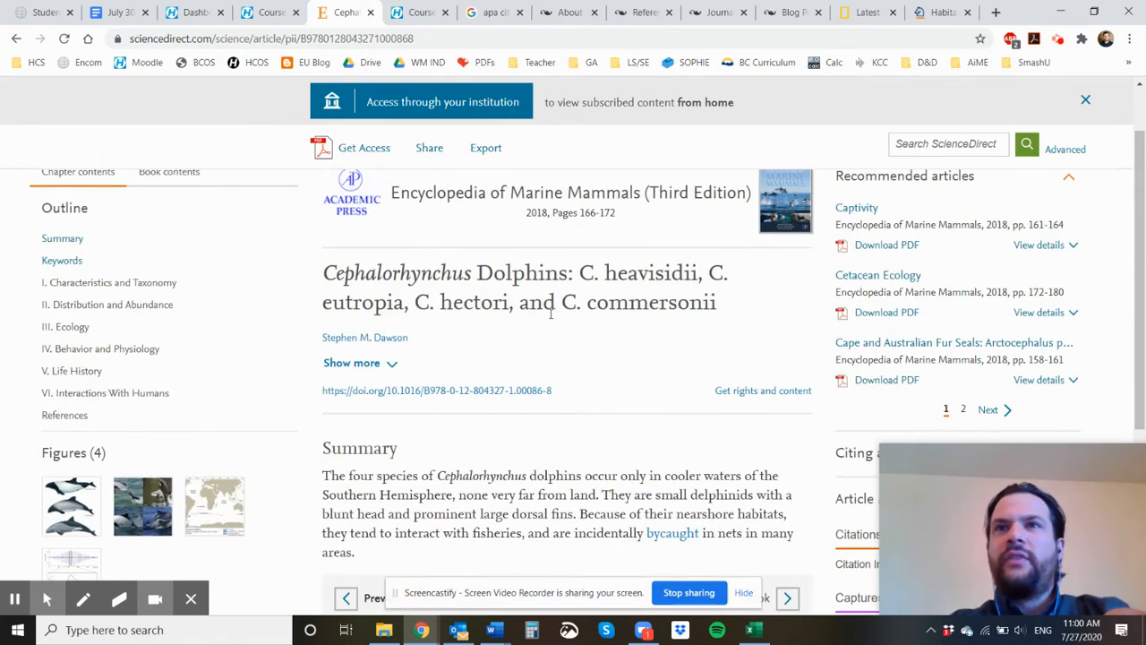
{"action": "scroll", "scroll_direction": "down", "scroll_amount": 3}
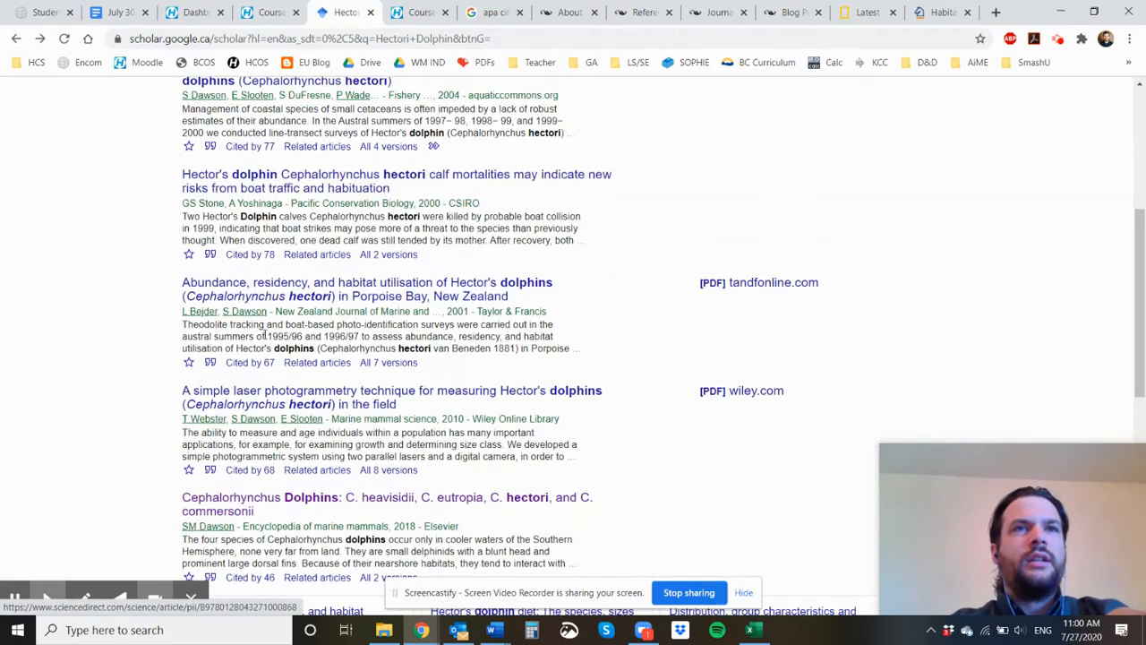
{"action": "scroll", "scroll_direction": "up", "scroll_amount": 3}
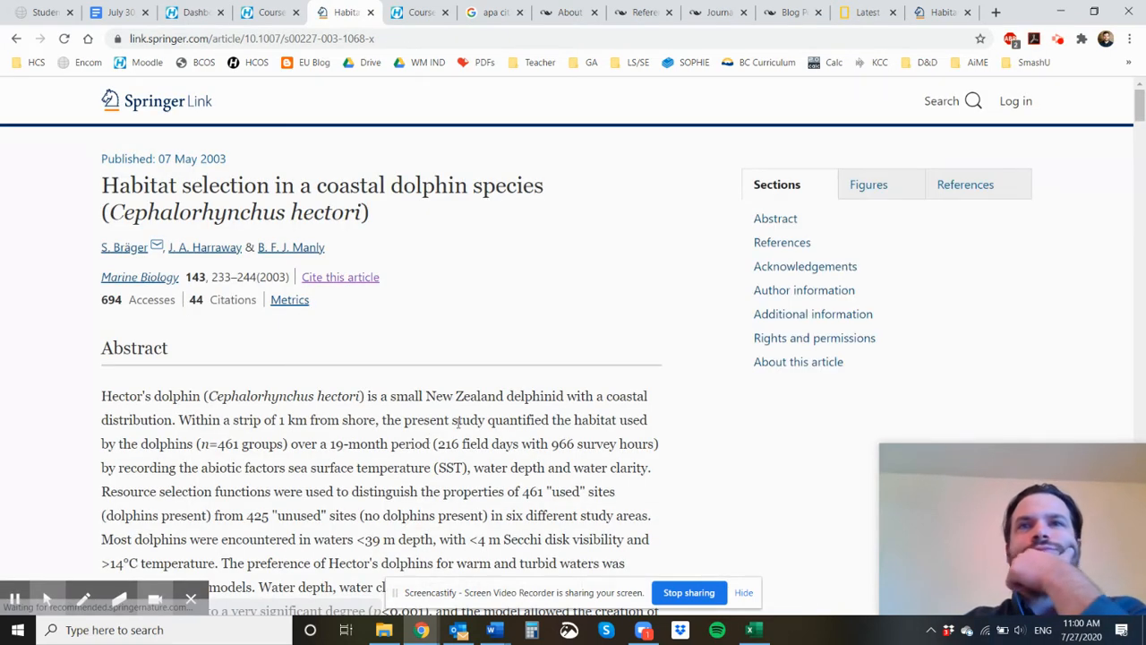
{"action": "scroll", "scroll_direction": "down", "scroll_amount": 3}
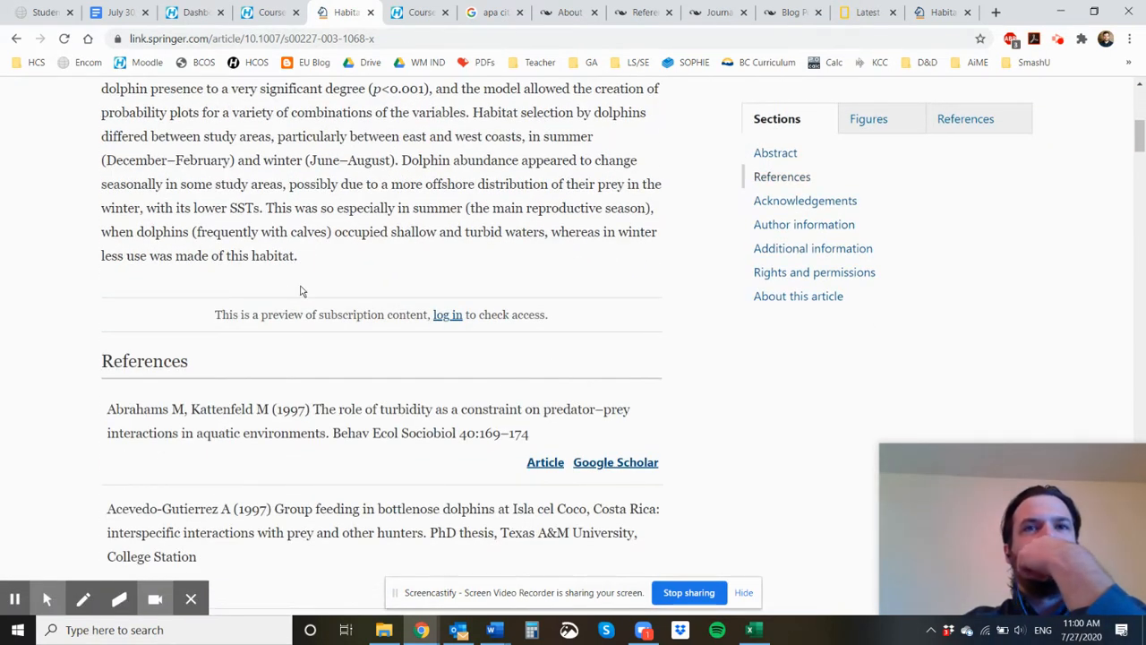
{"action": "scroll", "scroll_direction": "up", "scroll_amount": 3}
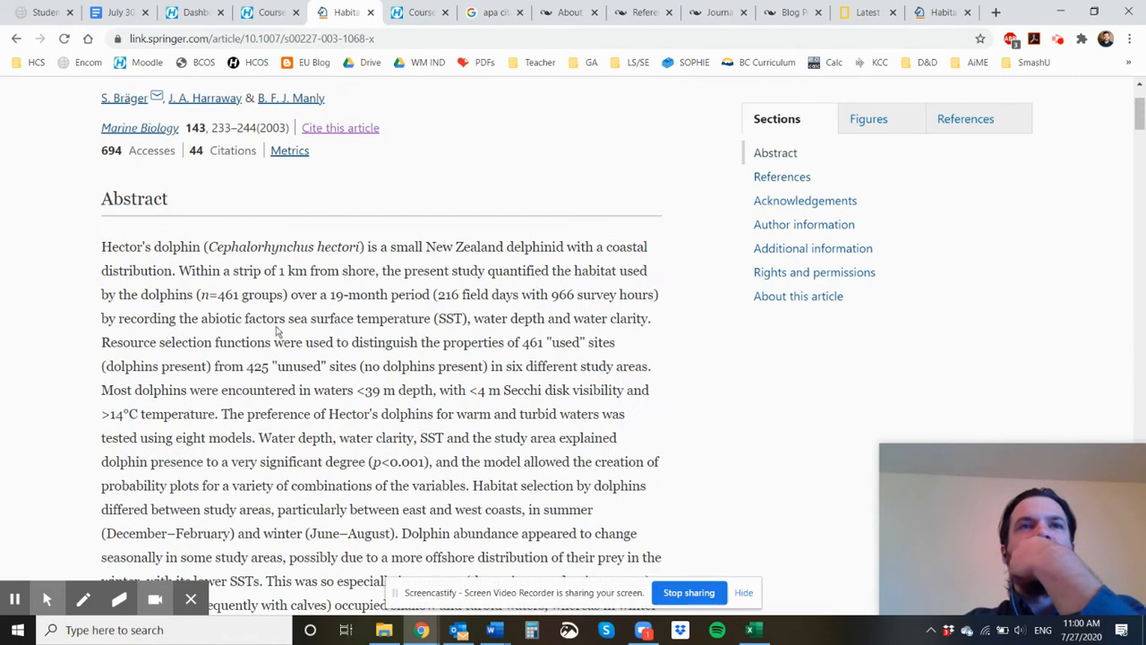
{"action": "mouse_move", "coordinate": [182, 207]}
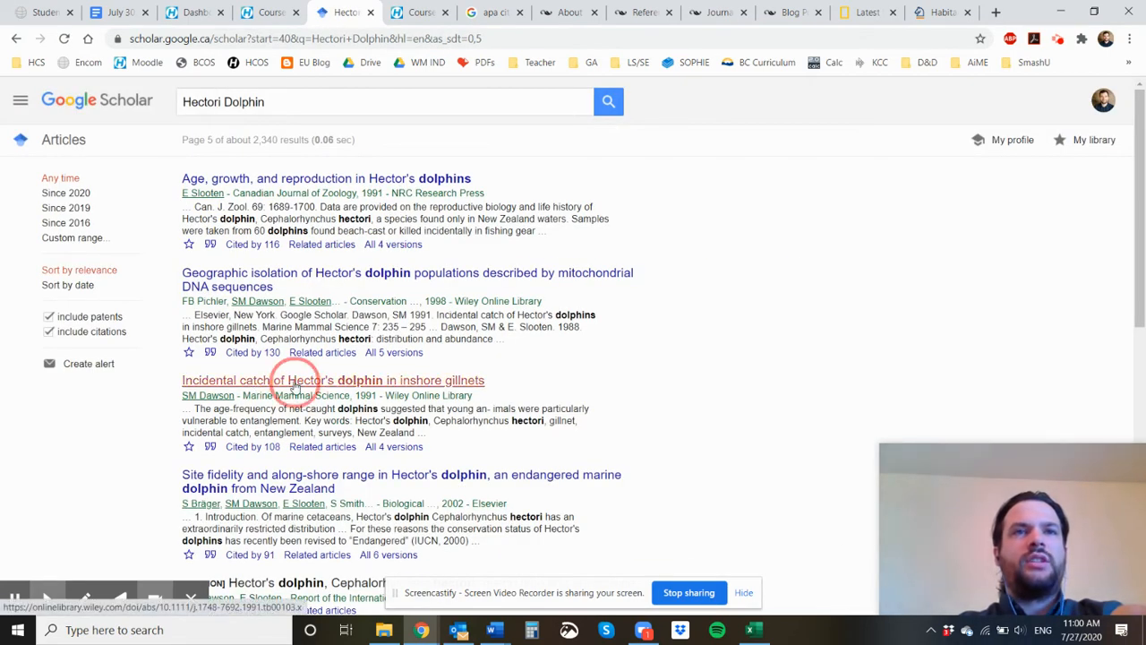
- Check the paywalled Wiley gillnet article, then open the doc.govt.nz Hector's dolphin bibliography PDF
{"action": "left_click", "coordinate": [332, 380]}
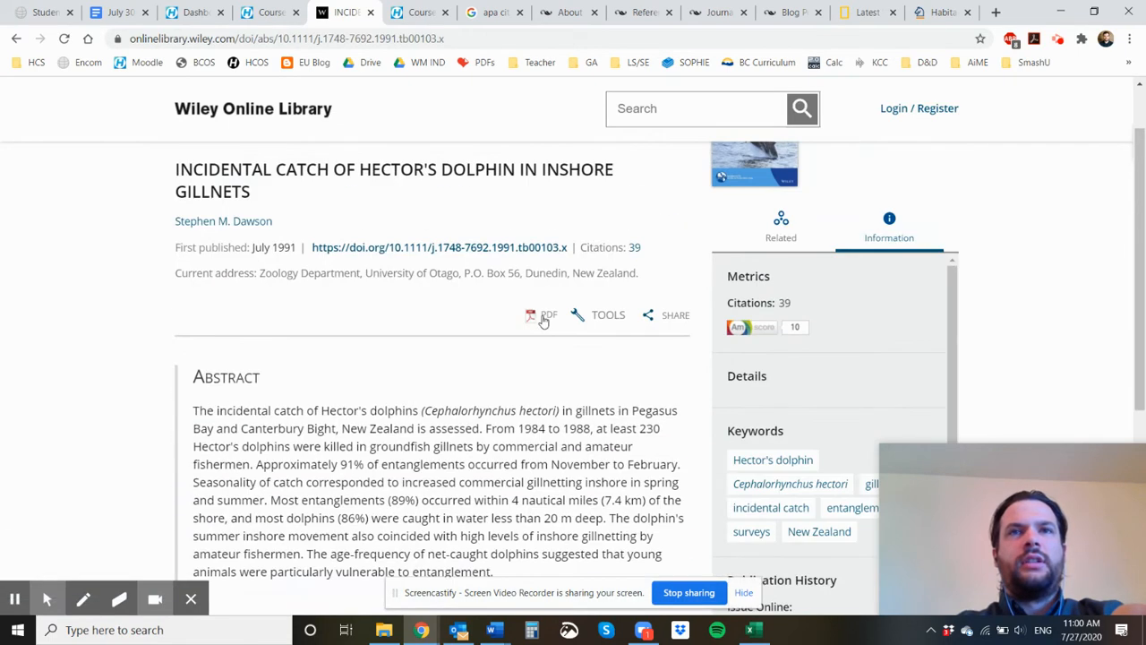
{"action": "left_click", "coordinate": [542, 315]}
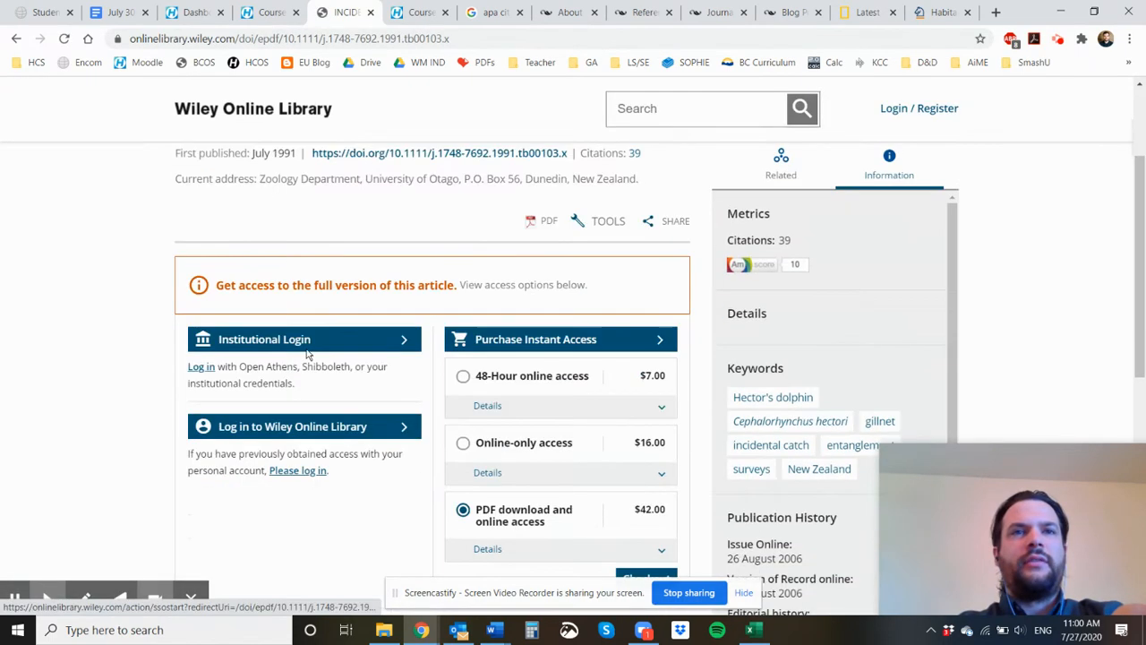
{"action": "left_click", "coordinate": [16, 37]}
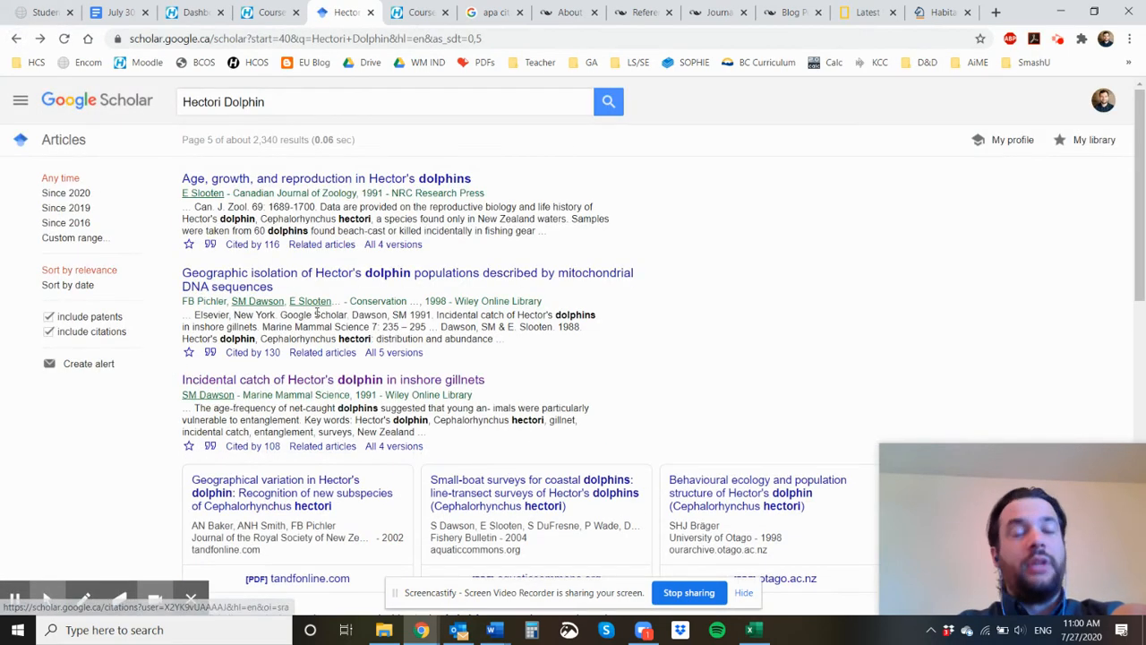
{"action": "scroll", "scroll_direction": "down", "scroll_amount": 3}
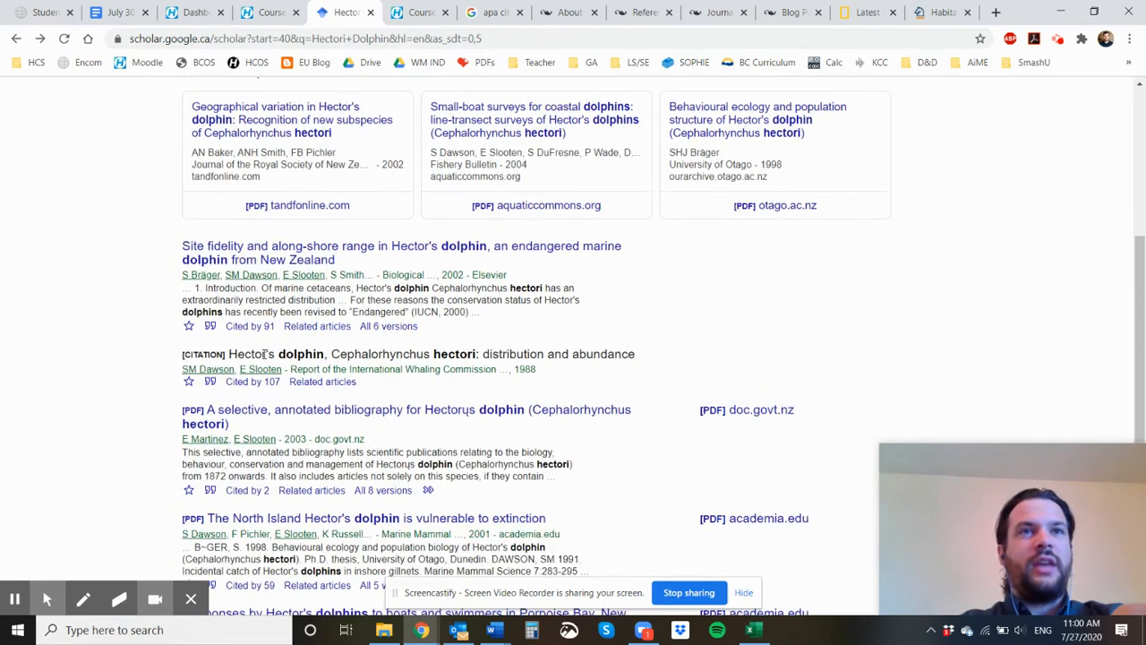
{"action": "left_click", "coordinate": [277, 414]}
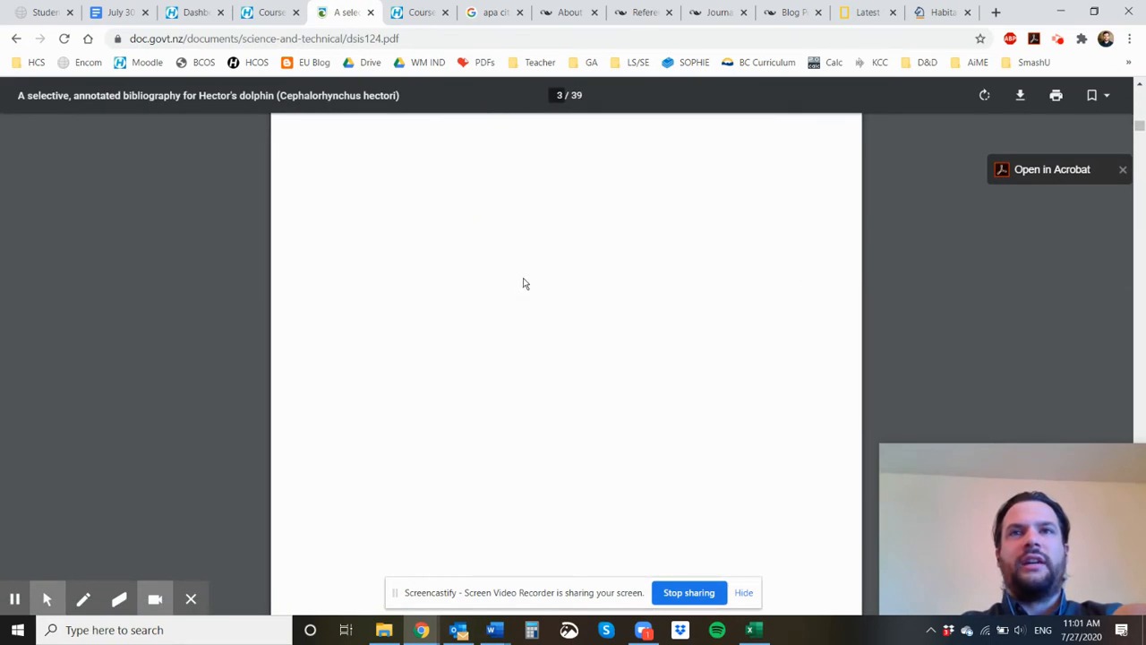
- Look through the annotated bibliography PDF and return to the Word template
{"action": "scroll", "scroll_direction": "down", "scroll_amount": 3}
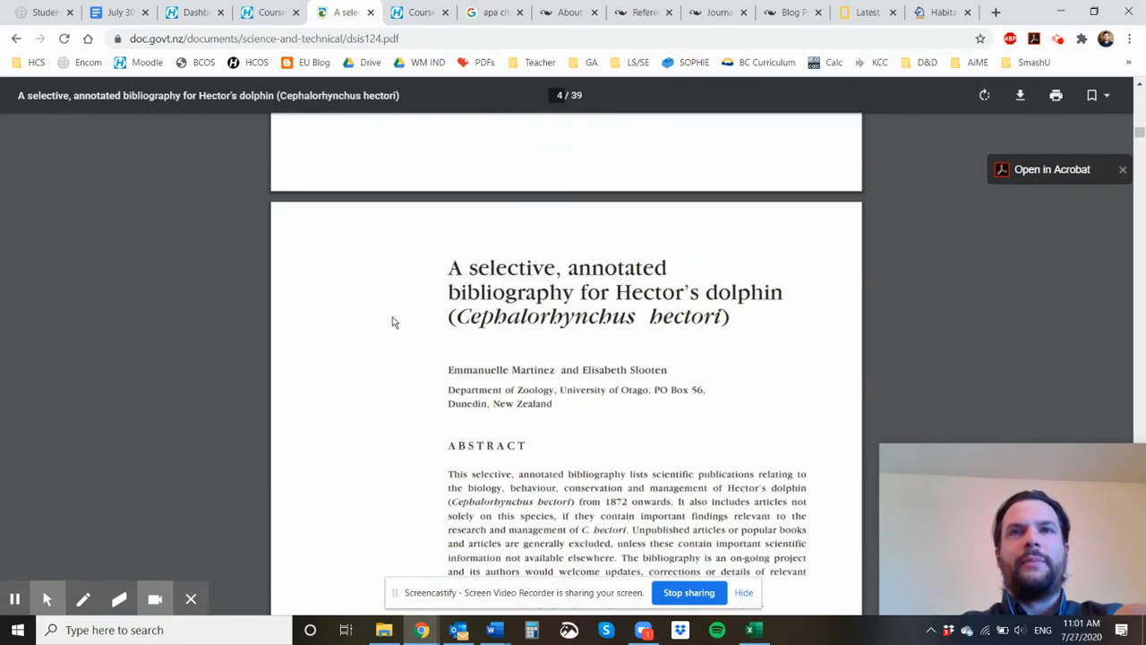
{"action": "mouse_move", "coordinate": [526, 279]}
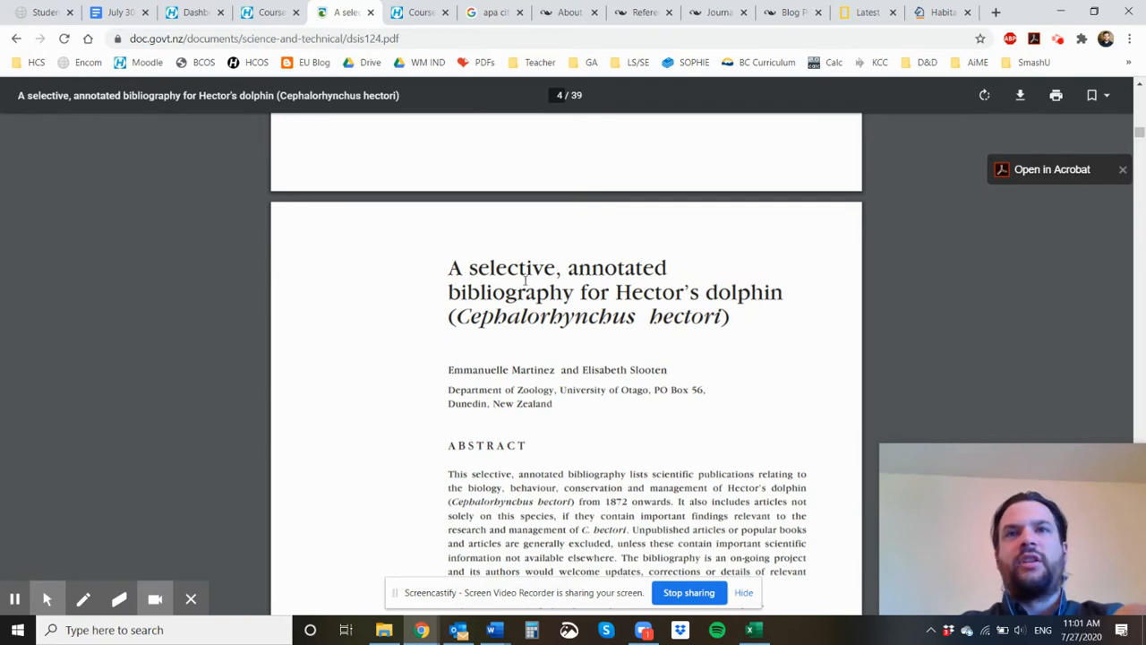
{"action": "scroll", "scroll_direction": "down", "scroll_amount": 3}
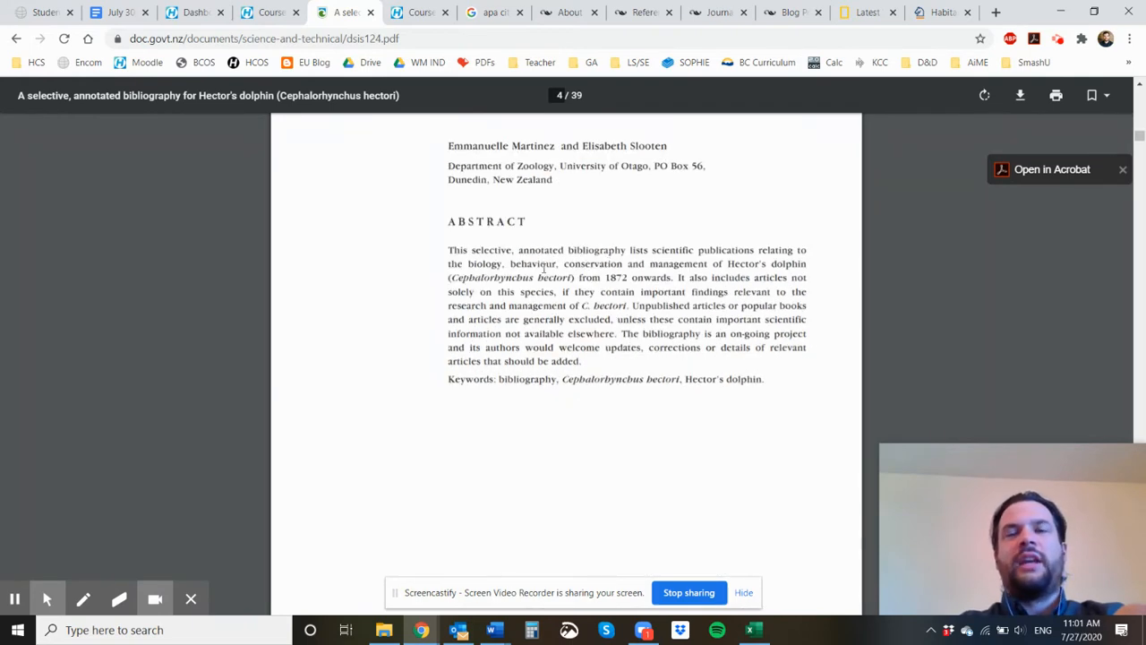
{"action": "scroll", "scroll_direction": "down", "scroll_amount": 3}
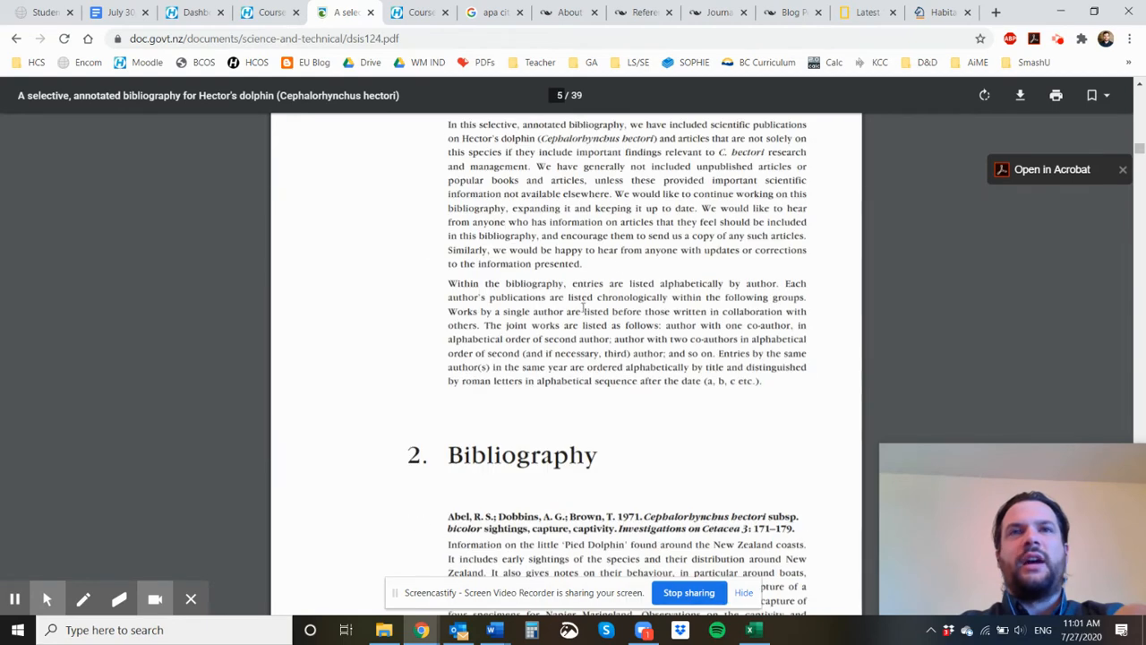
{"action": "scroll", "scroll_direction": "up", "scroll_amount": 3}
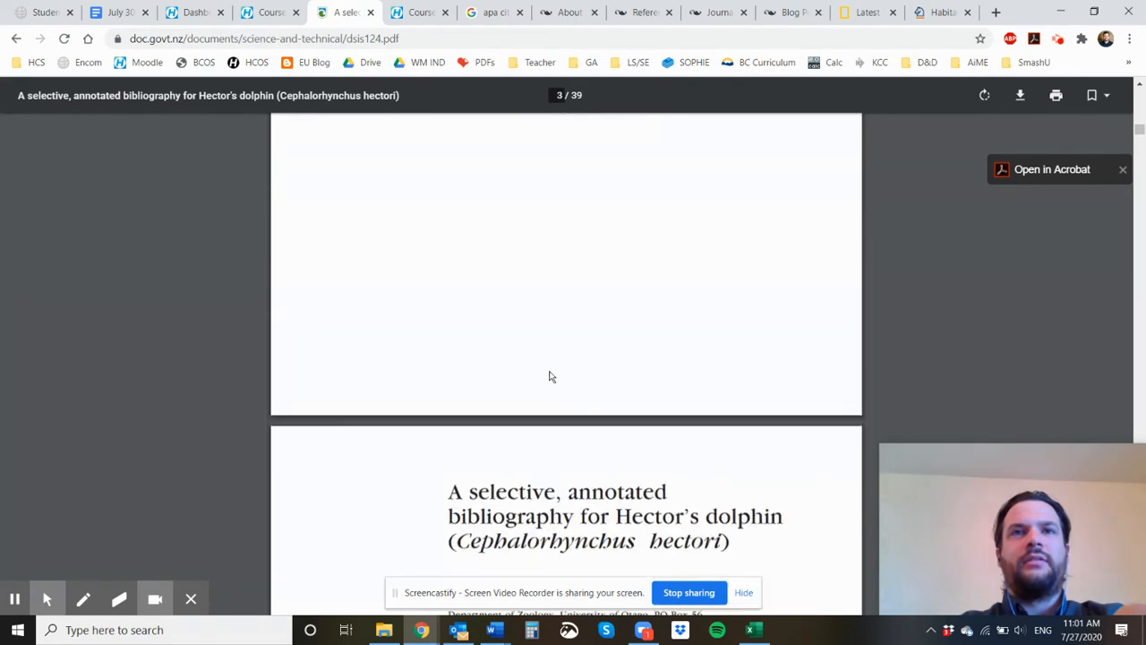
{"action": "scroll", "scroll_direction": "up", "scroll_amount": 3}
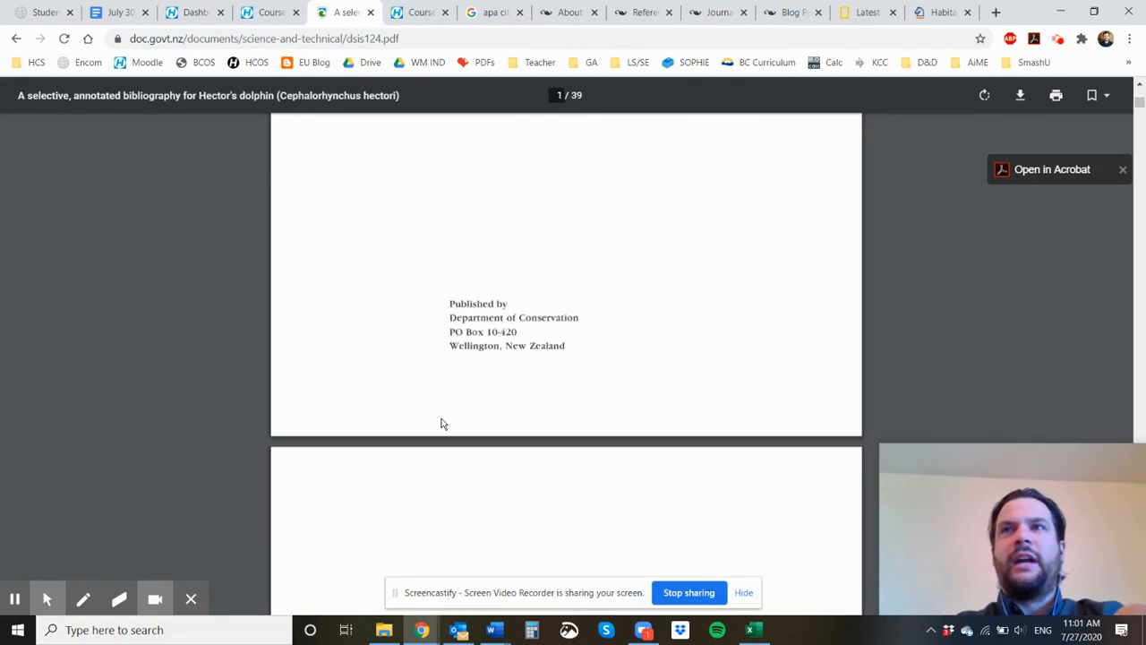
{"action": "scroll", "scroll_direction": "up", "scroll_amount": 3}
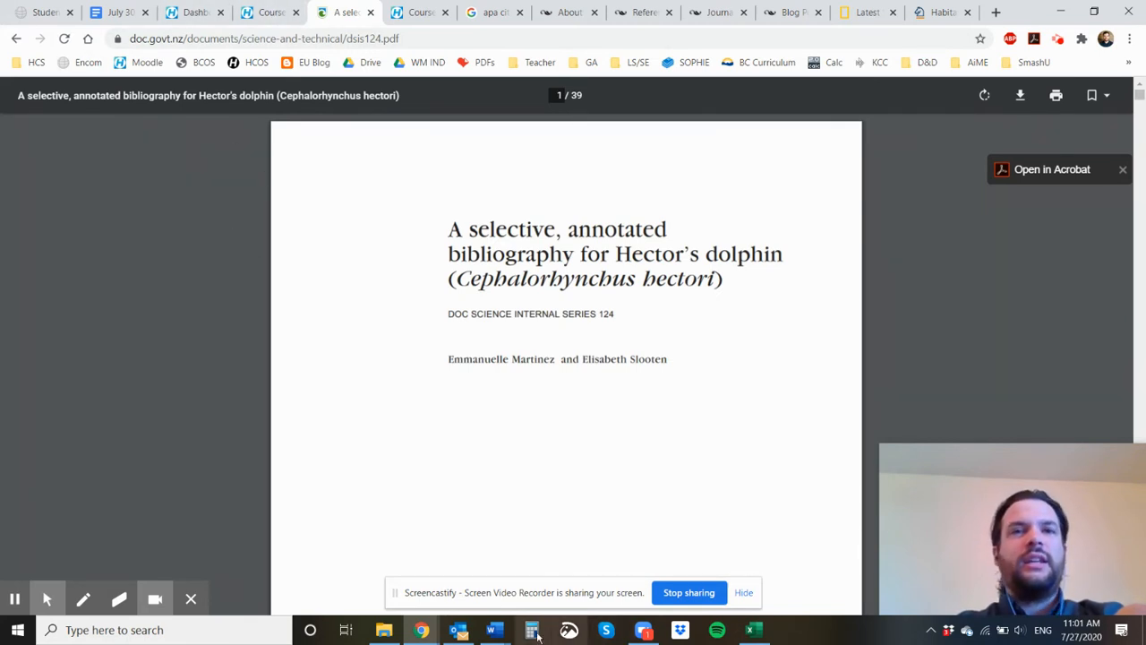
{"action": "left_click", "coordinate": [494, 630]}
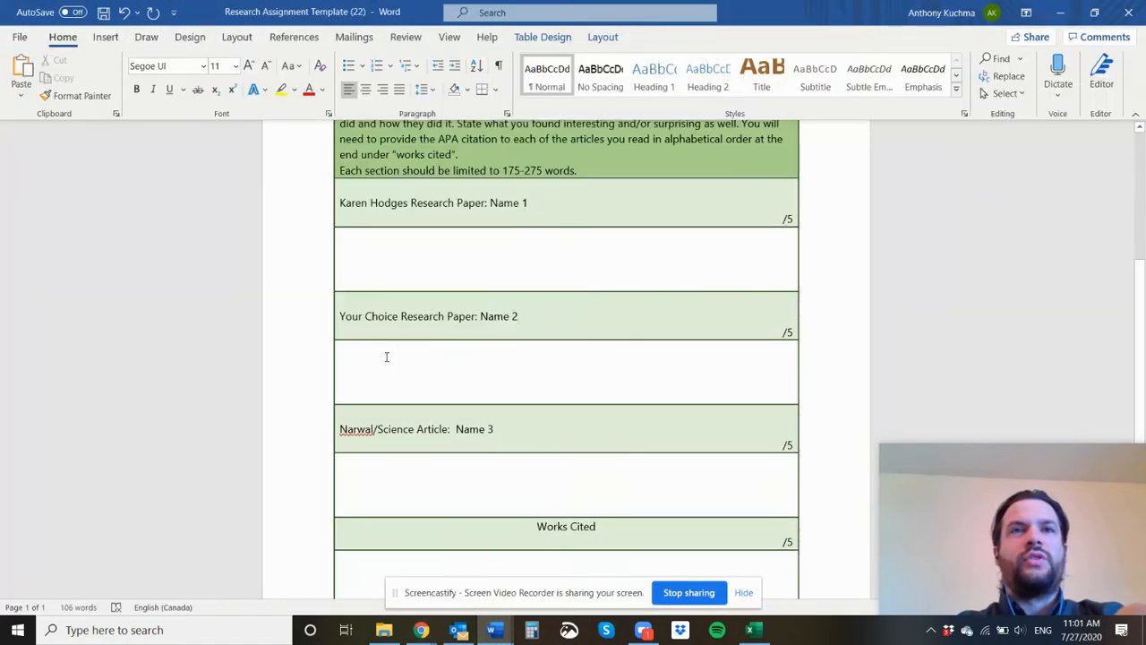
- Leave the template's Your Choice summary and reach The Narwhal site via Moodle's Narwhal Articles link
{"action": "left_click", "coordinate": [343, 367]}
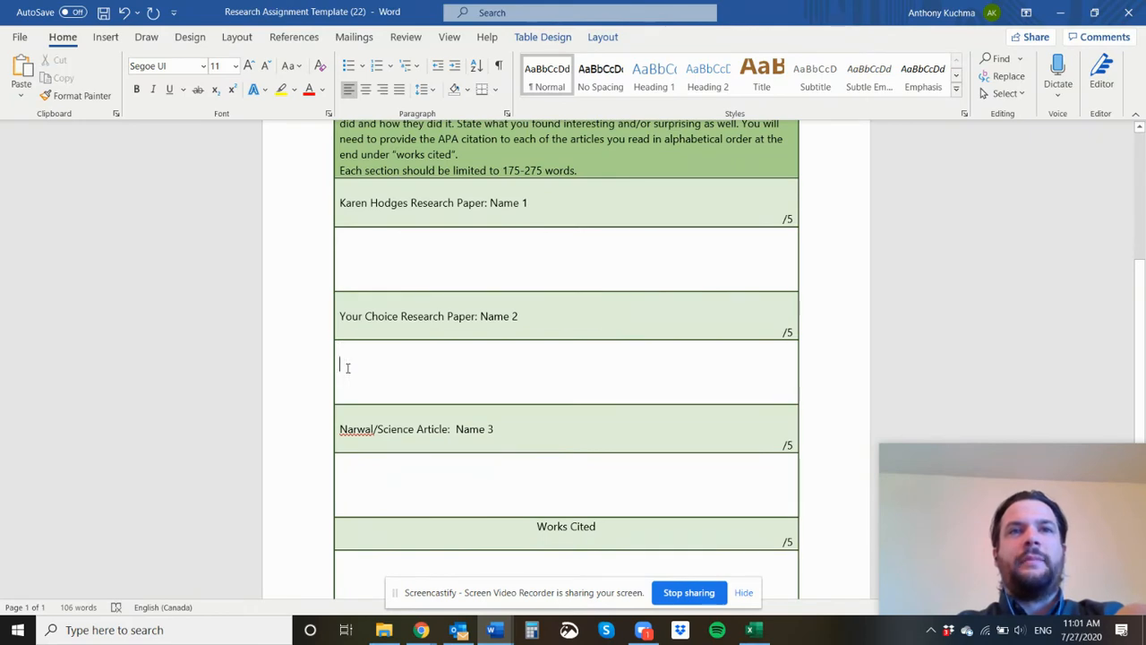
{"action": "scroll", "scroll_direction": "down", "scroll_amount": 3}
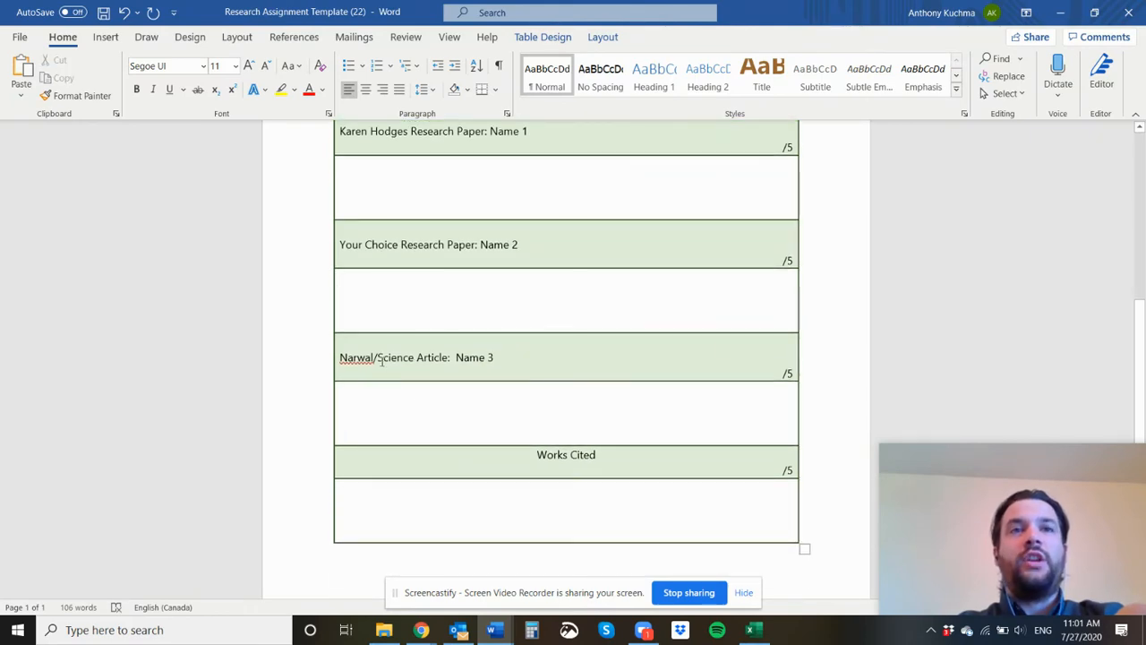
{"action": "mouse_move", "coordinate": [420, 630]}
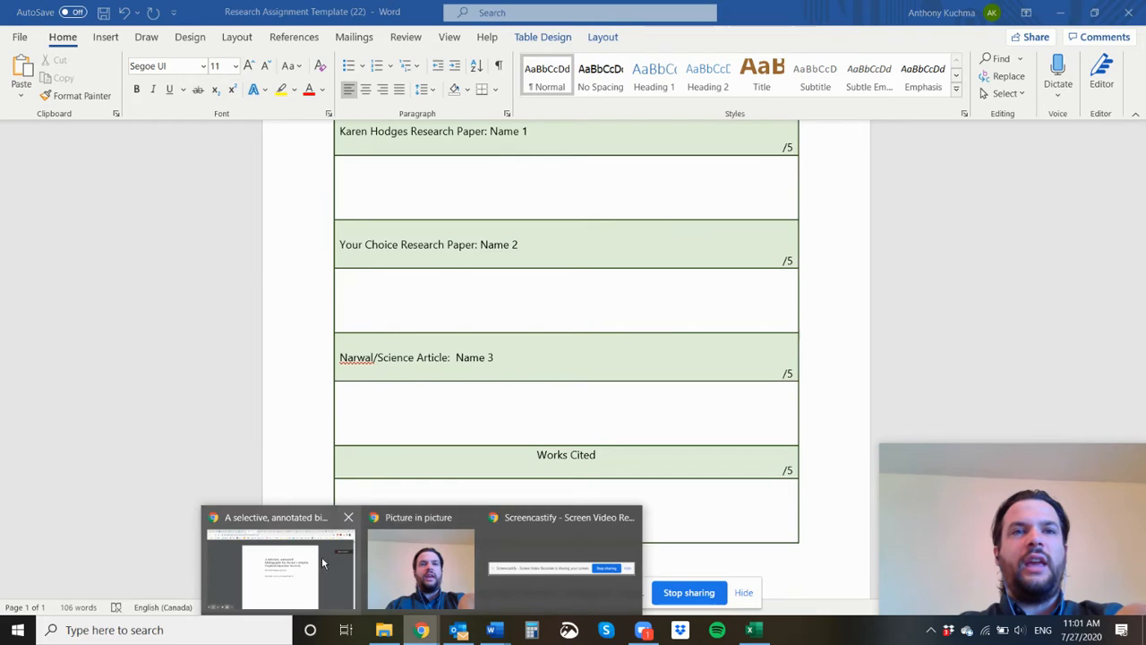
{"action": "left_click", "coordinate": [279, 565]}
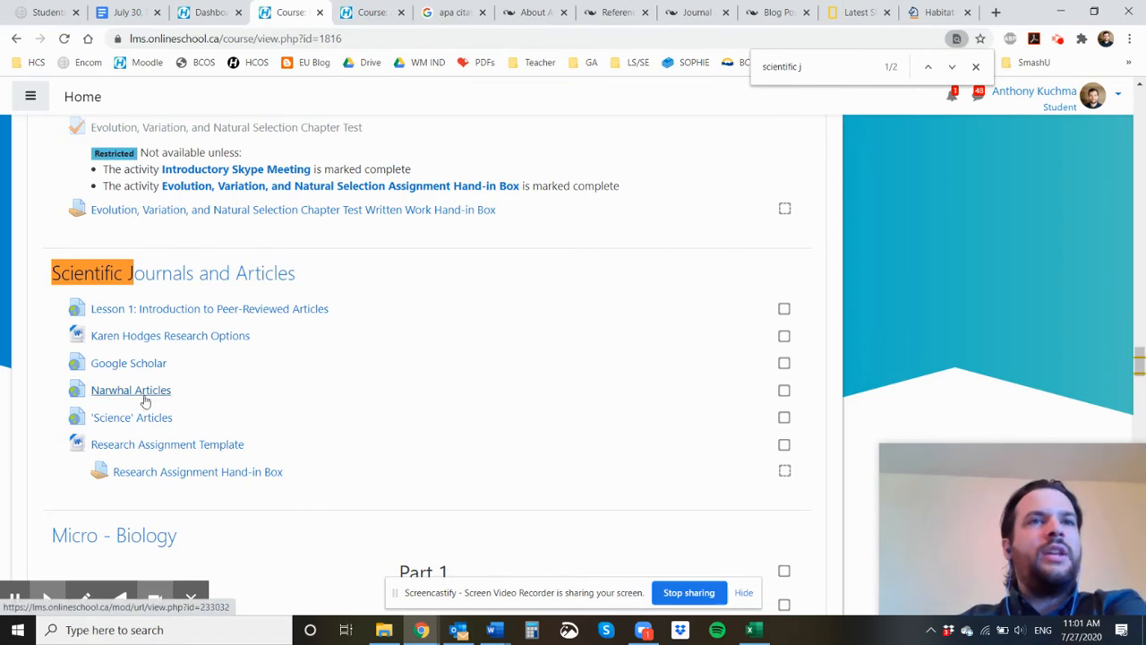
{"action": "left_click", "coordinate": [131, 390]}
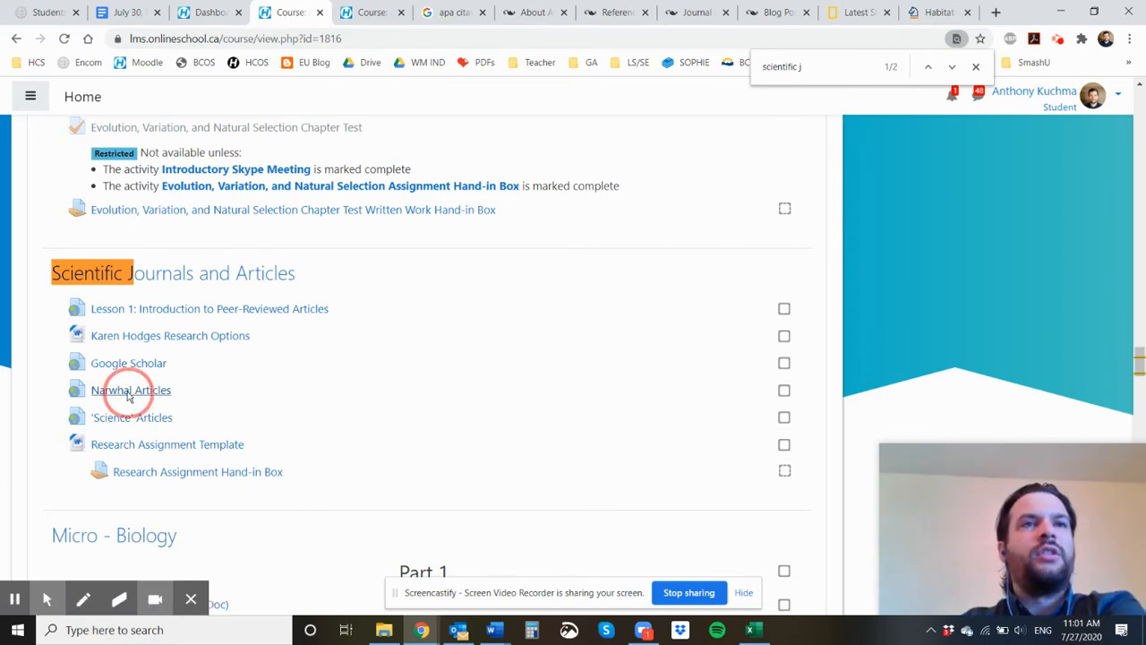
{"action": "left_click", "coordinate": [131, 389]}
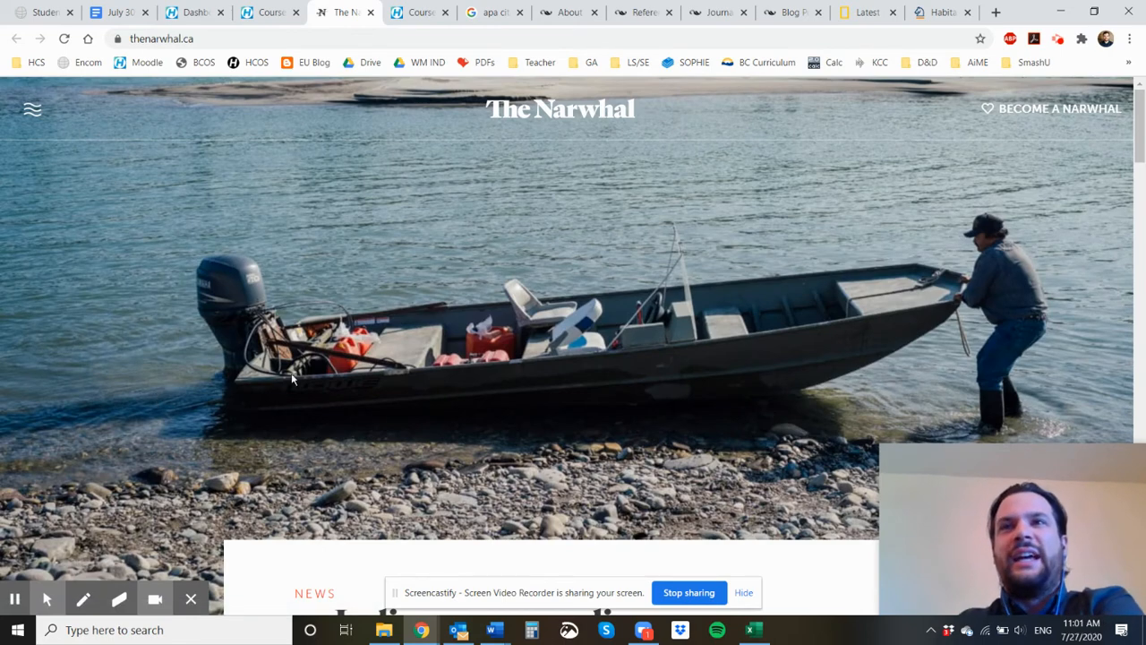
- Browse the thenarwhal.ca homepage down to the footer and go to Our Ethics under About Us
{"action": "scroll", "scroll_direction": "down", "scroll_amount": 3}
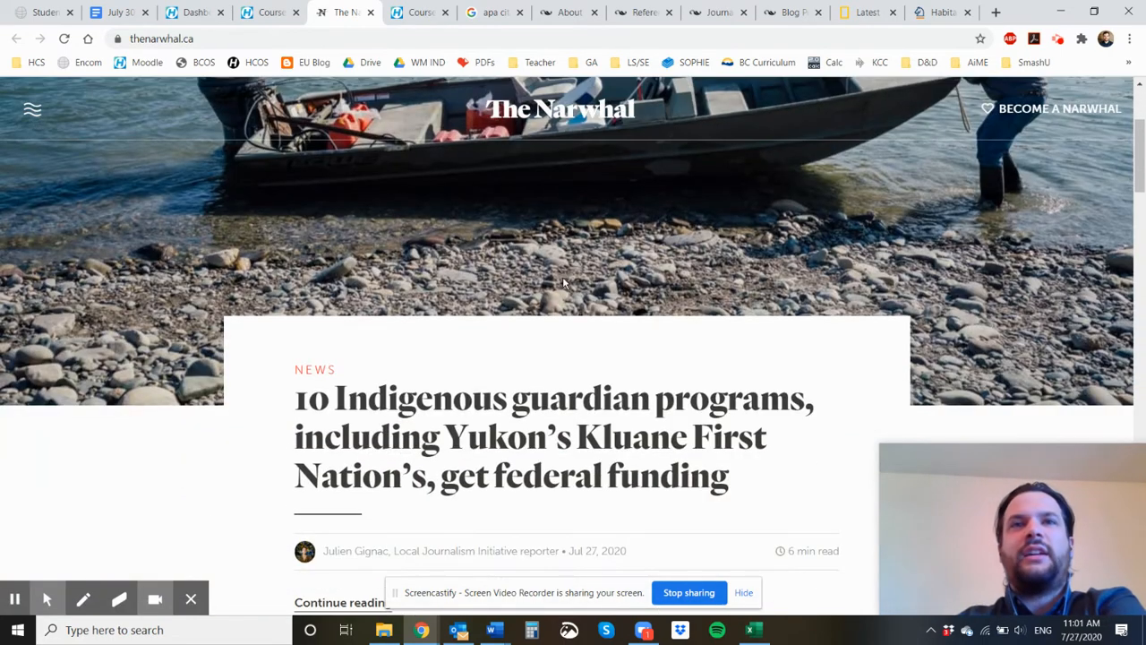
{"action": "scroll", "scroll_direction": "down", "scroll_amount": 3}
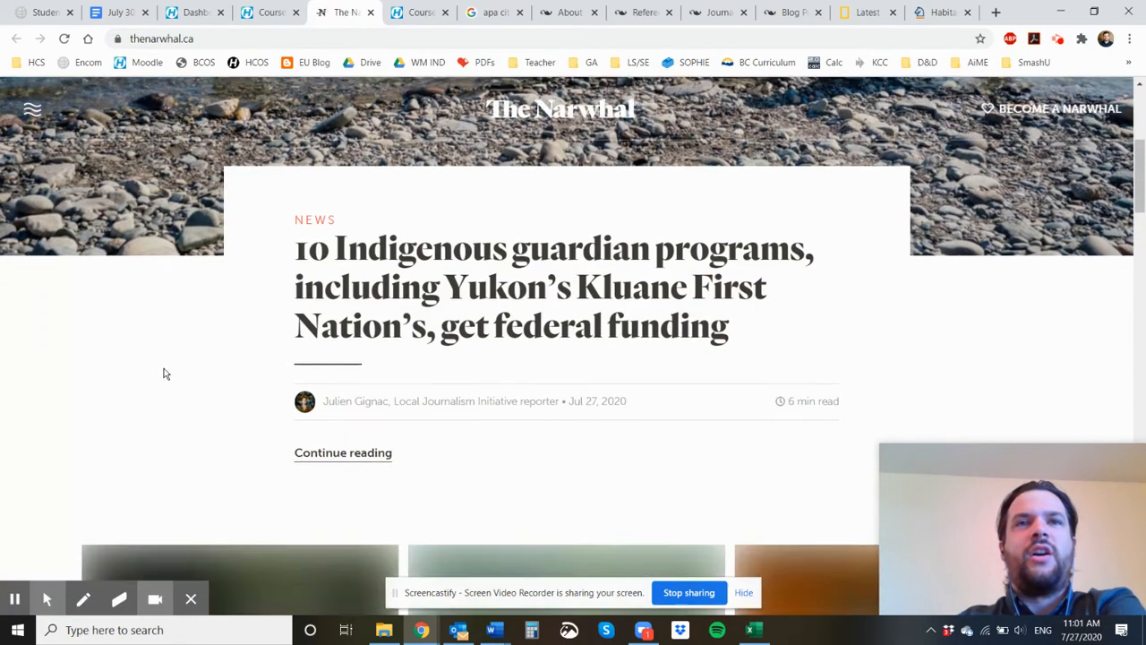
{"action": "scroll", "scroll_direction": "down", "scroll_amount": 3}
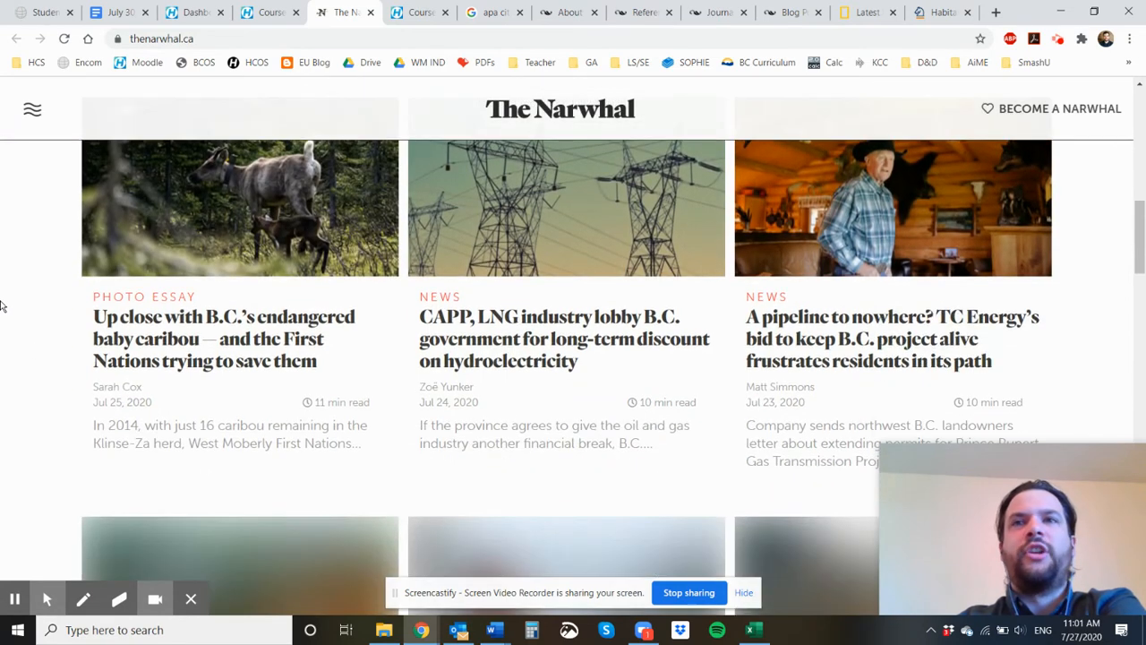
{"action": "scroll", "scroll_direction": "down", "scroll_amount": 3}
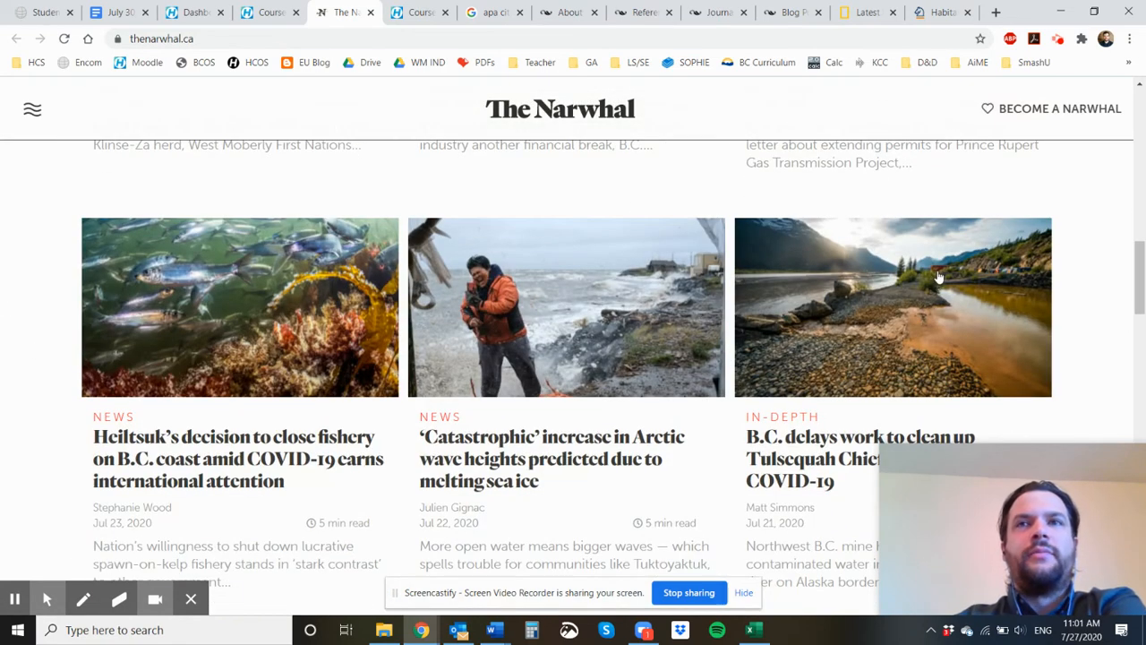
{"action": "mouse_move", "coordinate": [32, 379]}
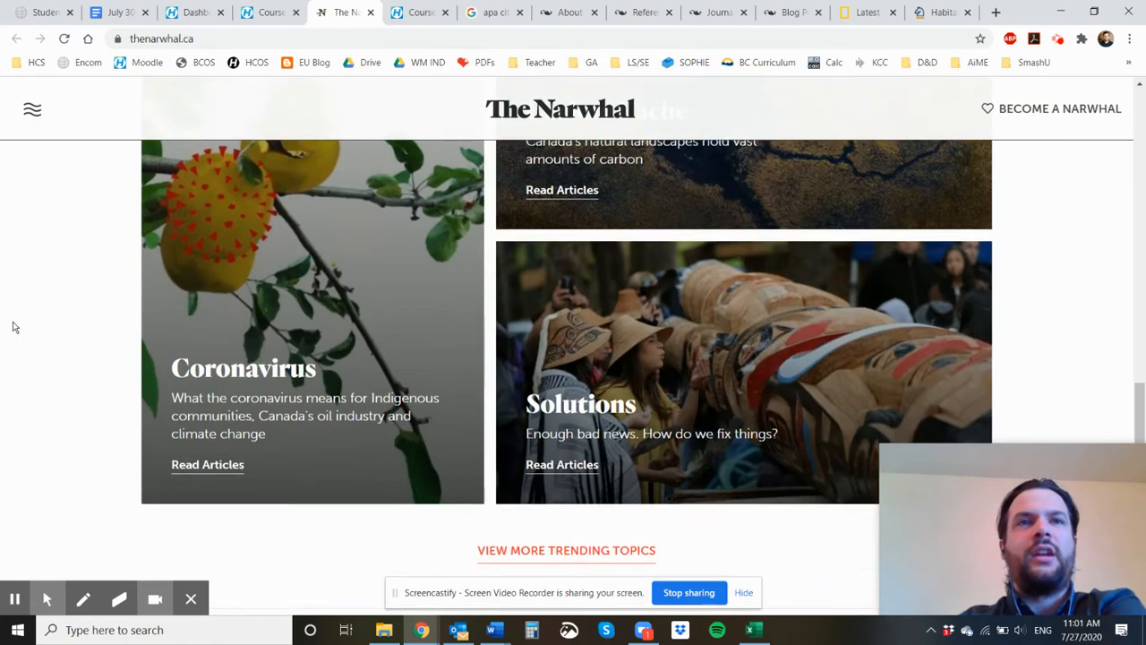
{"action": "scroll", "scroll_direction": "down", "scroll_amount": 3}
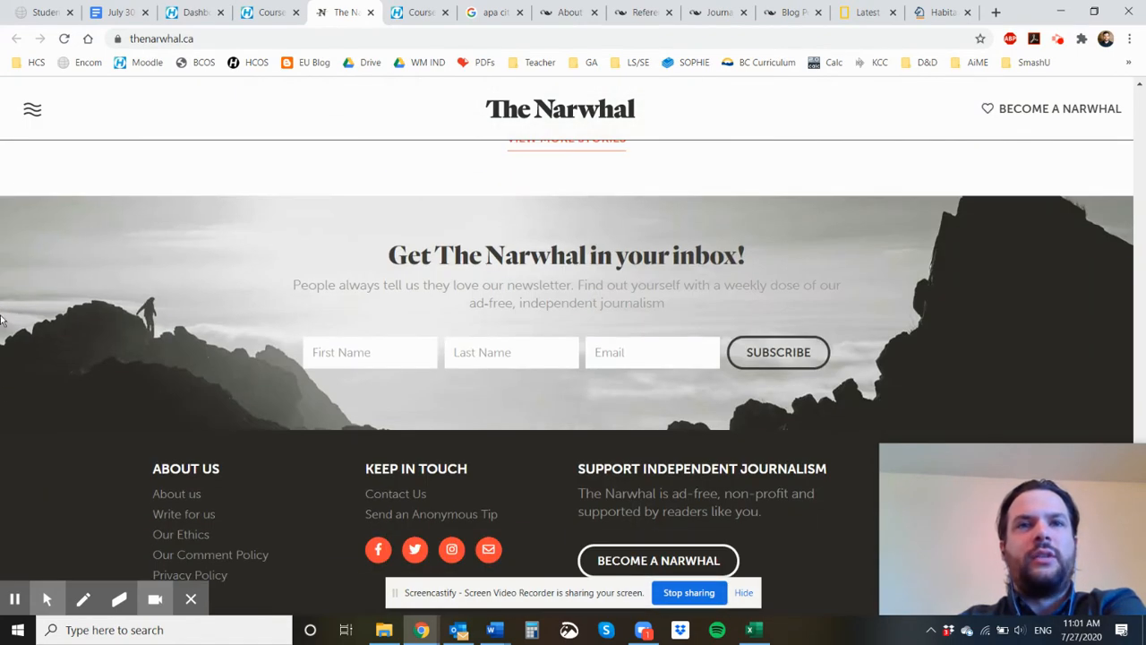
{"action": "mouse_move", "coordinate": [210, 554]}
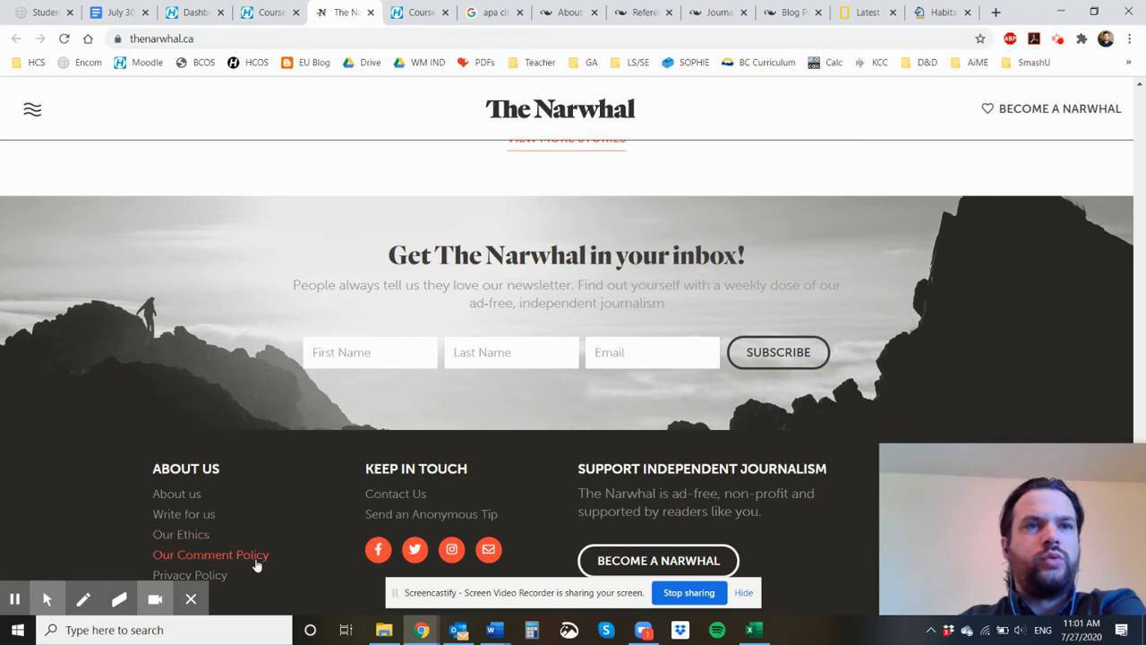
{"action": "left_click", "coordinate": [181, 534]}
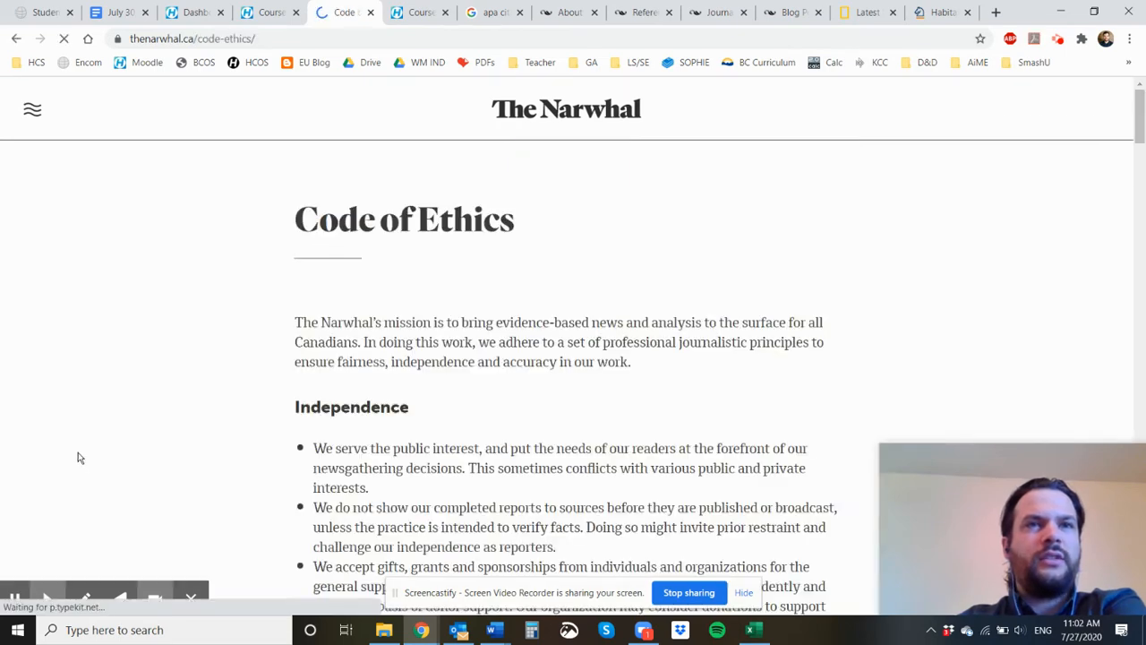
- Read through the Code of Ethics page to its footer and go to About us
{"action": "scroll", "scroll_direction": "down", "scroll_amount": 3}
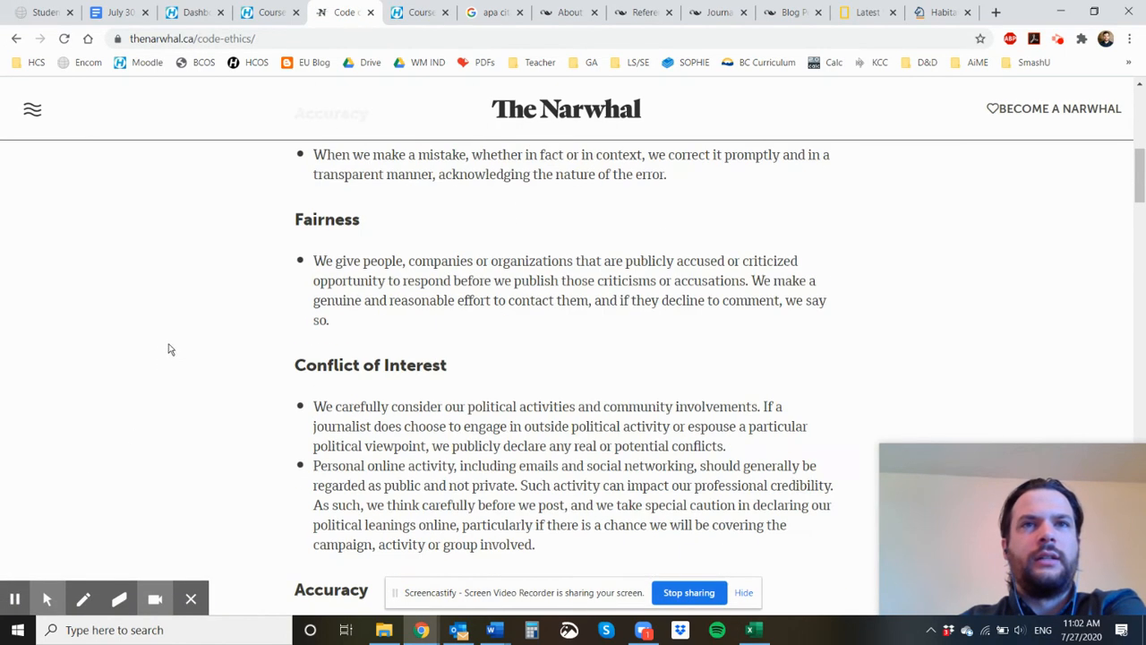
{"action": "scroll", "scroll_direction": "down", "scroll_amount": 3}
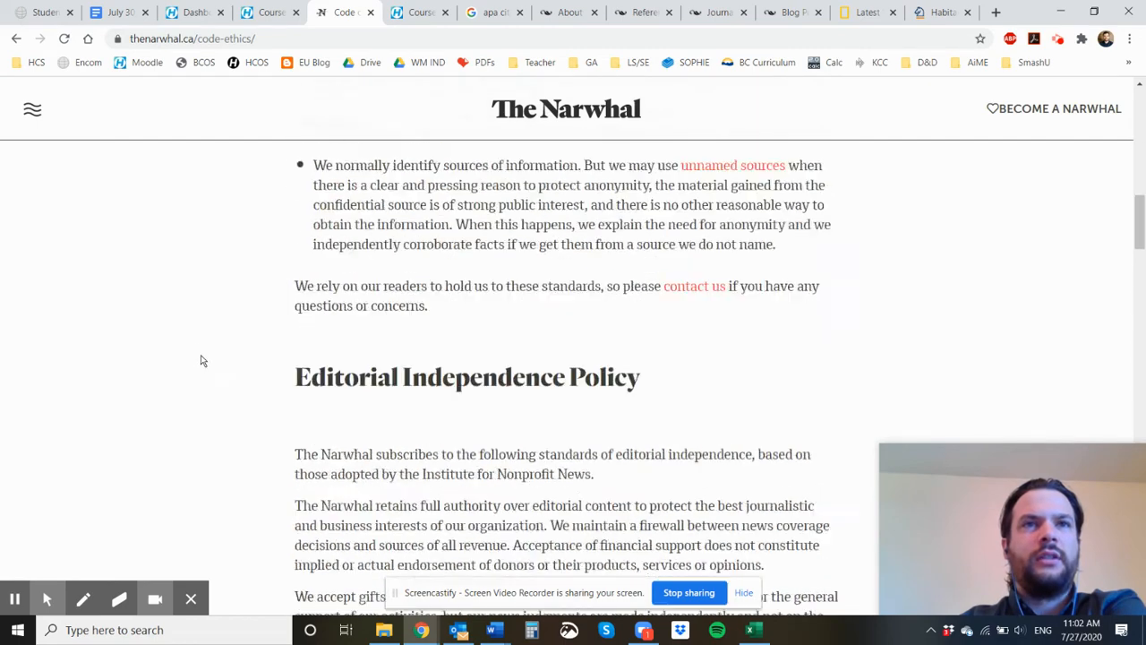
{"action": "scroll", "scroll_direction": "down", "scroll_amount": 3}
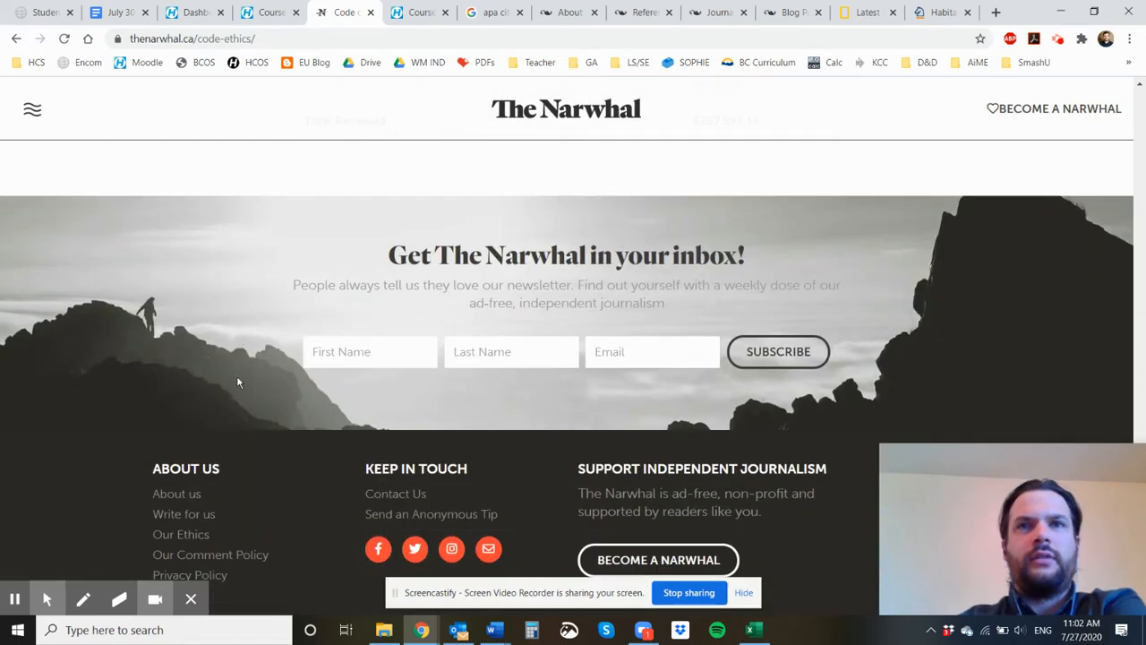
{"action": "left_click", "coordinate": [177, 494]}
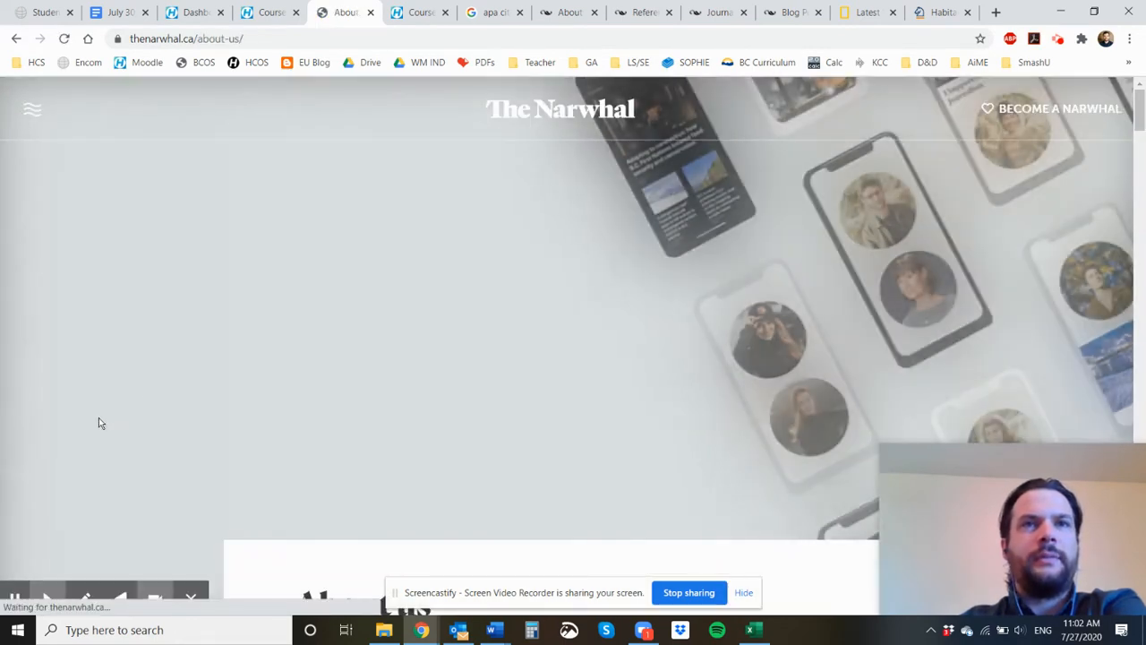
- Read through the About Us page's staff, board and contact sections
{"action": "scroll", "scroll_direction": "down", "scroll_amount": 3}
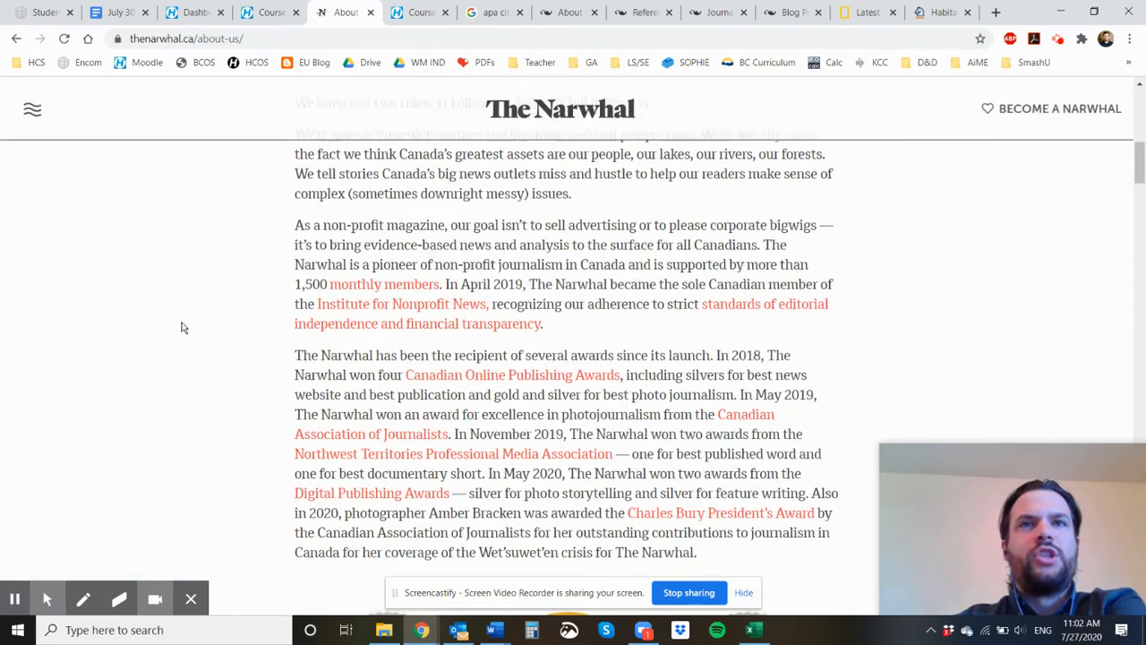
{"action": "scroll", "scroll_direction": "down", "scroll_amount": 3}
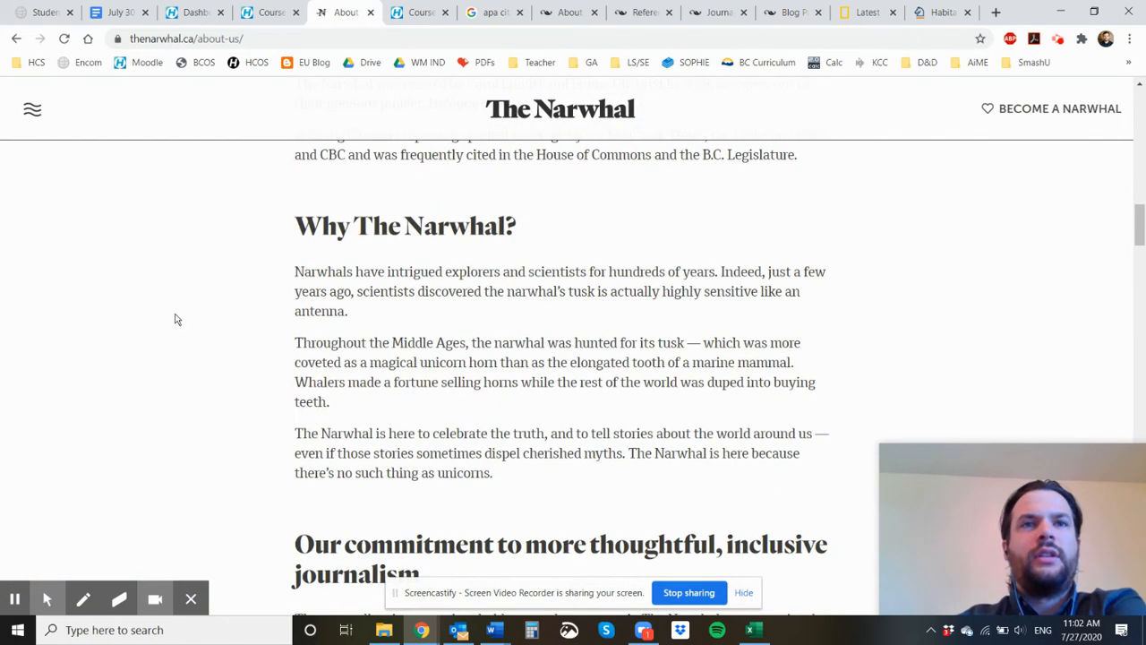
{"action": "scroll", "scroll_direction": "down", "scroll_amount": 3}
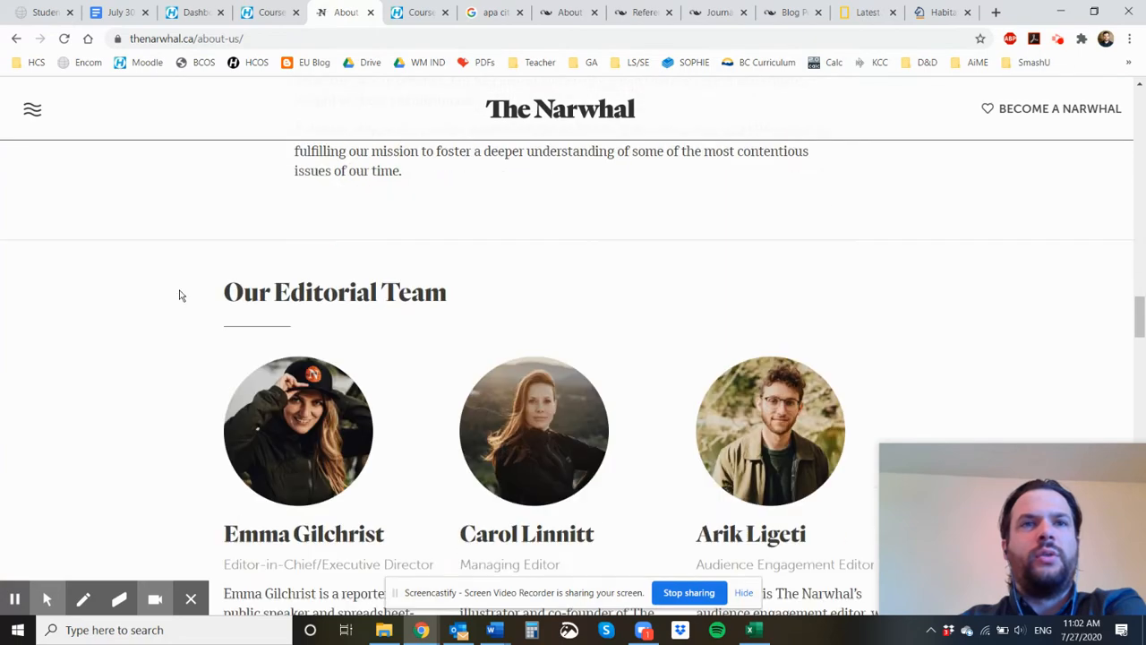
{"action": "scroll", "scroll_direction": "down", "scroll_amount": 3}
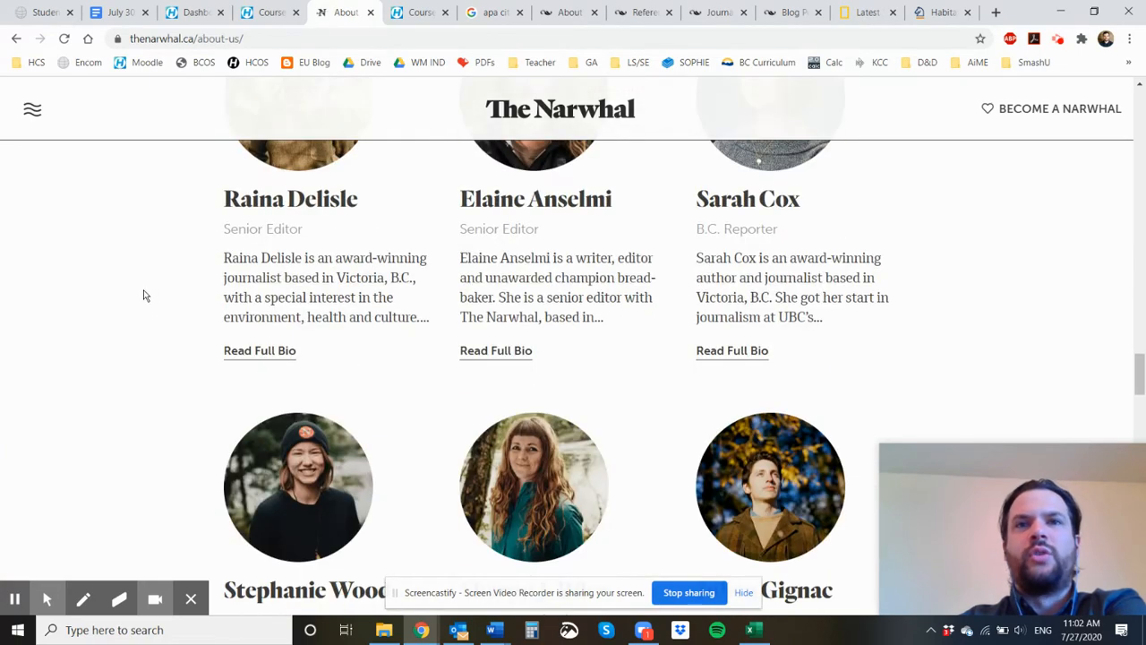
{"action": "scroll", "scroll_direction": "down", "scroll_amount": 3}
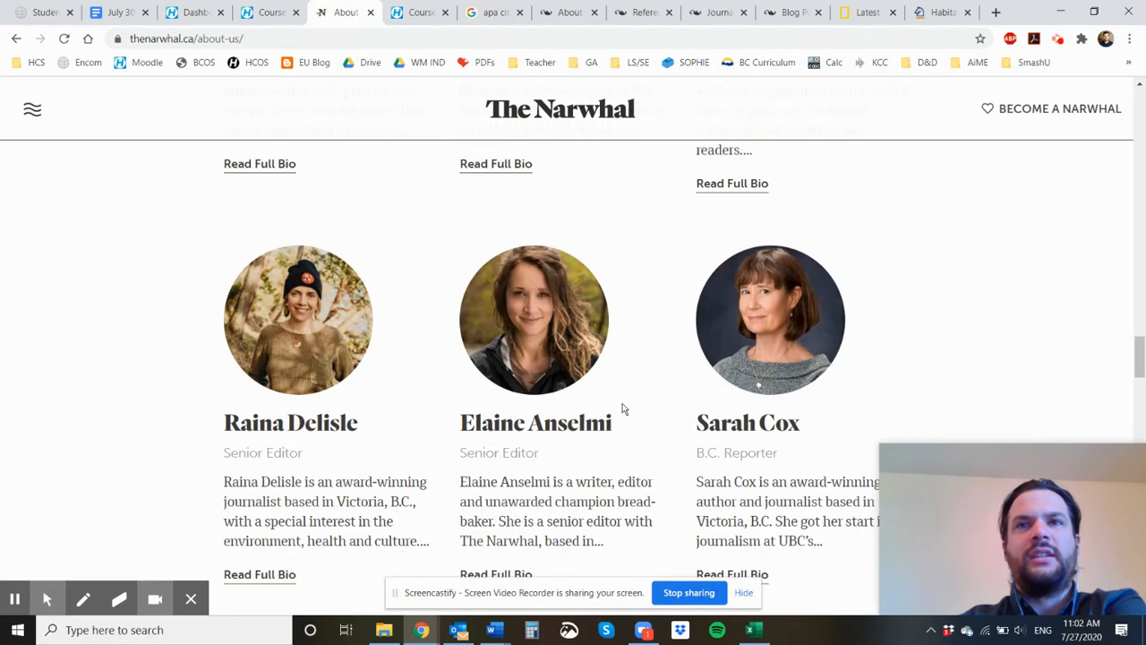
{"action": "scroll", "scroll_direction": "up", "scroll_amount": 3}
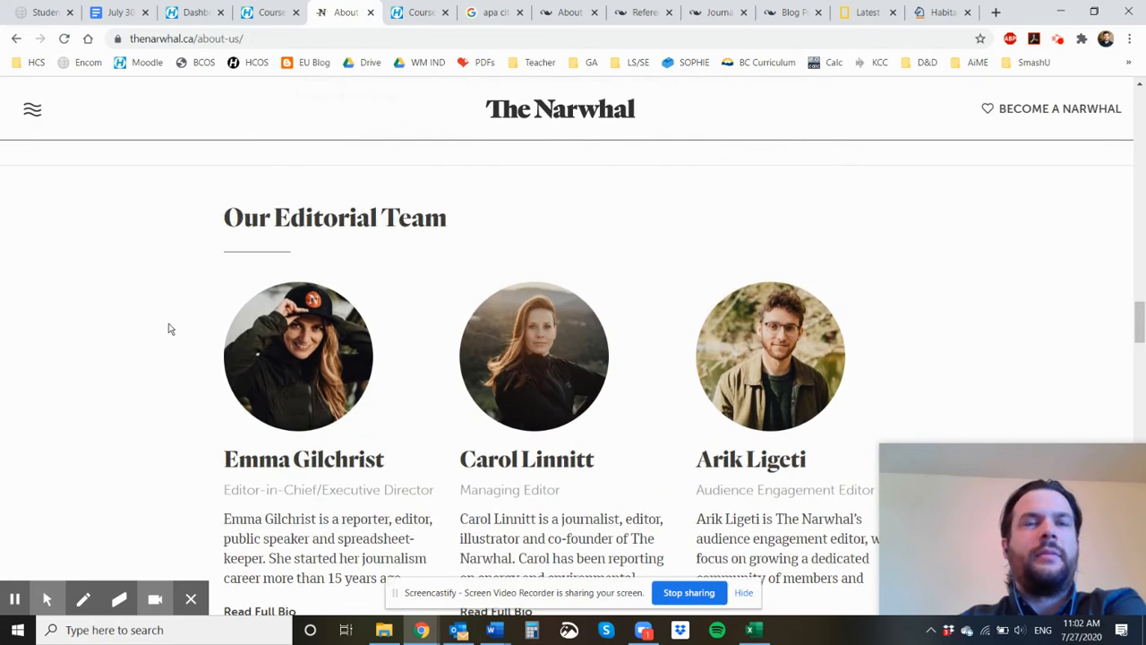
{"action": "mouse_move", "coordinate": [784, 304]}
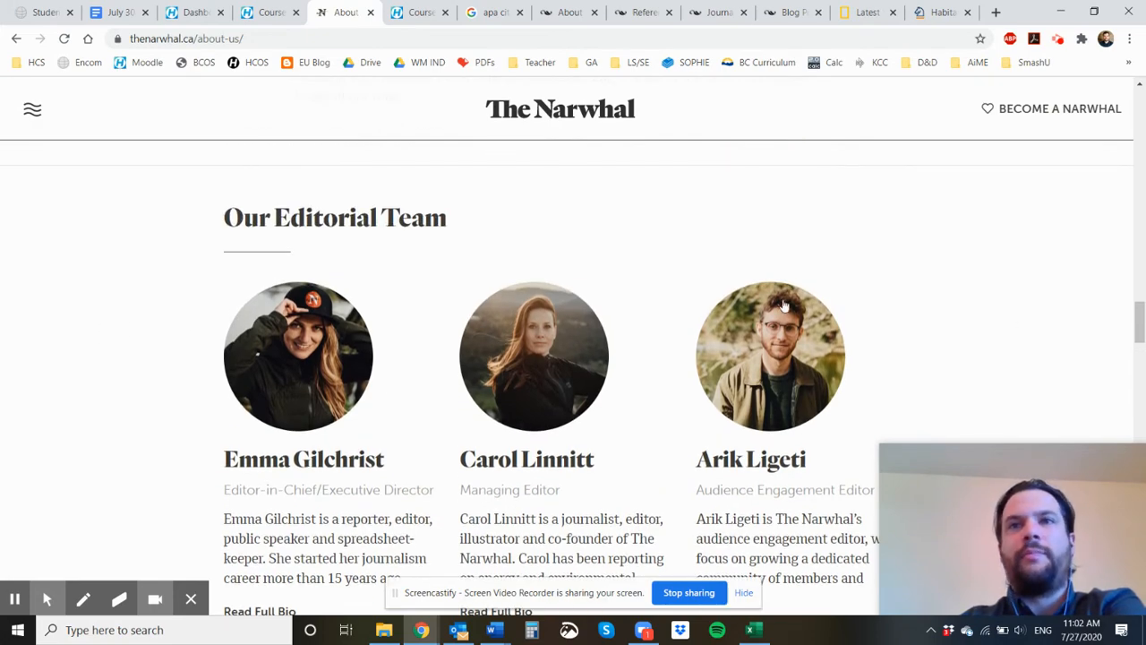
{"action": "scroll", "scroll_direction": "down", "scroll_amount": 3}
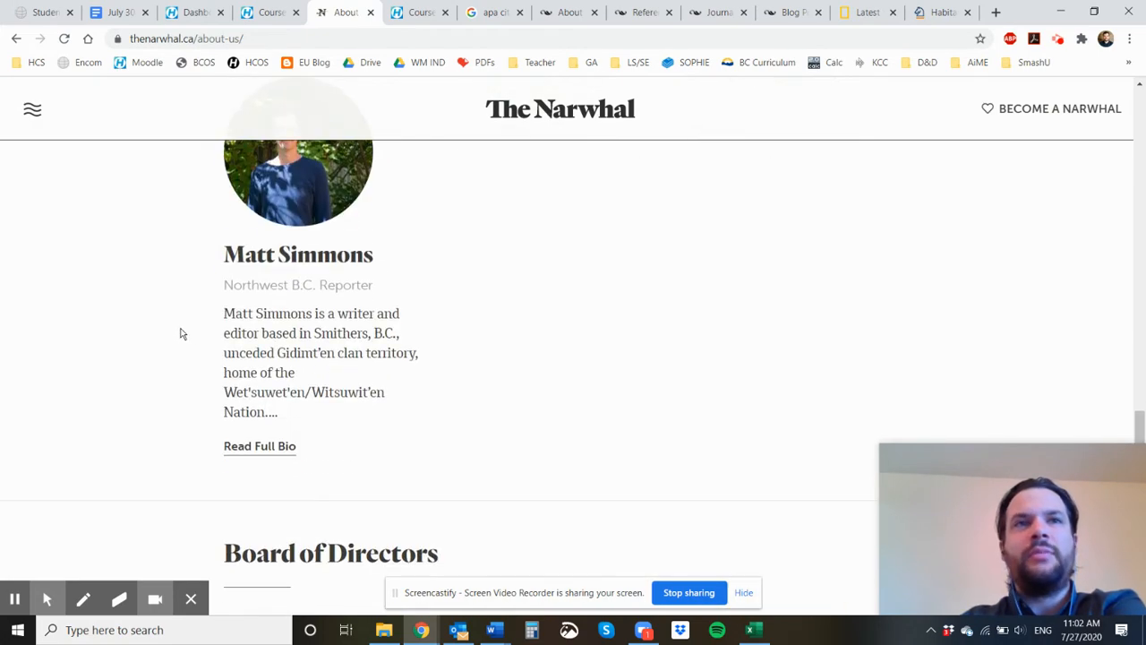
{"action": "scroll", "scroll_direction": "down", "scroll_amount": 3}
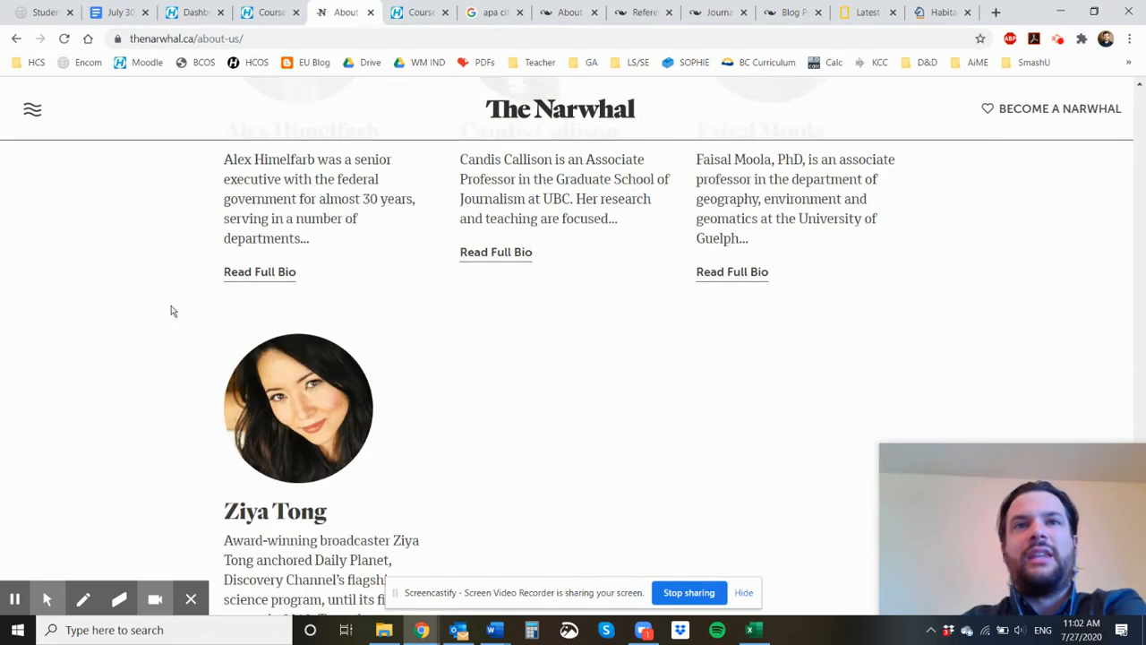
{"action": "scroll", "scroll_direction": "down", "scroll_amount": 3}
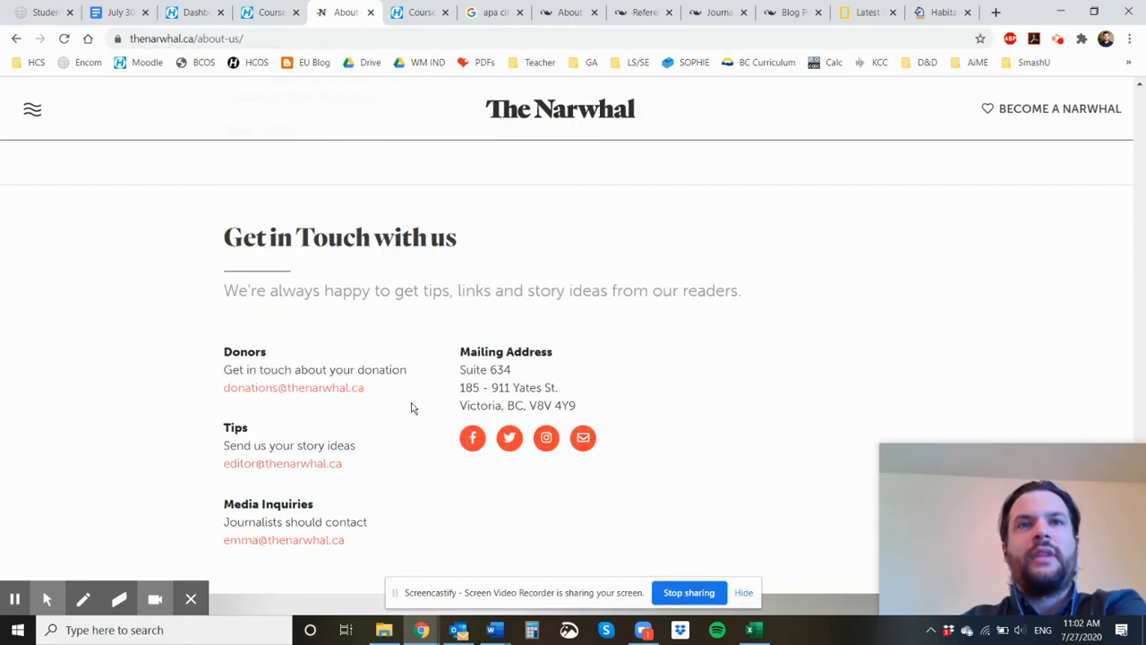
{"action": "mouse_move", "coordinate": [578, 132]}
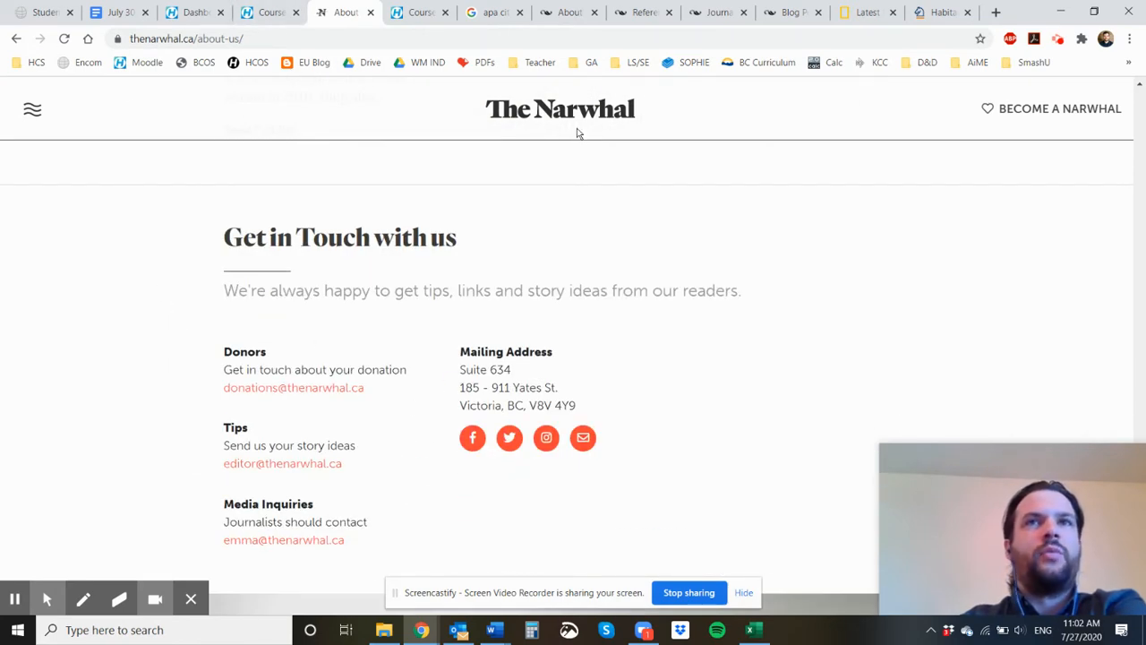
- Return to The Narwhal homepage via its logo and browse the article listings
{"action": "left_click", "coordinate": [560, 108]}
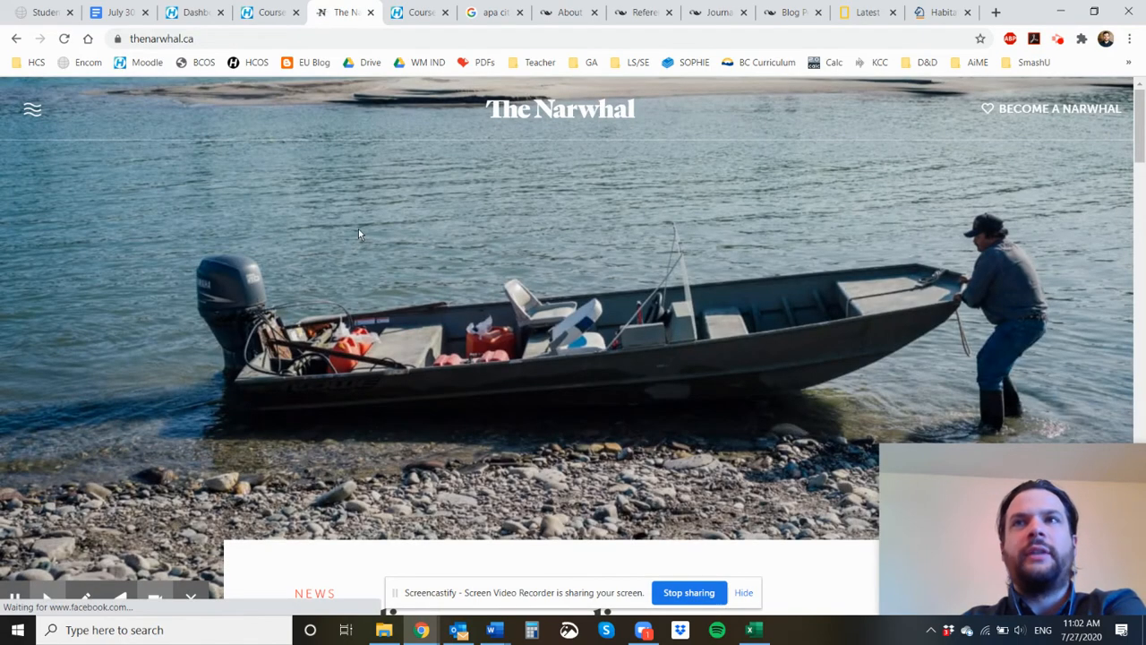
{"action": "scroll", "scroll_direction": "down", "scroll_amount": 3}
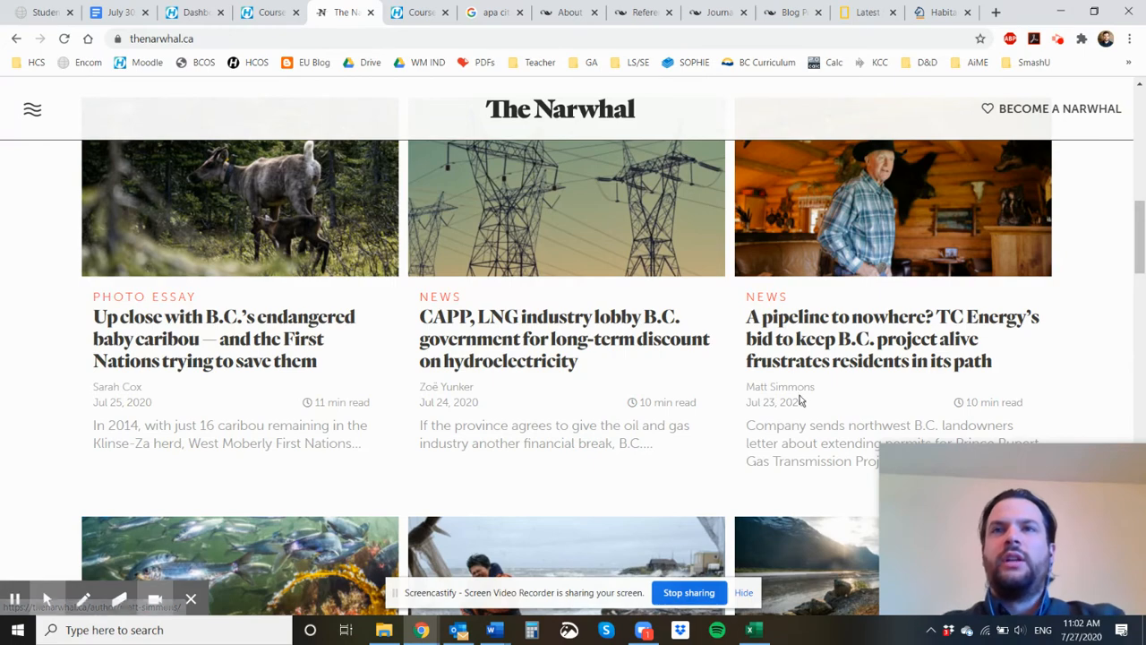
{"action": "mouse_move", "coordinate": [162, 350]}
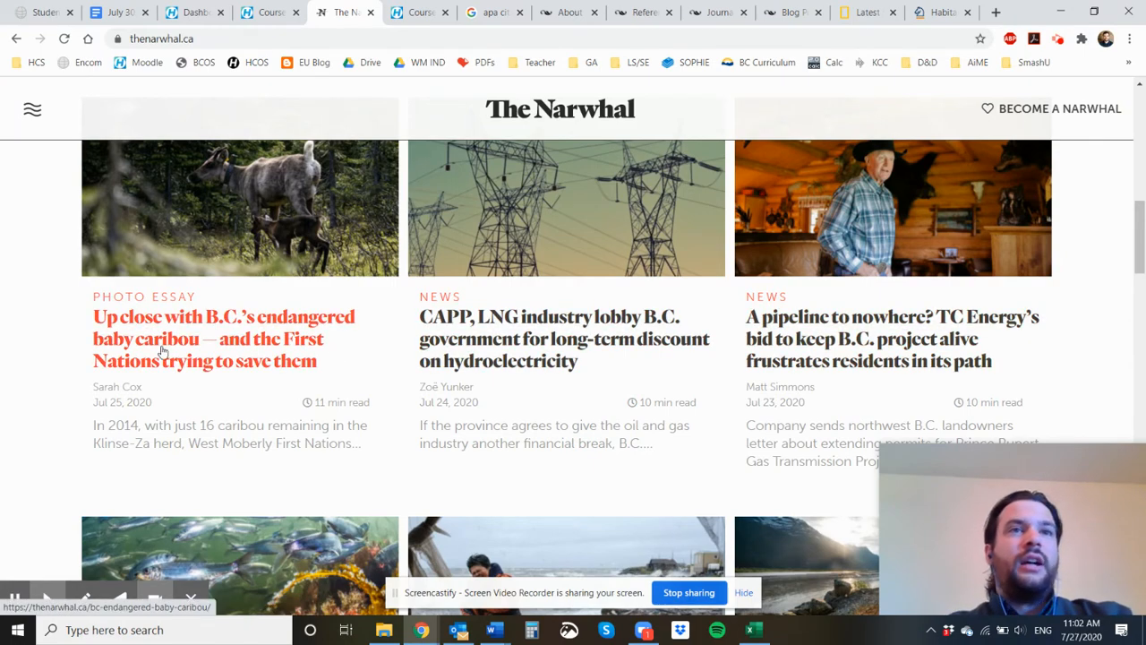
{"action": "scroll", "scroll_direction": "down", "scroll_amount": 3}
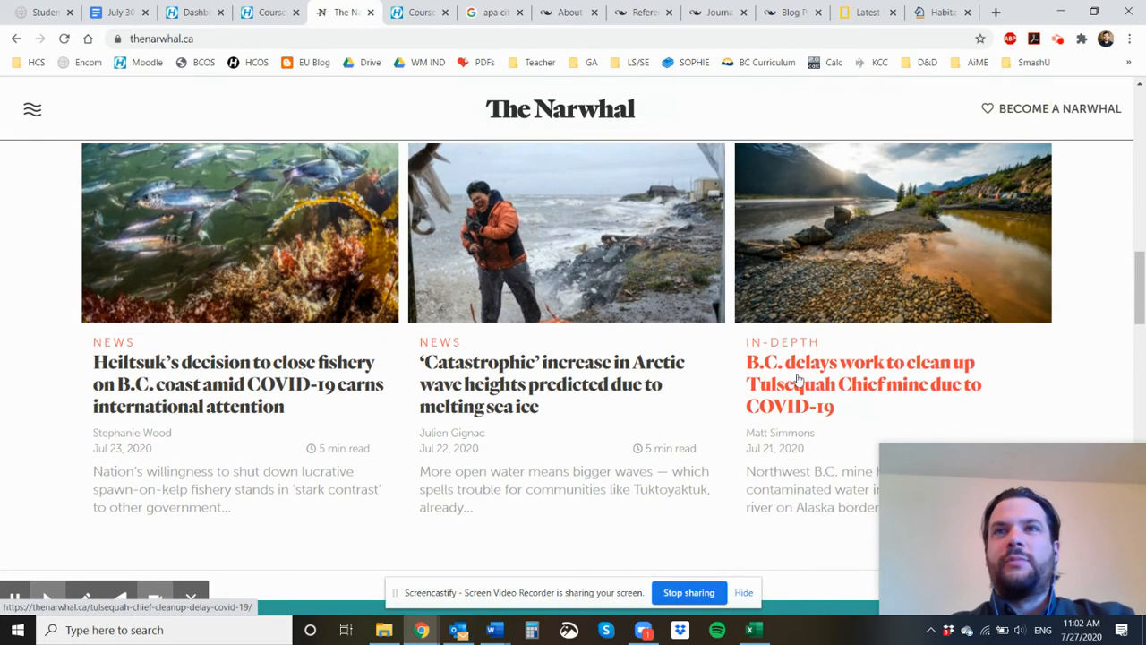
{"action": "mouse_move", "coordinate": [247, 394]}
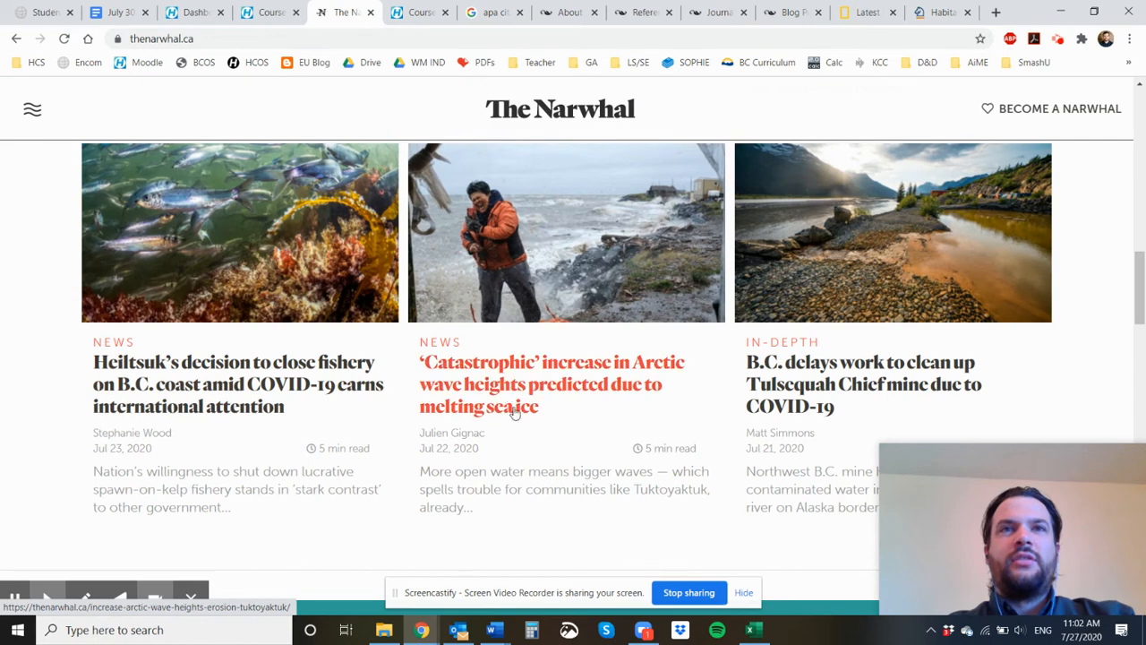
{"action": "mouse_move", "coordinate": [4, 352]}
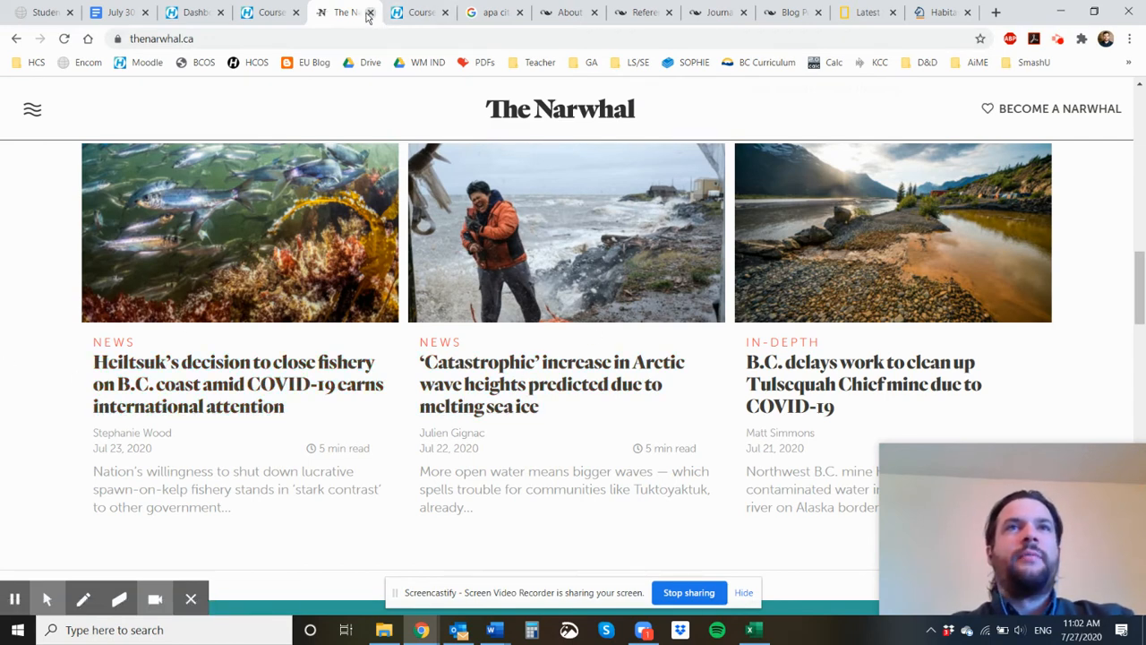
- Close The Narwhal and reach sciencemag.org via Moodle's Science articles link
{"action": "left_click", "coordinate": [371, 13]}
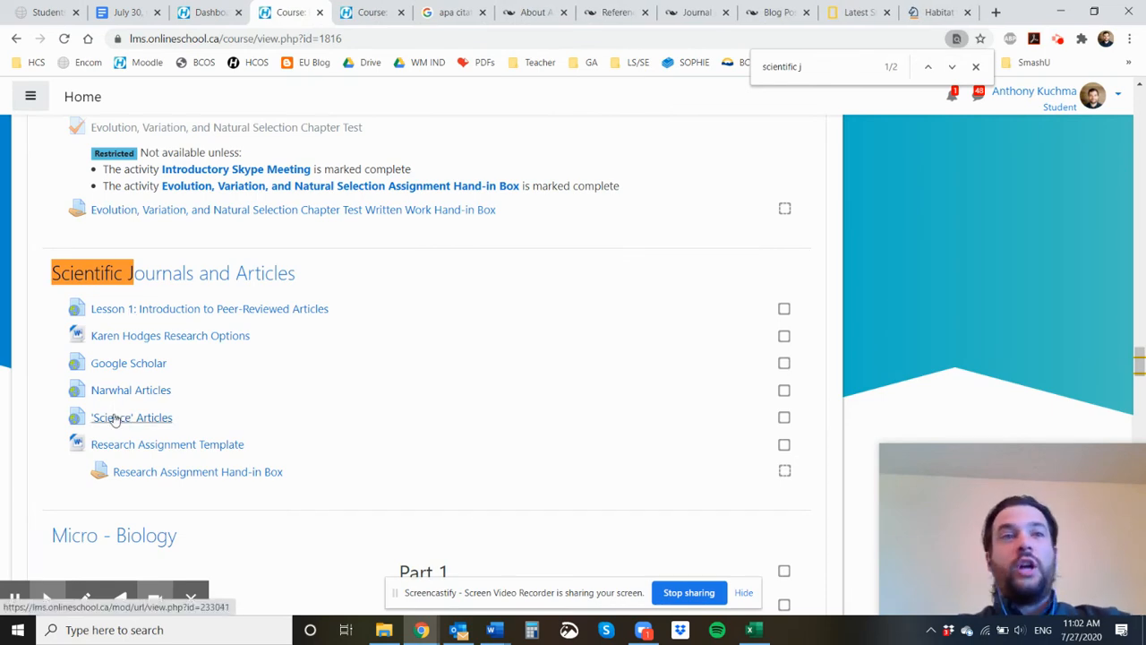
{"action": "left_click", "coordinate": [132, 418]}
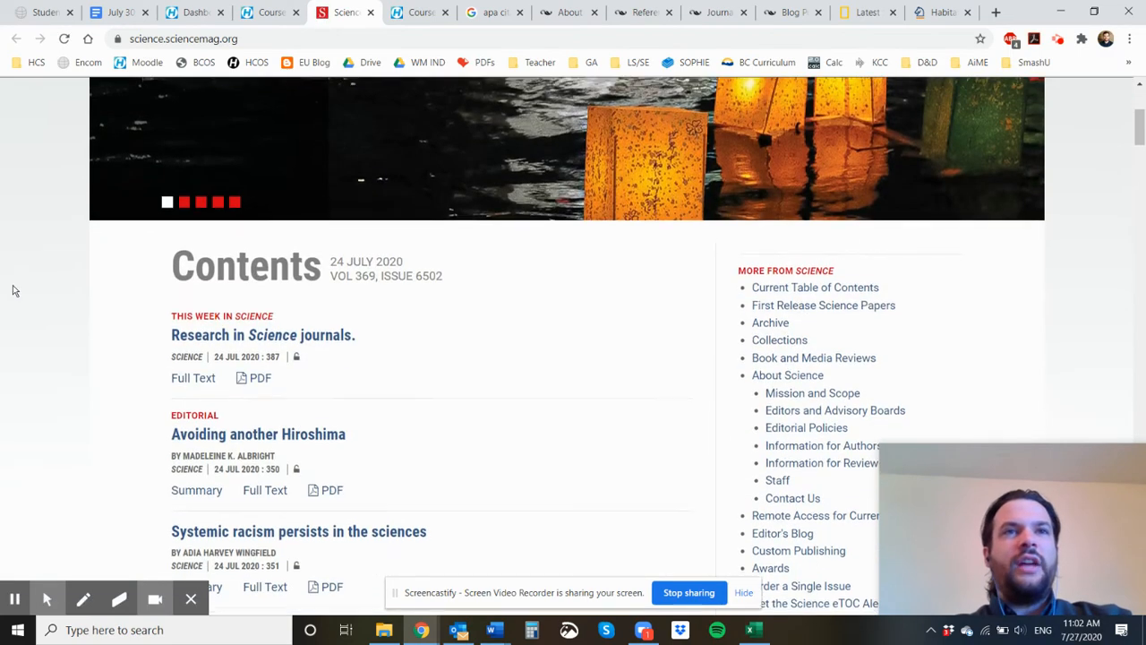
{"action": "scroll", "scroll_direction": "down", "scroll_amount": 3}
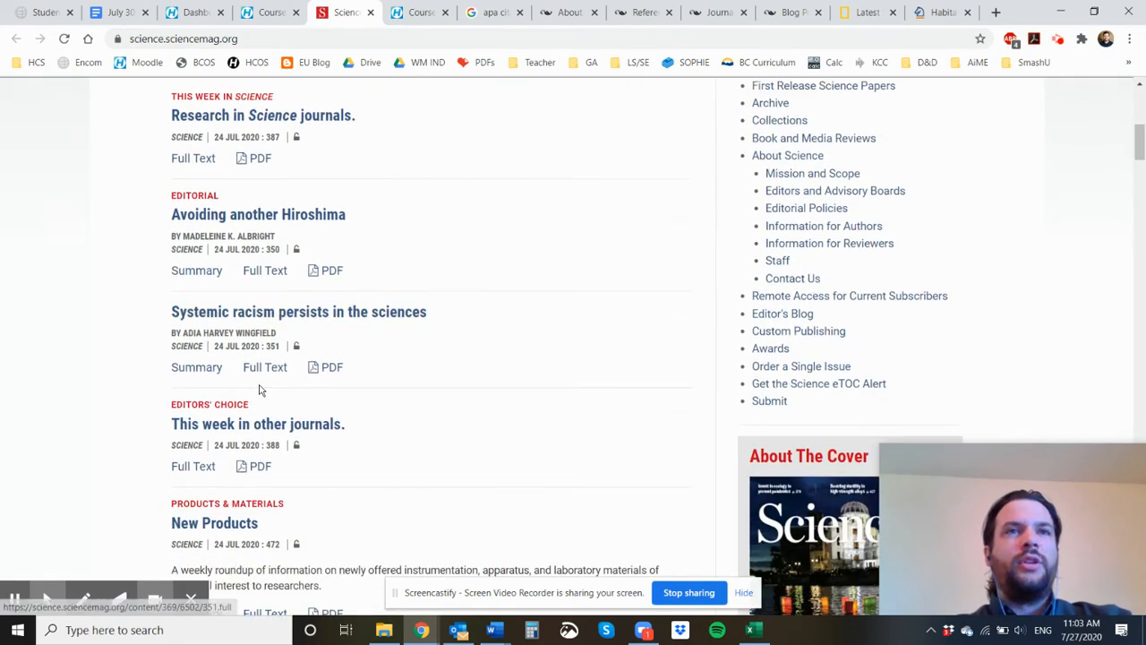
{"action": "scroll", "scroll_direction": "up", "scroll_amount": 3}
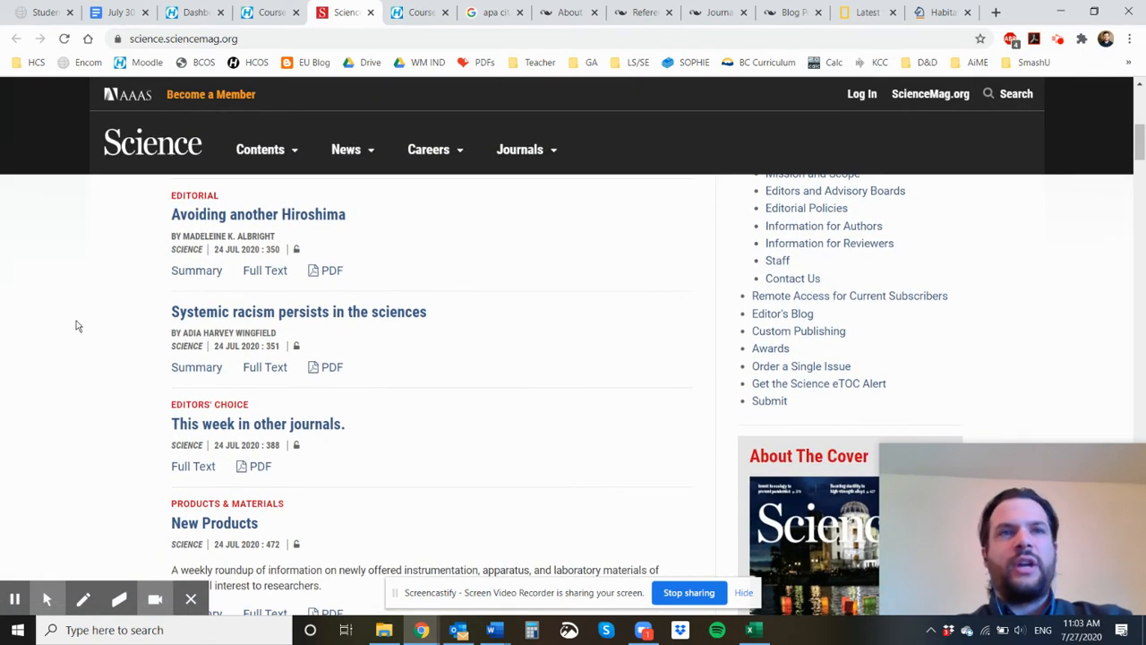
{"action": "mouse_move", "coordinate": [196, 368]}
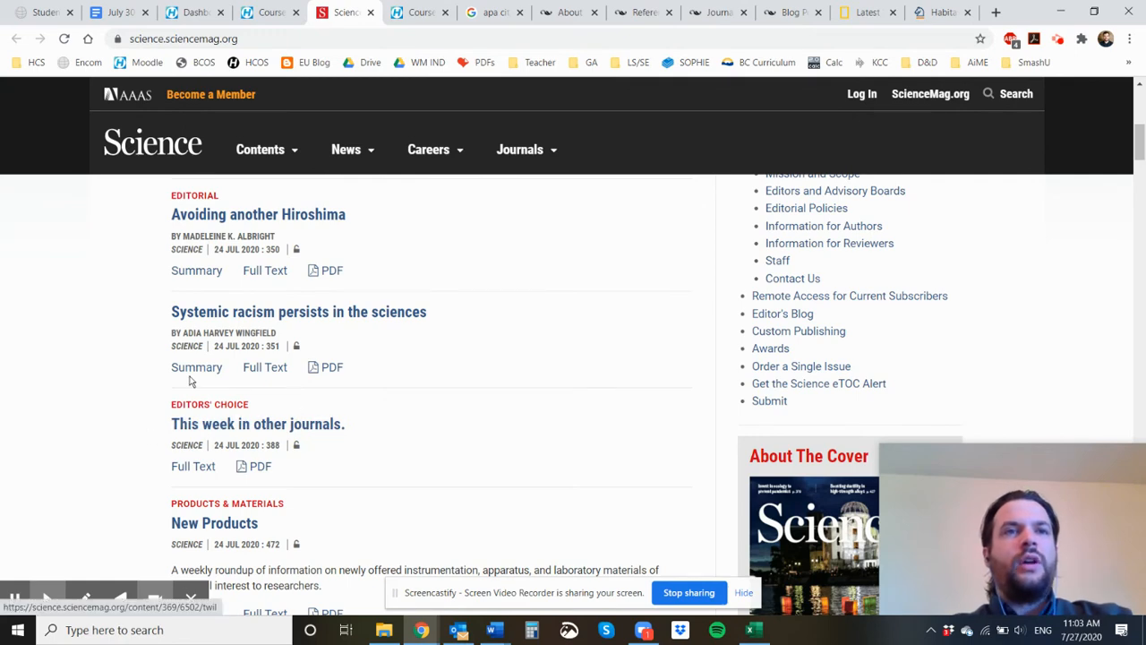
- Show the Contents dropdown's Current Issue and Archive and browse the 24 July 2020 issue listing
{"action": "left_click", "coordinate": [261, 148]}
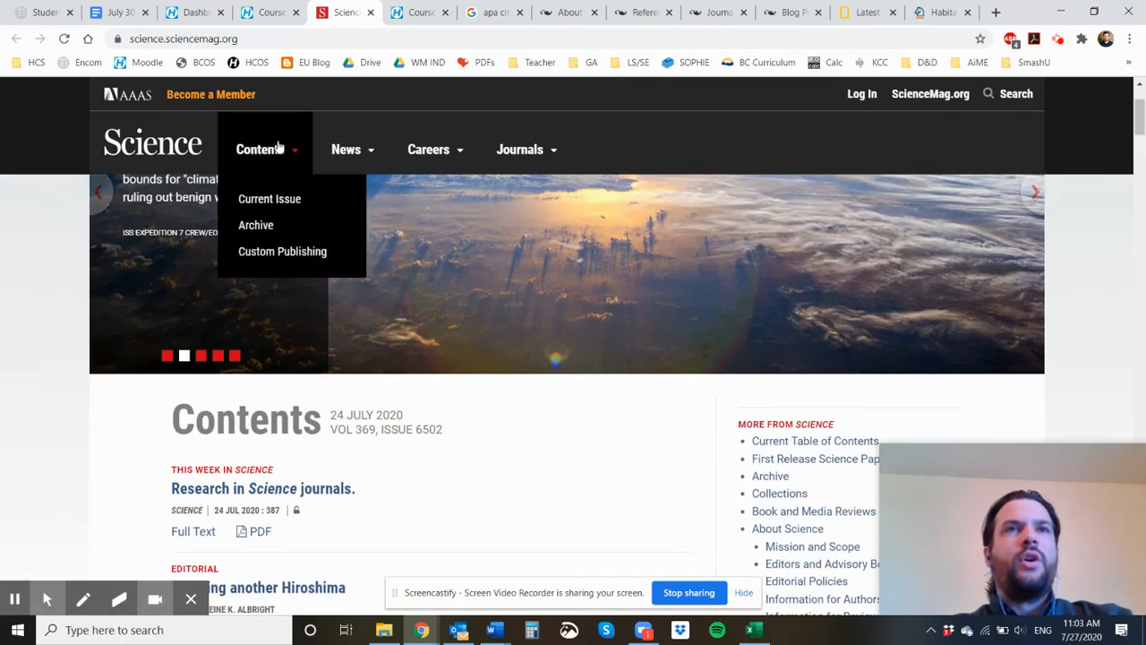
{"action": "mouse_move", "coordinate": [255, 225]}
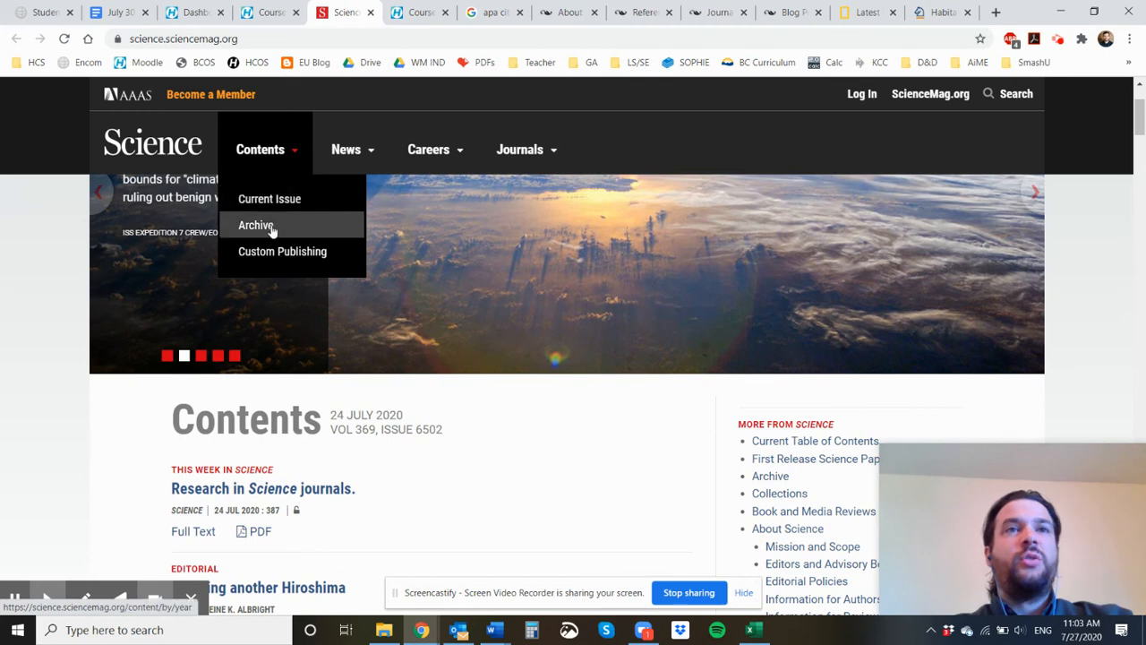
{"action": "mouse_move", "coordinate": [264, 148]}
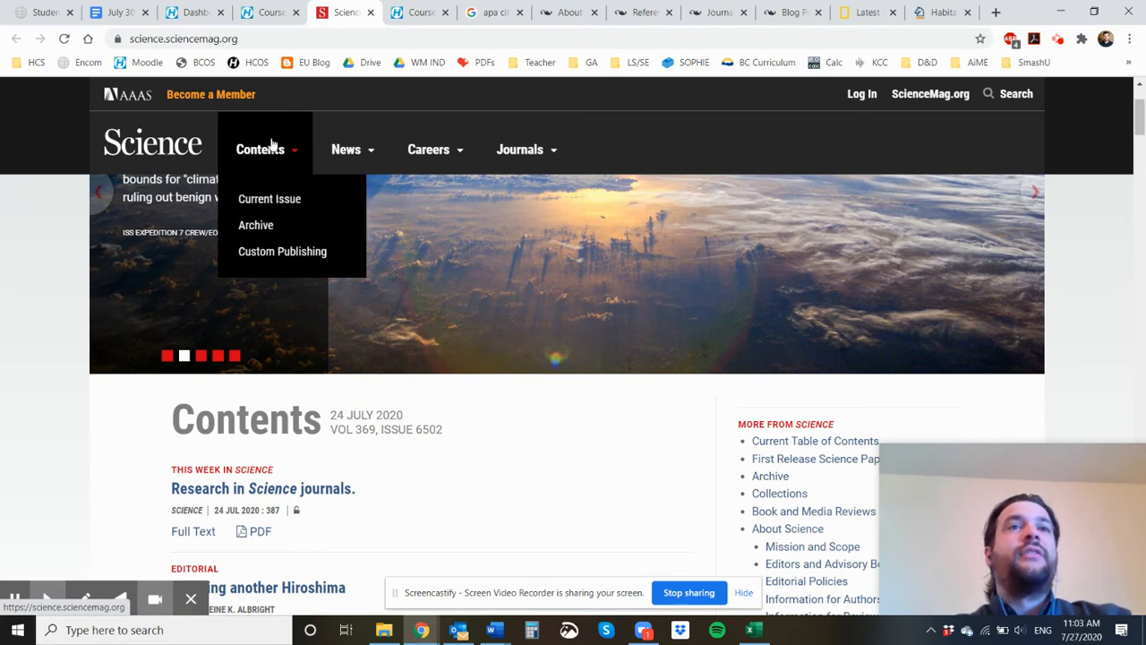
{"action": "scroll", "scroll_direction": "down", "scroll_amount": 3}
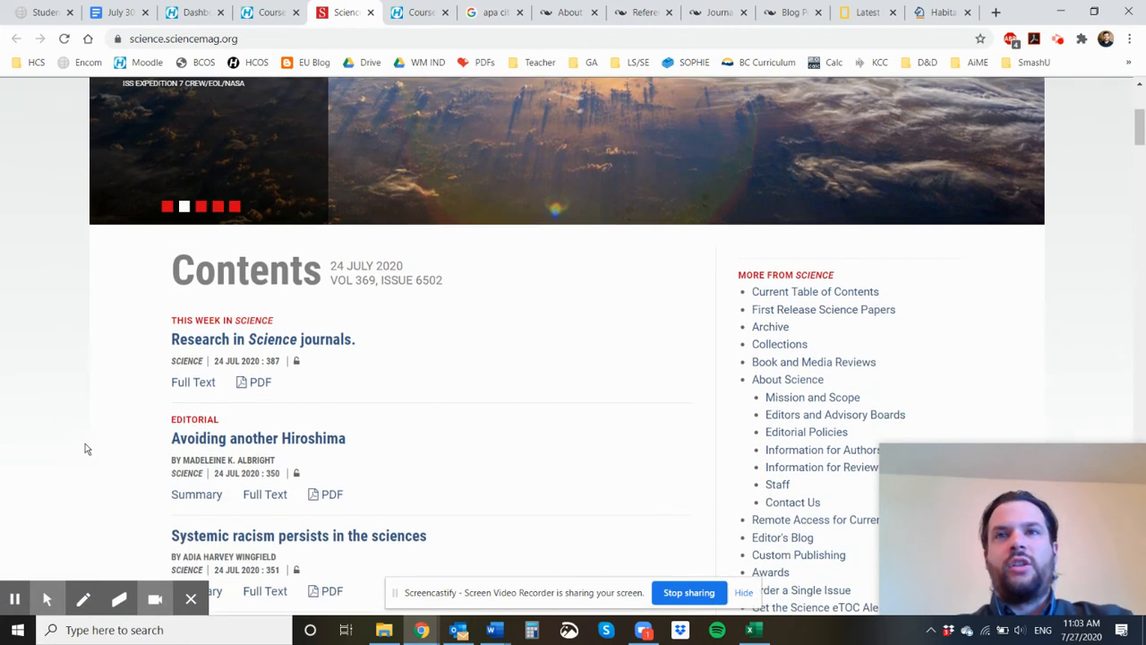
{"action": "scroll", "scroll_direction": "up", "scroll_amount": 3}
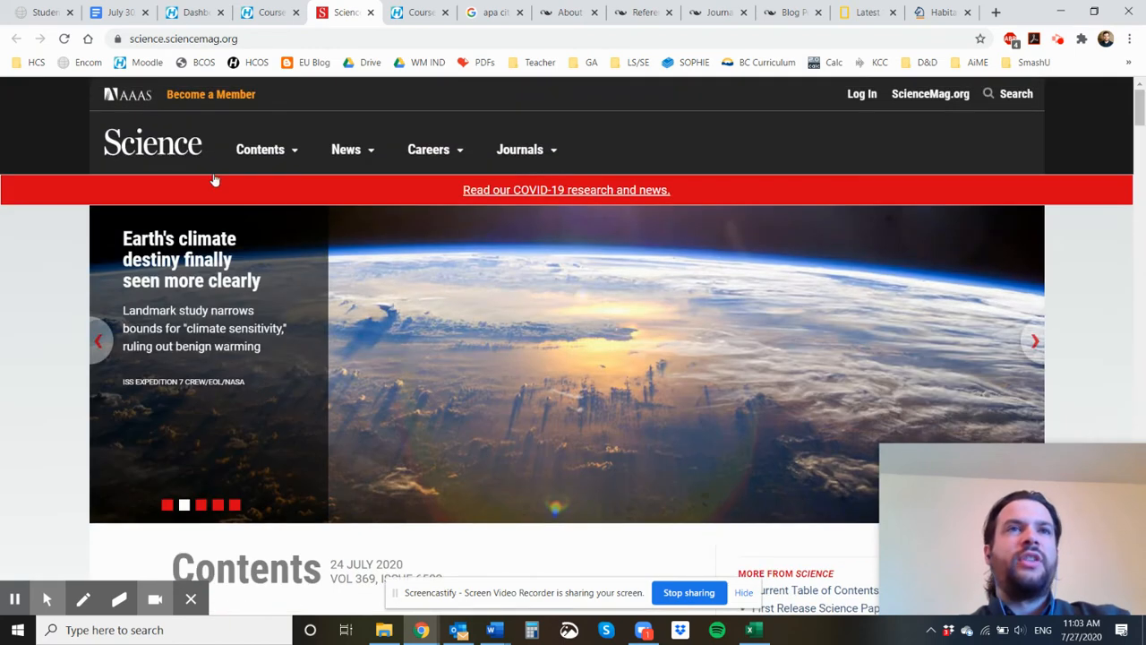
{"action": "mouse_move", "coordinate": [25, 358]}
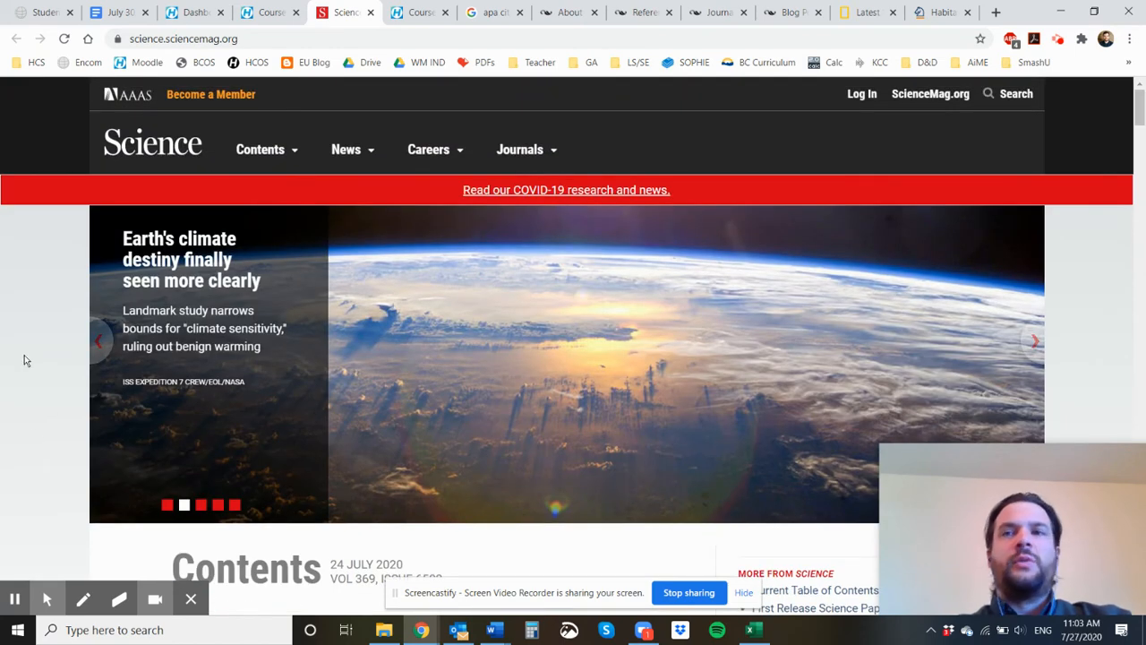
{"action": "scroll", "scroll_direction": "down", "scroll_amount": 3}
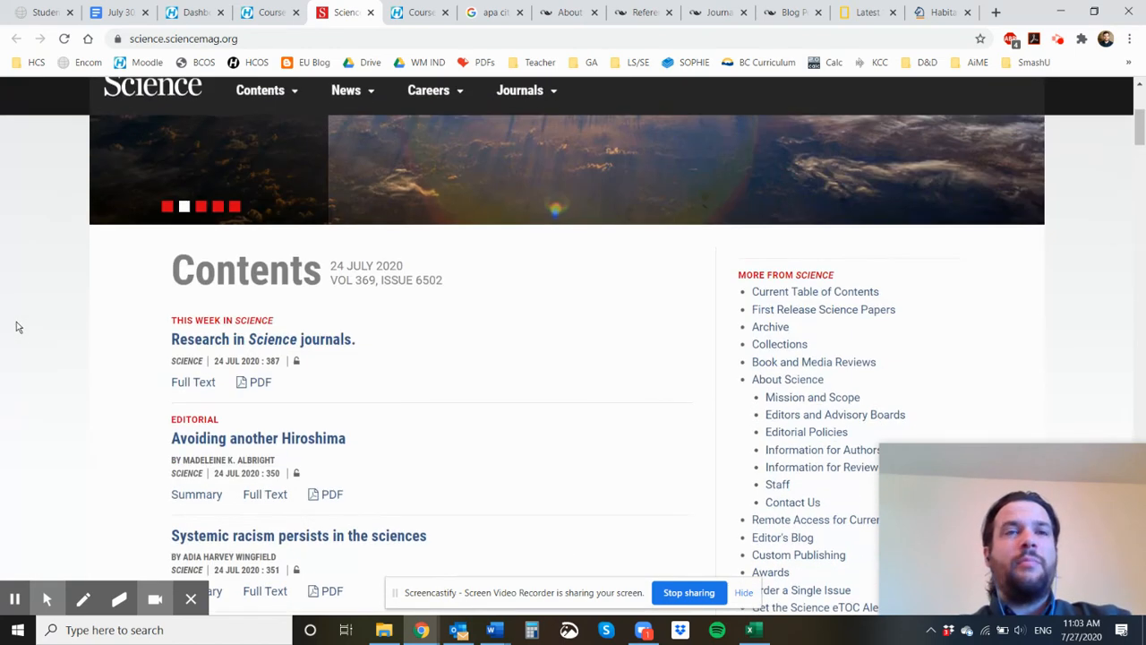
{"action": "scroll", "scroll_direction": "down", "scroll_amount": 3}
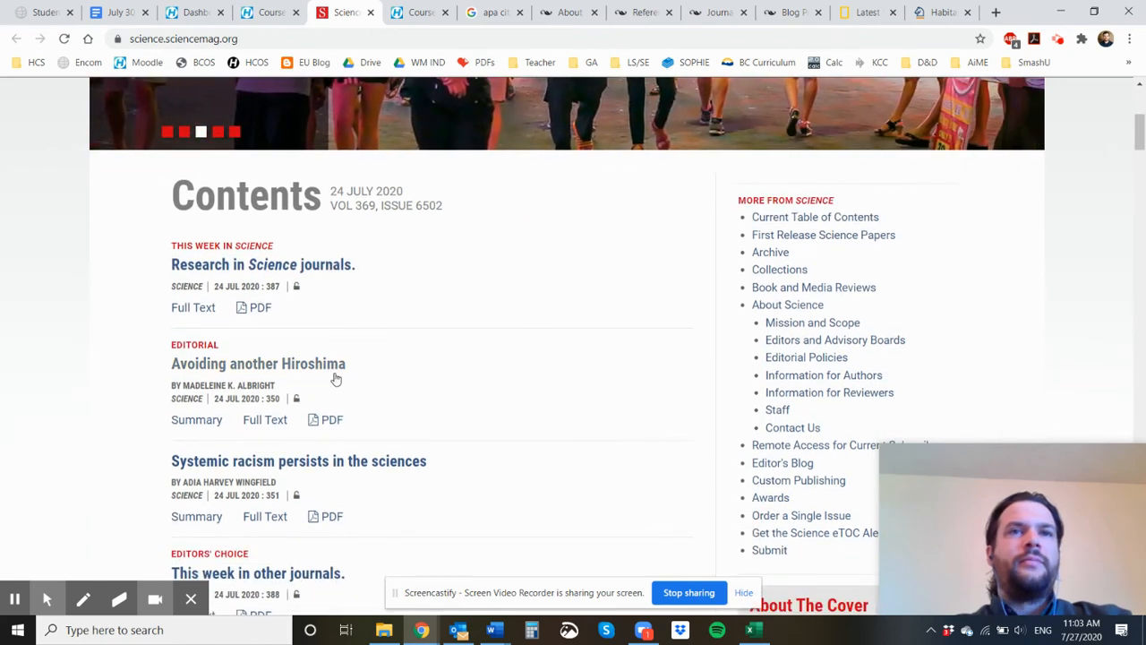
{"action": "scroll", "scroll_direction": "down", "scroll_amount": 3}
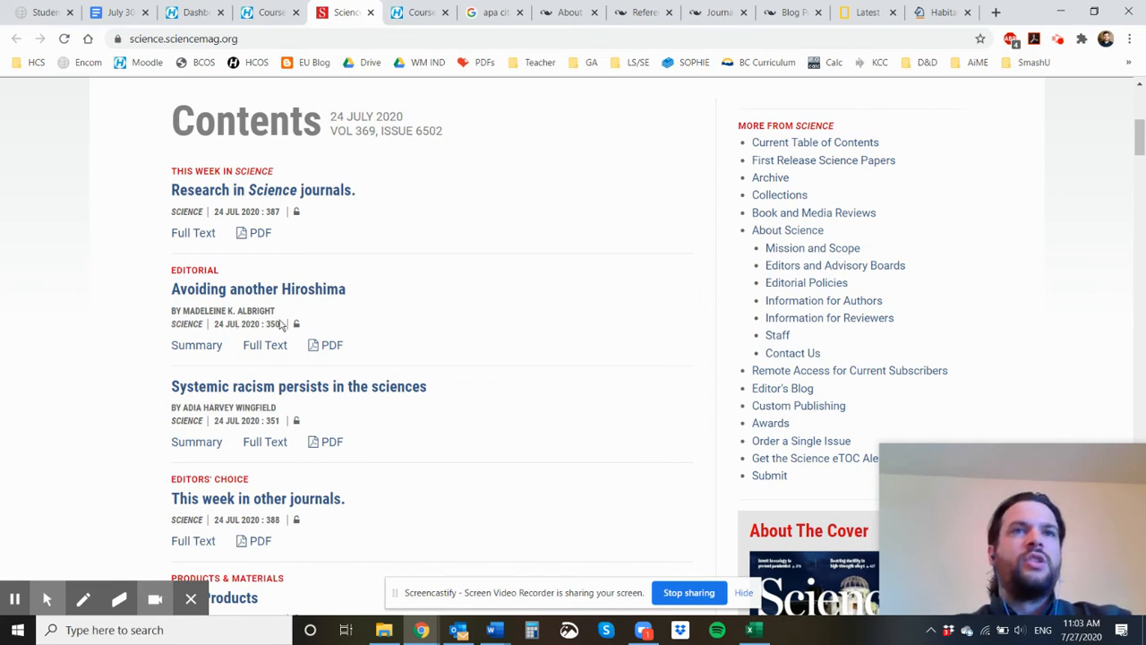
{"action": "mouse_move", "coordinate": [938, 209]}
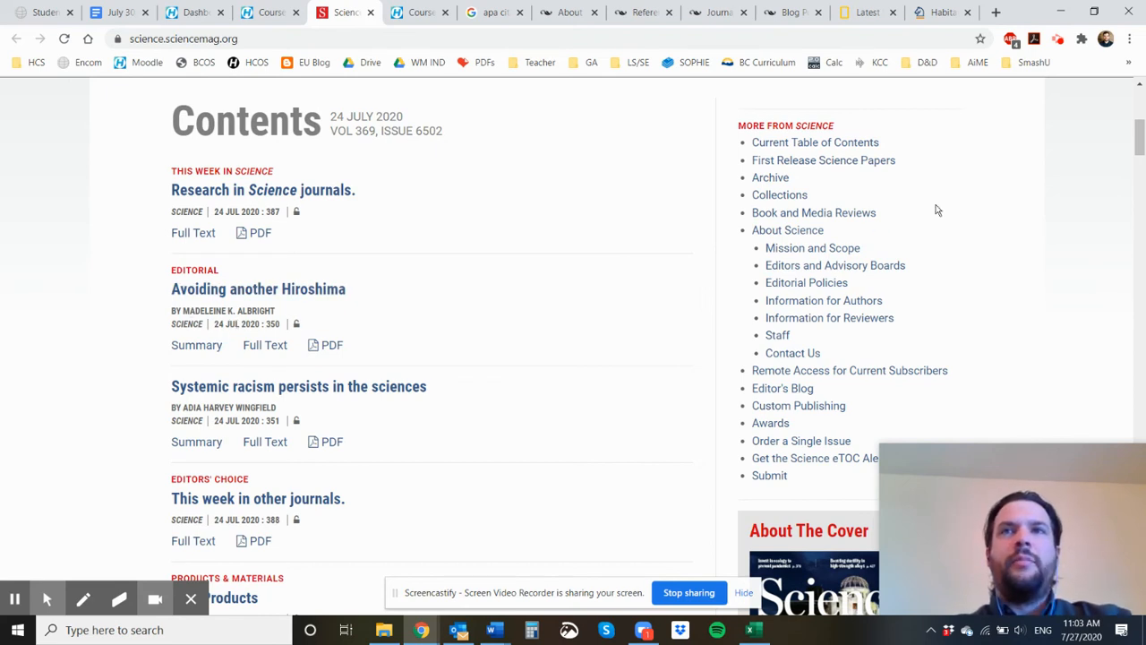
- Go to Science's Collections page and choose the Coronavirus: Research, Commentary, and News collection
{"action": "left_click", "coordinate": [779, 195]}
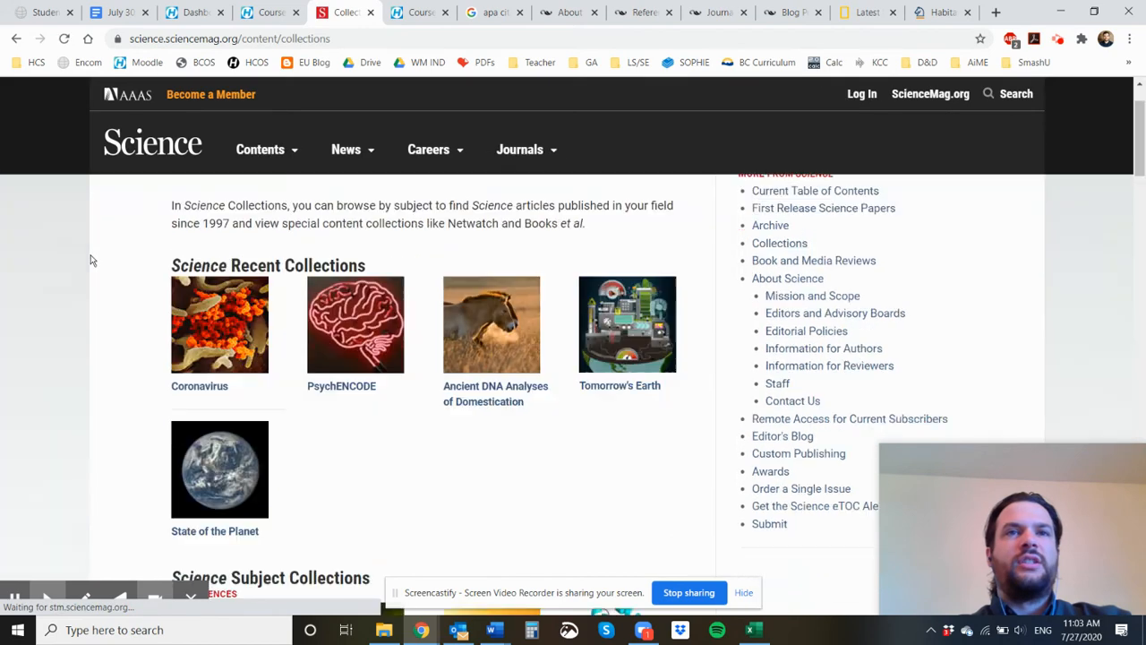
{"action": "scroll", "scroll_direction": "down", "scroll_amount": 3}
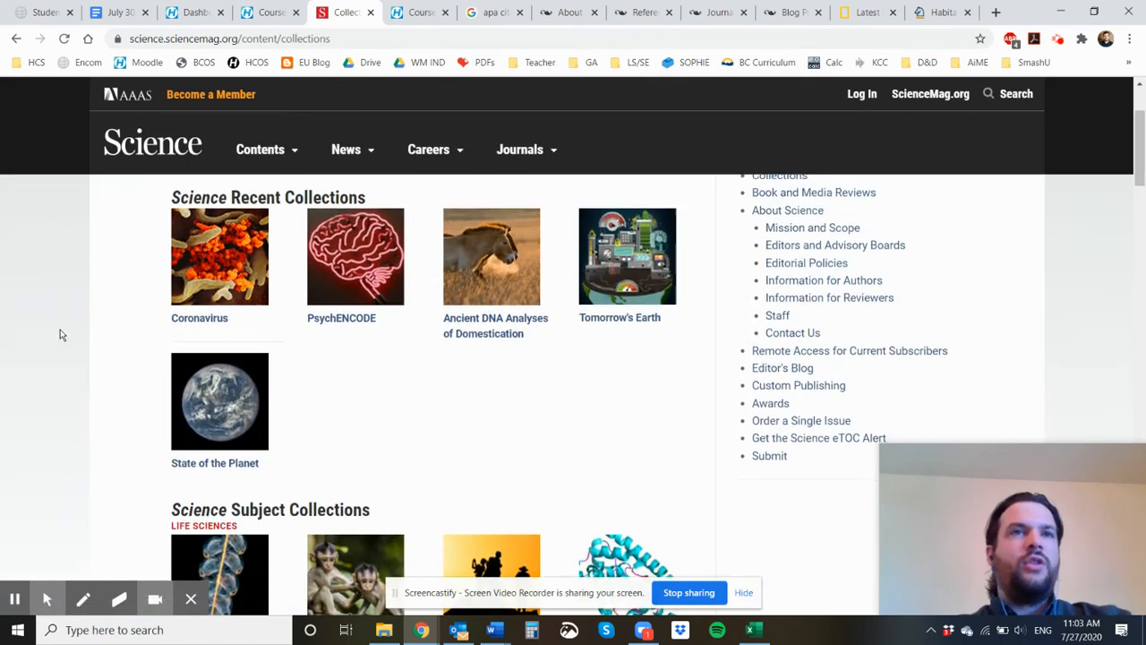
{"action": "scroll", "scroll_direction": "down", "scroll_amount": 3}
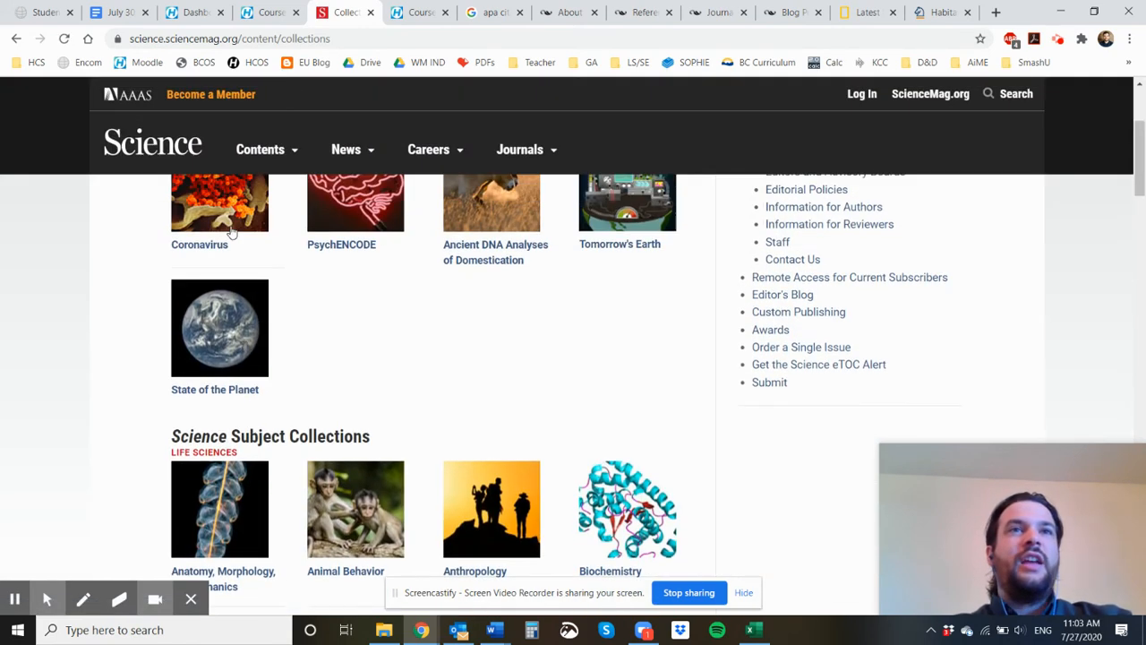
{"action": "left_click", "coordinate": [219, 202]}
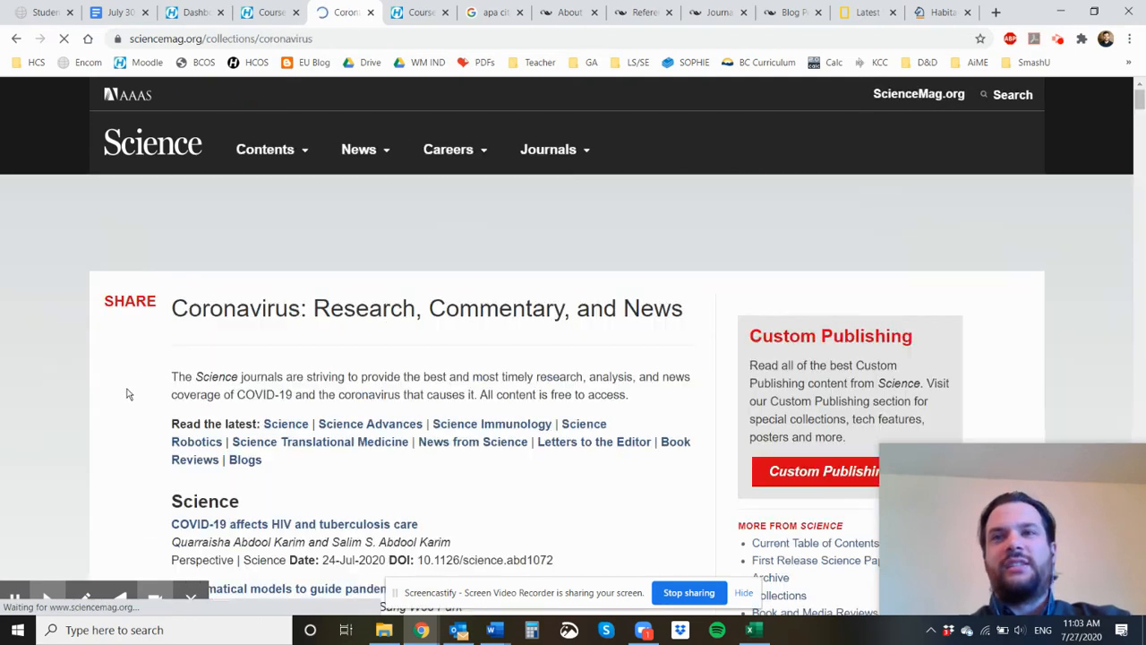
- Browse the Coronavirus collection's list of July 2020 articles with DOIs
{"action": "scroll", "scroll_direction": "down", "scroll_amount": 3}
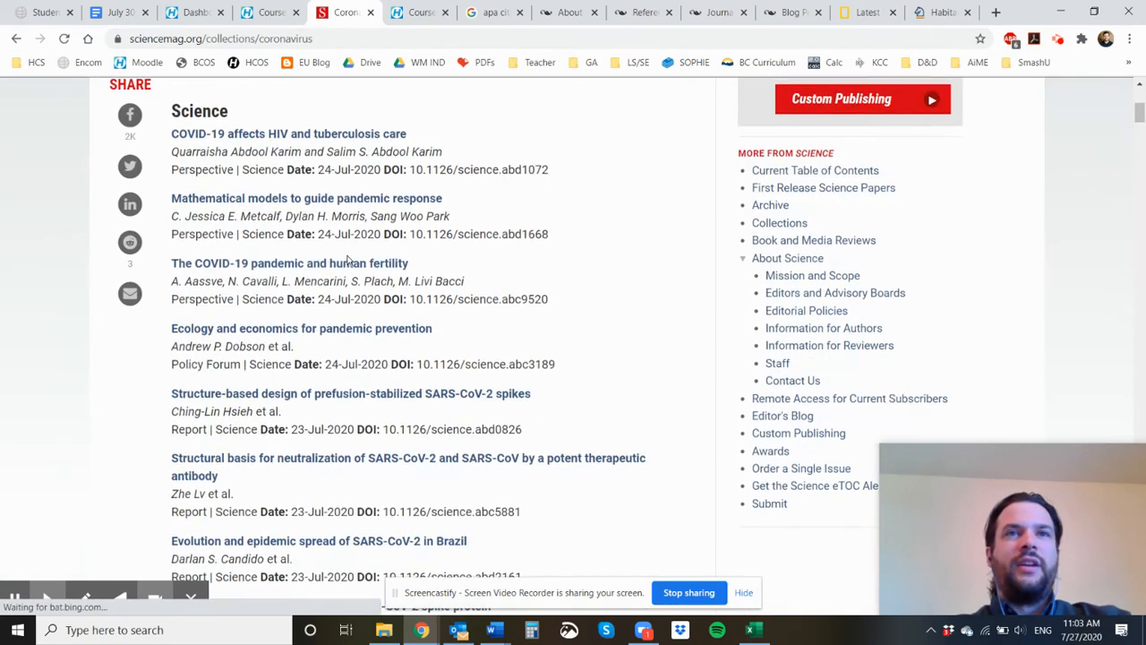
{"action": "scroll", "scroll_direction": "down", "scroll_amount": 3}
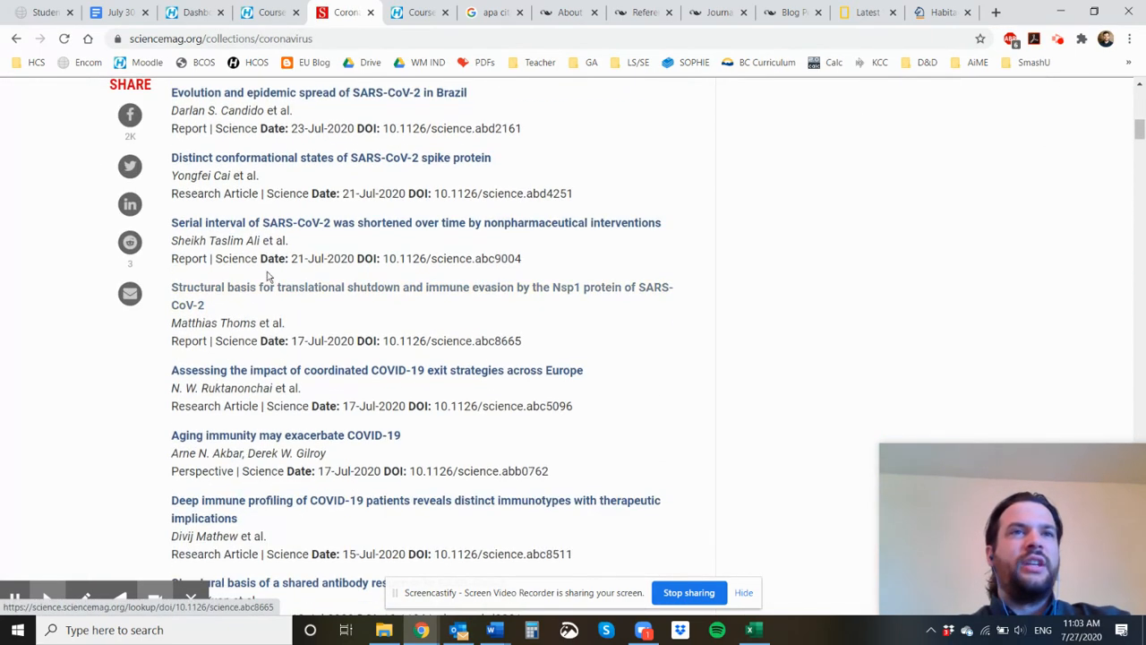
{"action": "scroll", "scroll_direction": "down", "scroll_amount": 3}
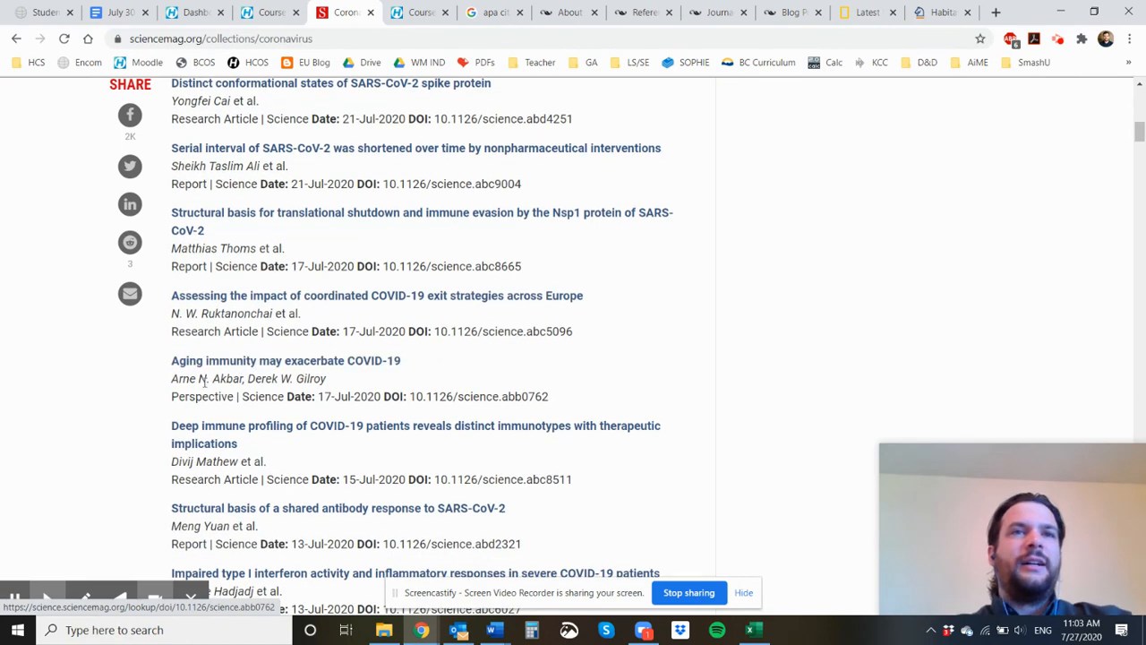
{"action": "scroll", "scroll_direction": "down", "scroll_amount": 3}
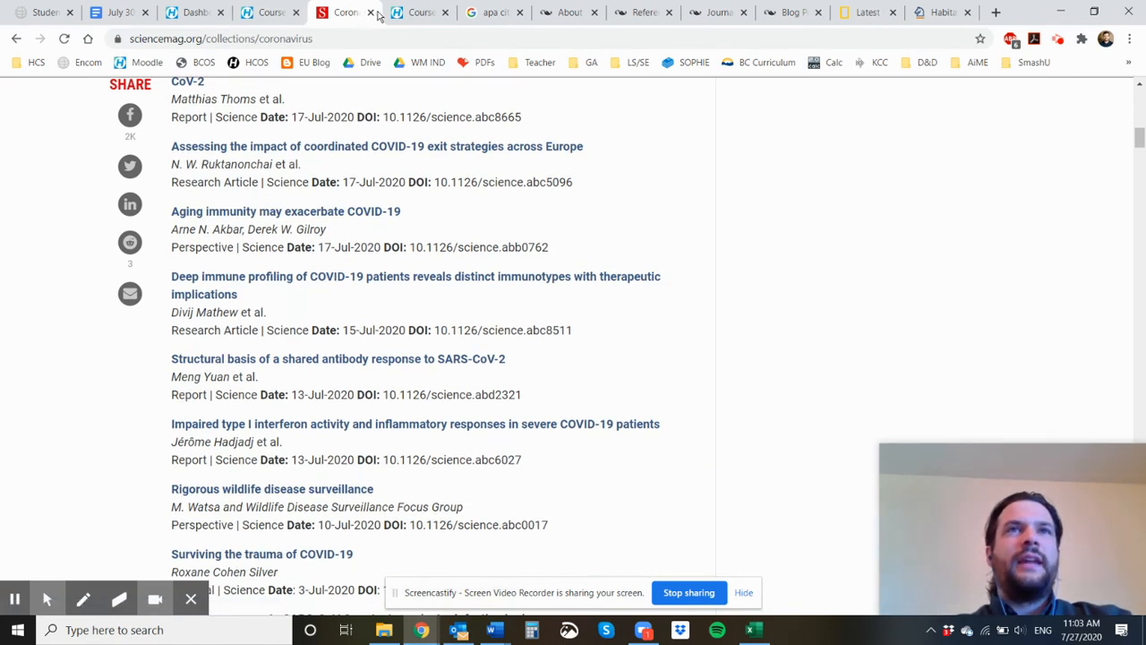
- Review the Research Assignment Template's summary sections and Works Cited, then return to the Moodle course page
{"action": "left_click", "coordinate": [286, 12]}
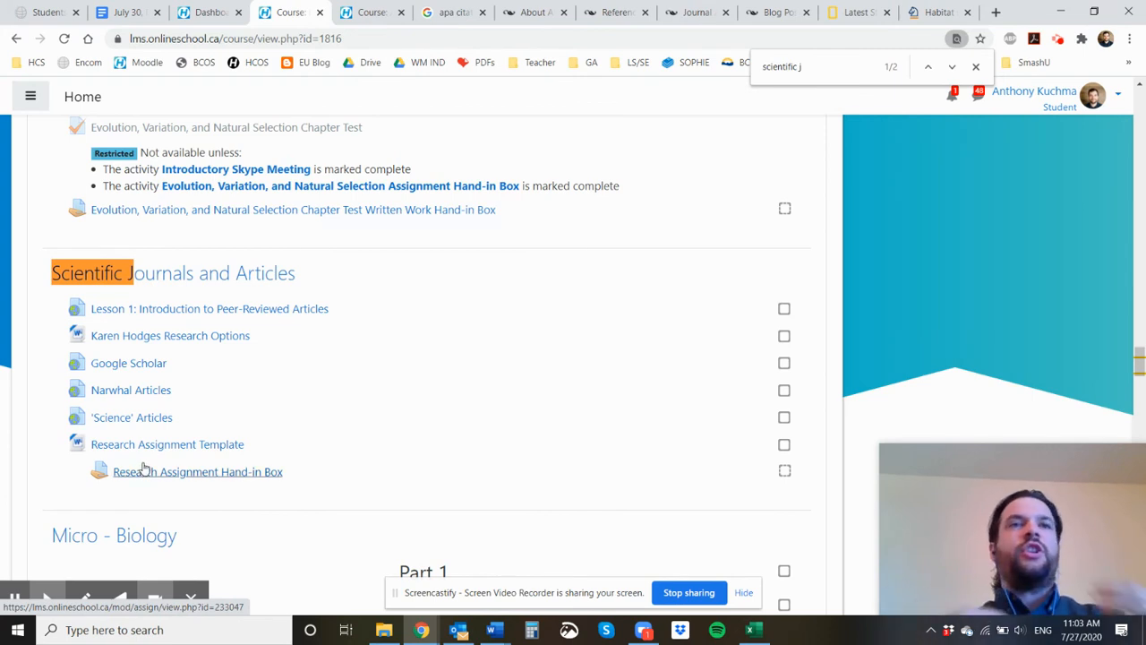
{"action": "mouse_move", "coordinate": [494, 629]}
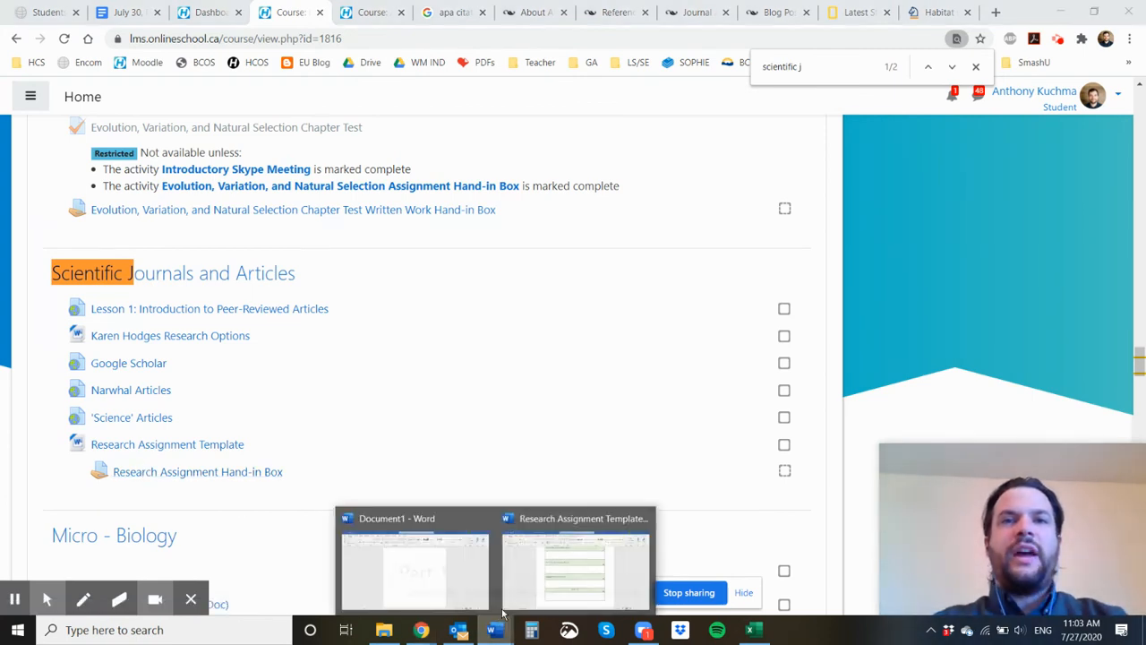
{"action": "left_click", "coordinate": [575, 555]}
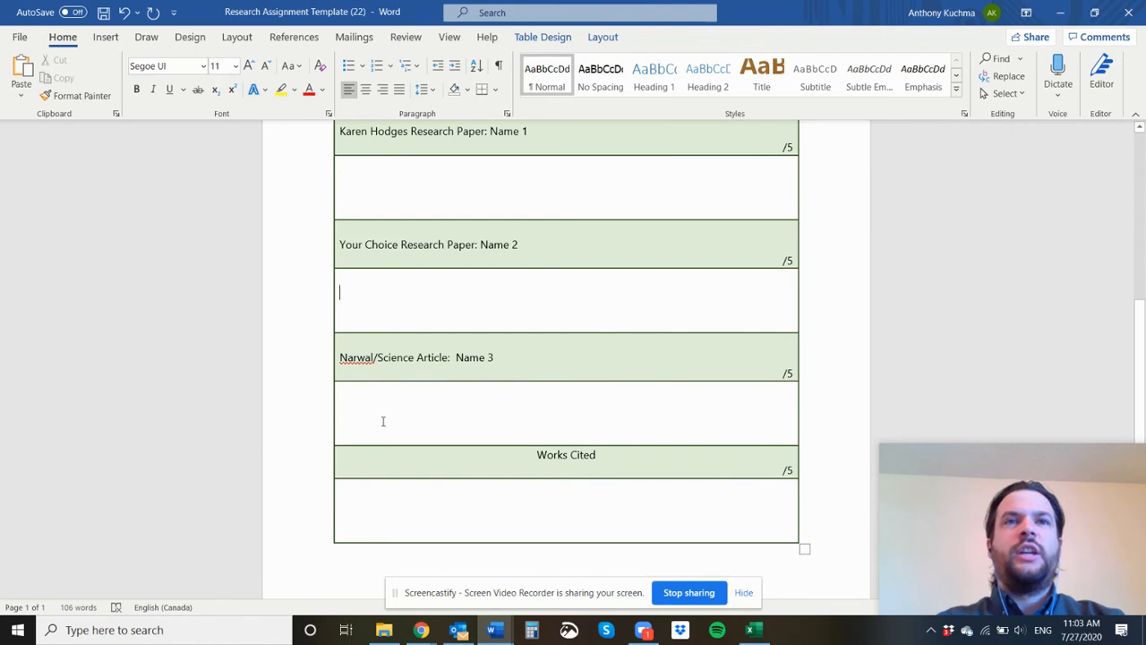
{"action": "scroll", "scroll_direction": "up", "scroll_amount": 3}
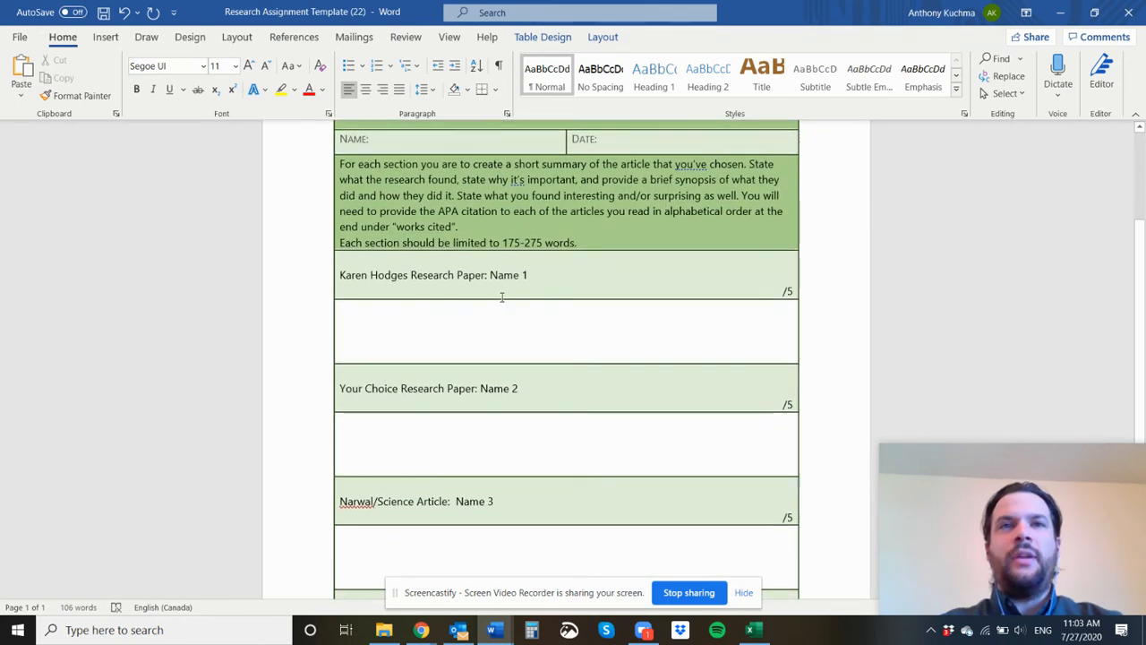
{"action": "scroll", "scroll_direction": "down", "scroll_amount": 3}
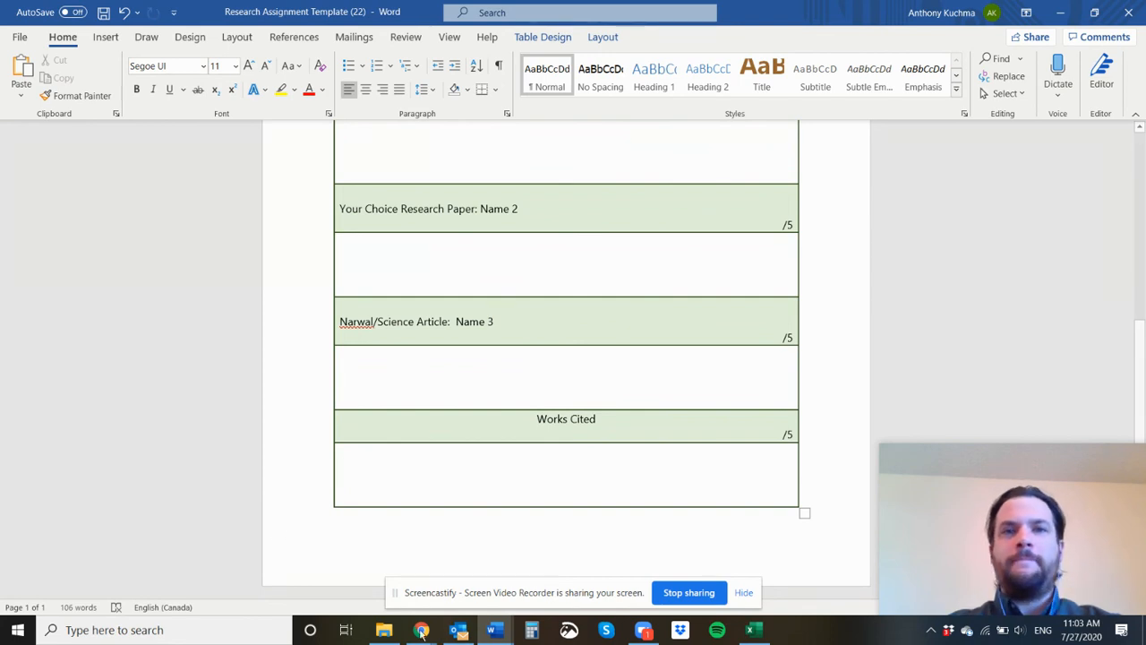
{"action": "left_click", "coordinate": [421, 630]}
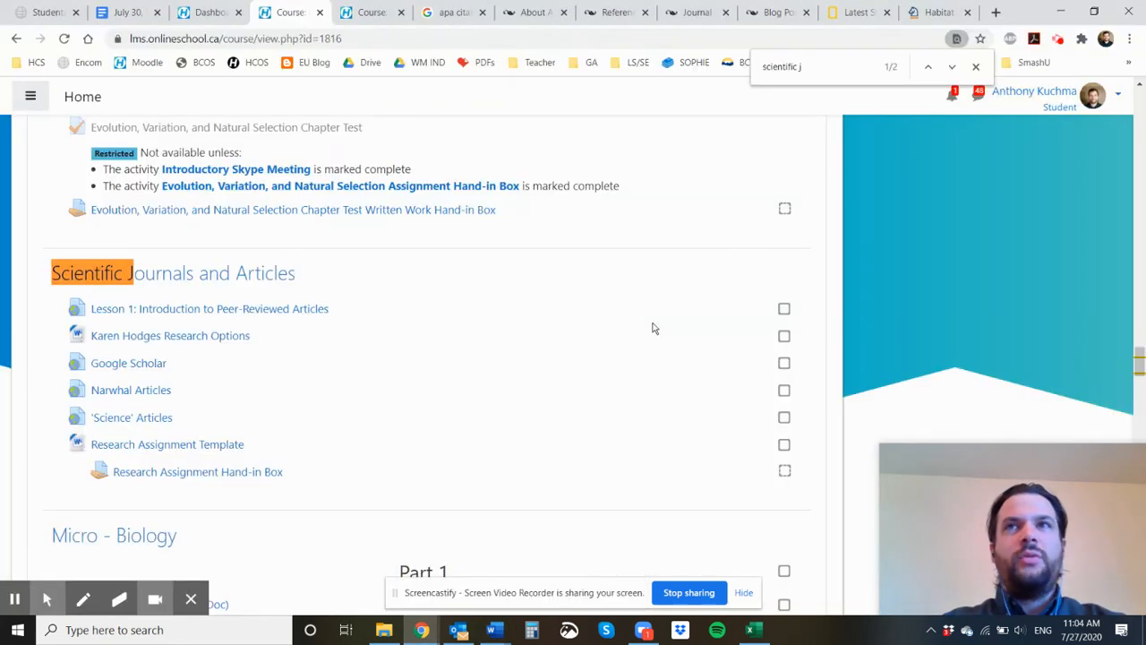